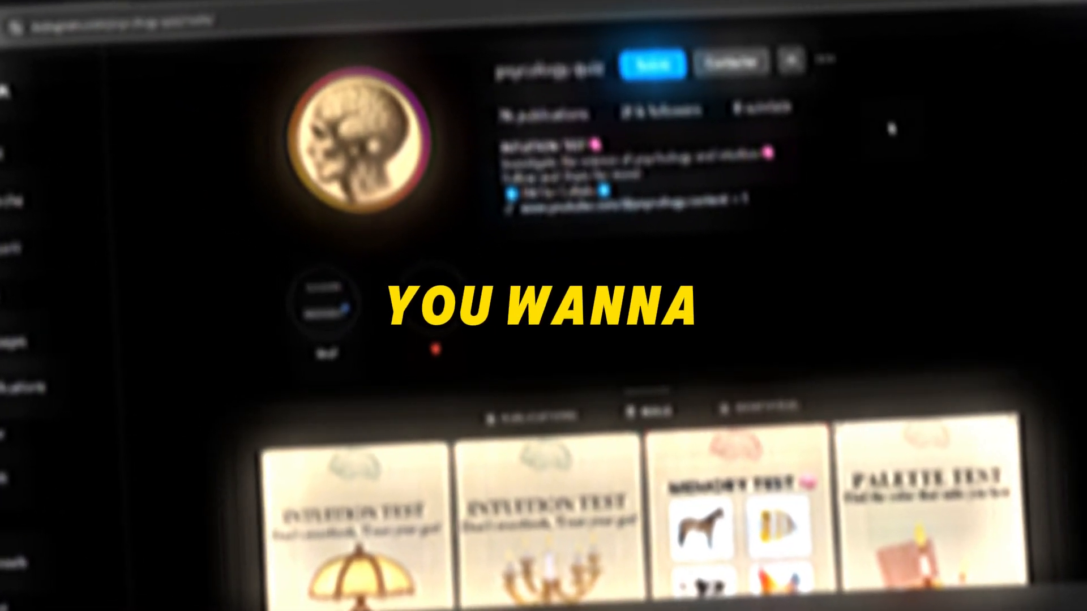
Scroll the intuition_test43 profile and switch from its posts to its Reels grid.
scroll("down", 3)
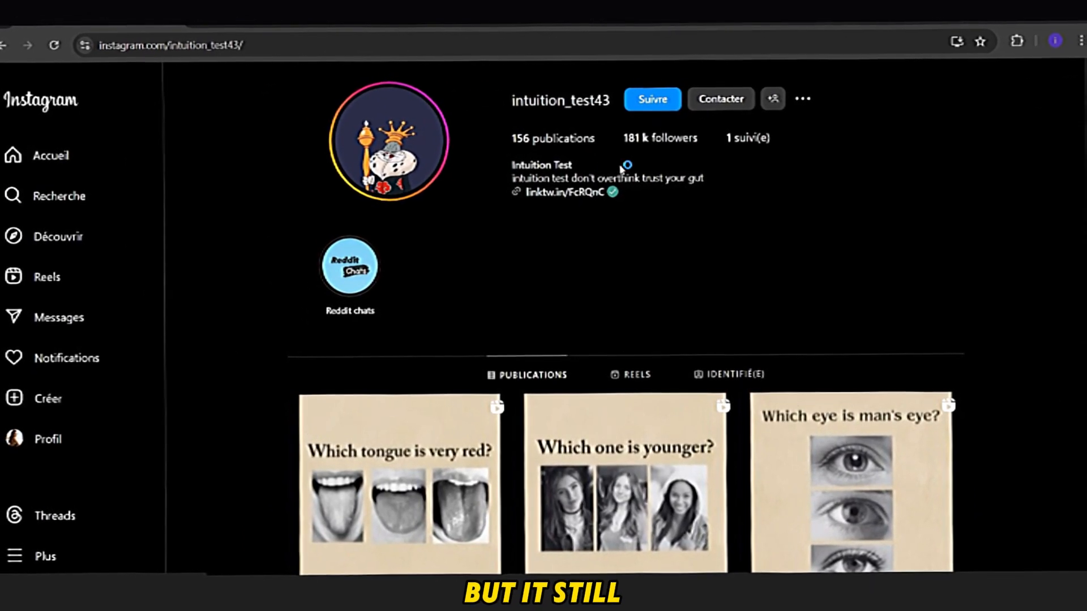
scroll("down", 3)
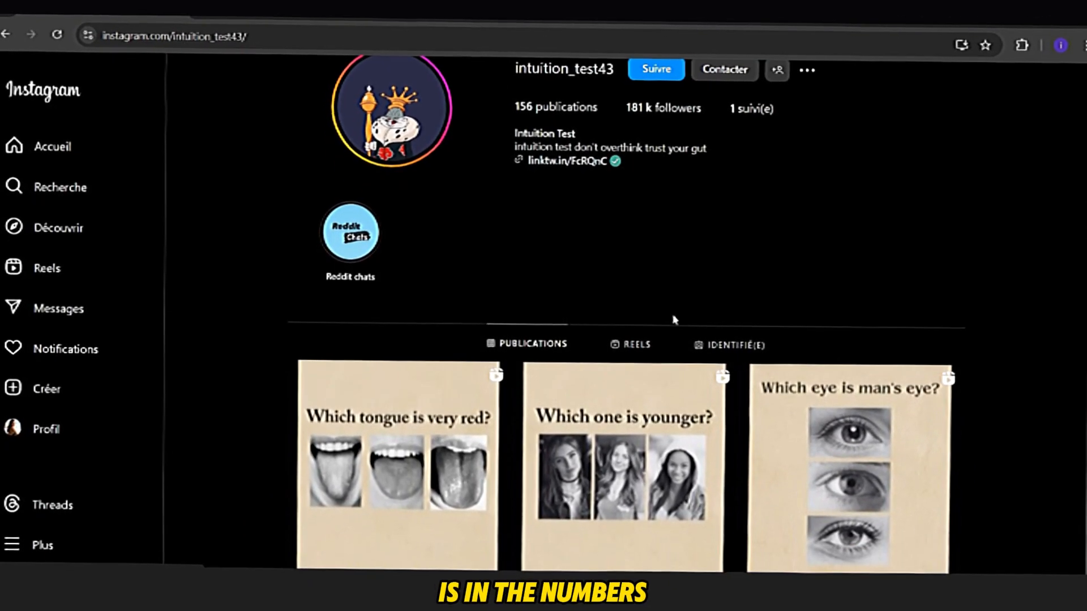
left_click(635, 344)
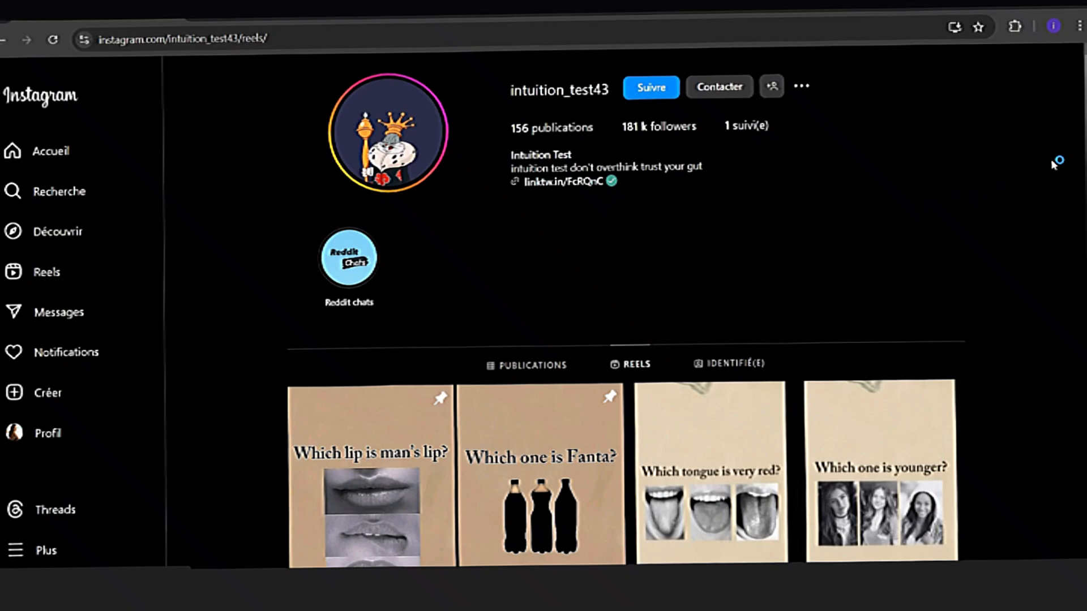
scroll("down", 3)
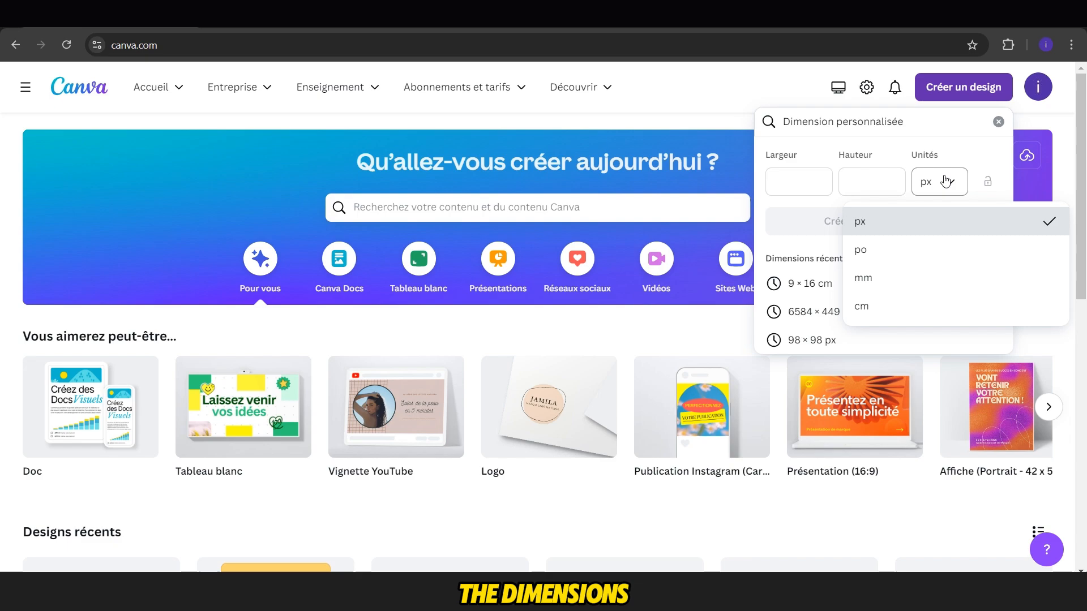
Create a blank custom design reusing the recent 9 × 16 cm size.
left_click(860, 249)
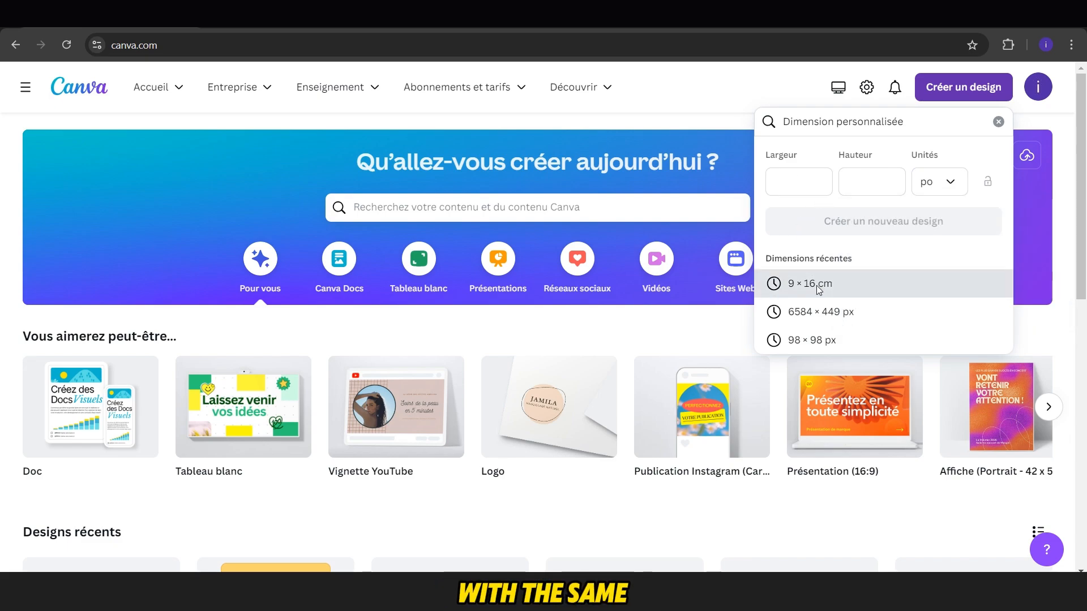
left_click(808, 284)
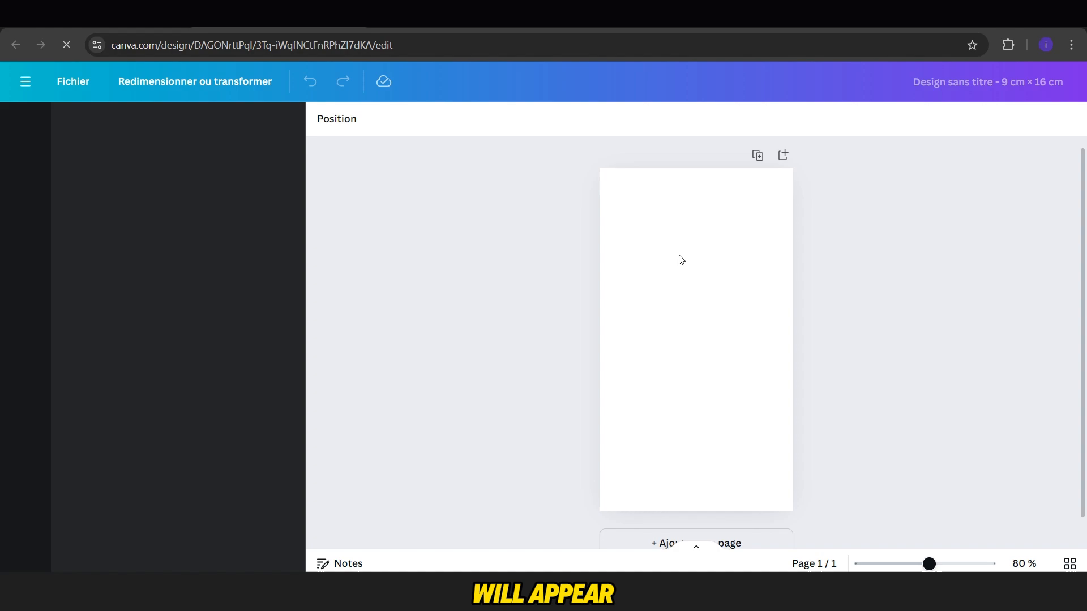
Search the Design panel for 'vintage' and compare the Styles results with the template results.
left_click(25, 126)
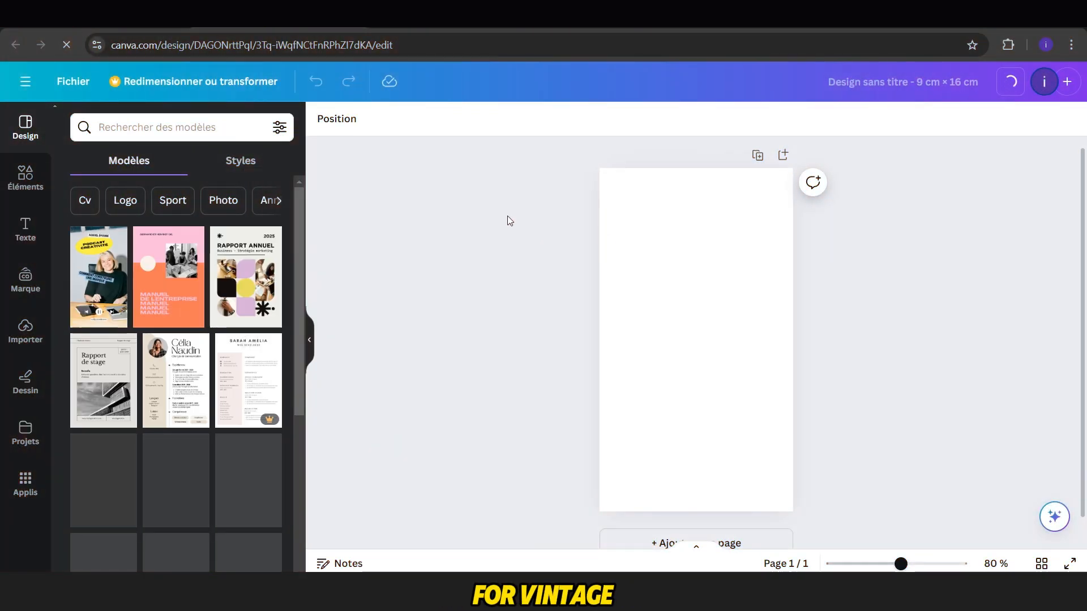
type("vintage")
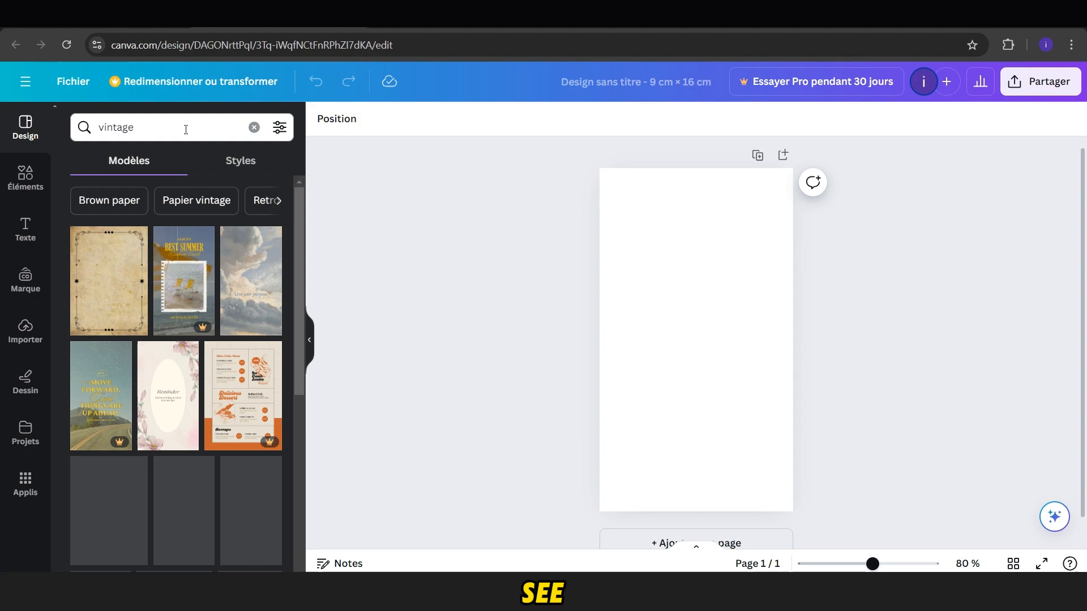
left_click(240, 161)
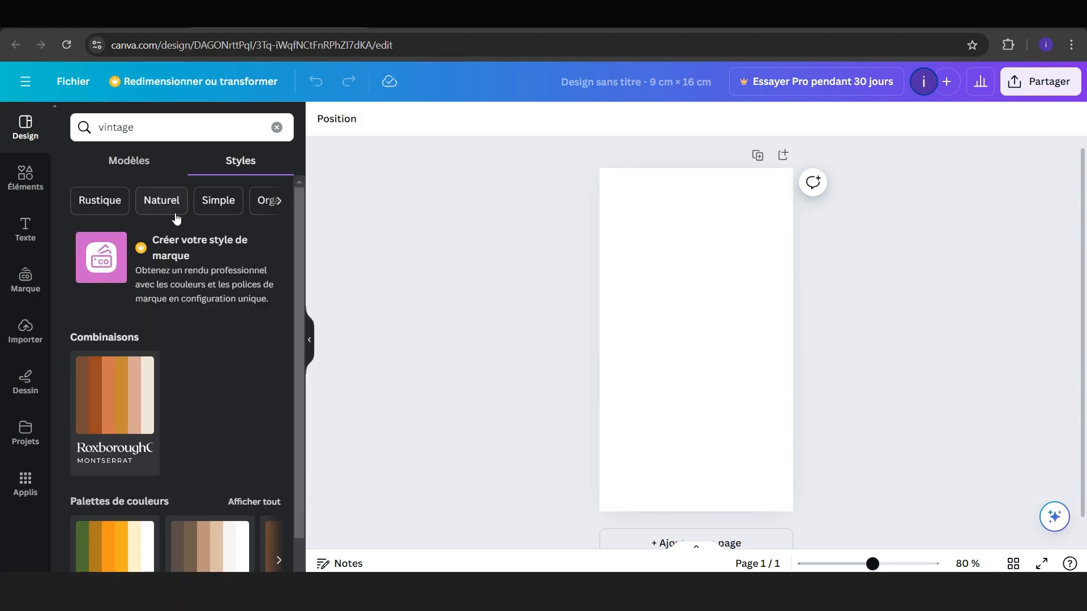
left_click(129, 161)
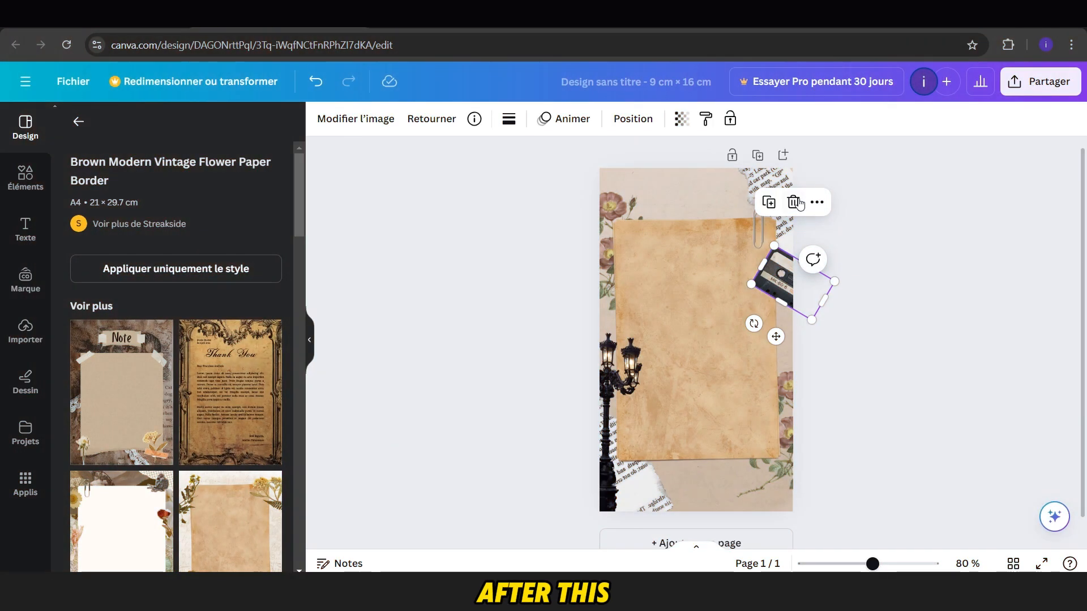
mouse_move(564, 131)
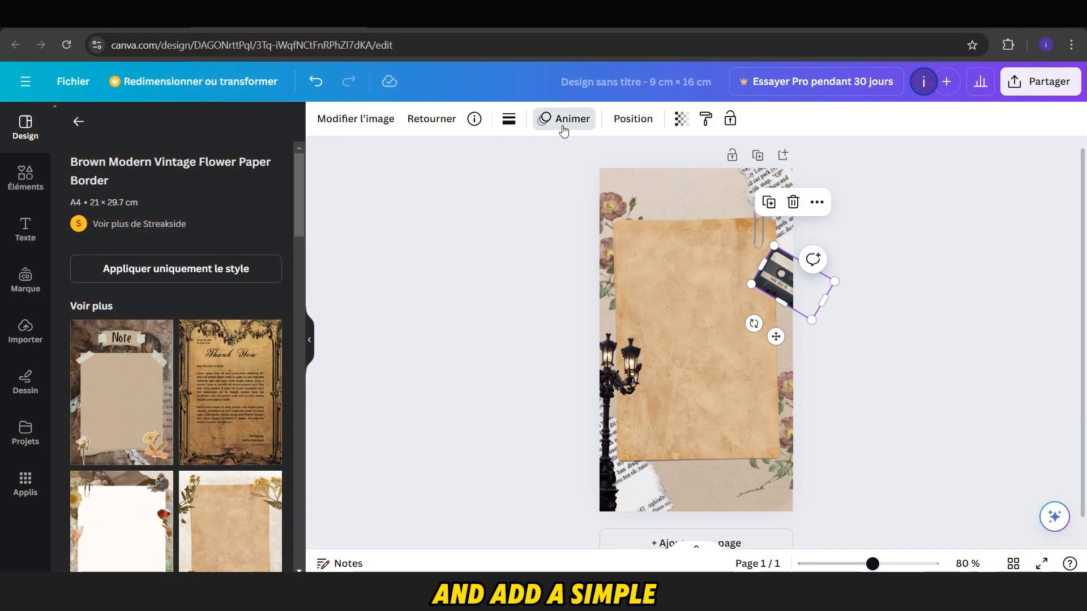
Apply an animation from the Animate list to the cassette-tape sticker.
left_click(564, 119)
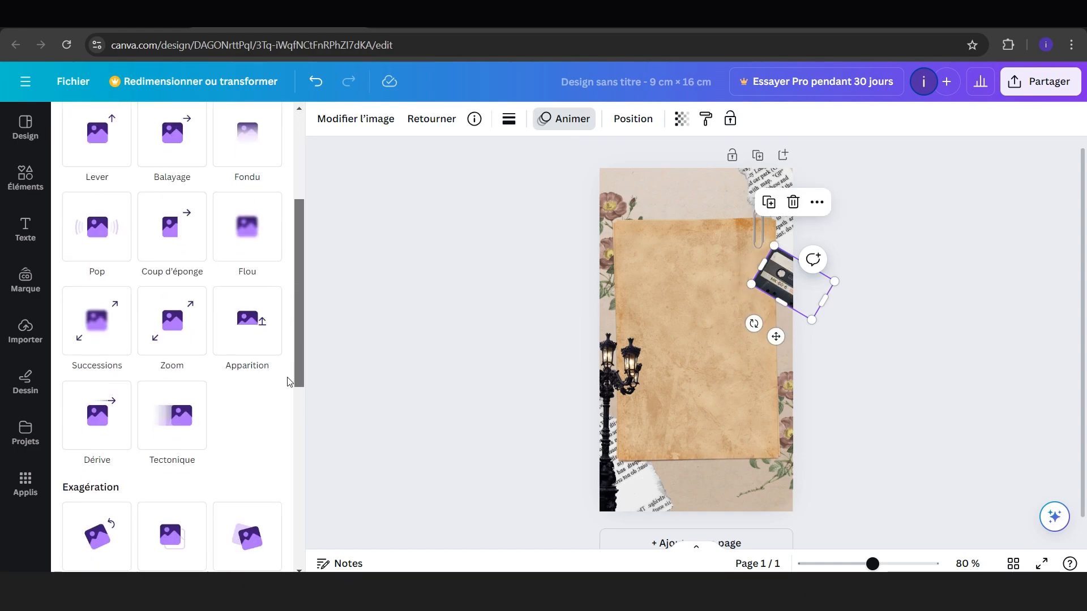
scroll("down", 3)
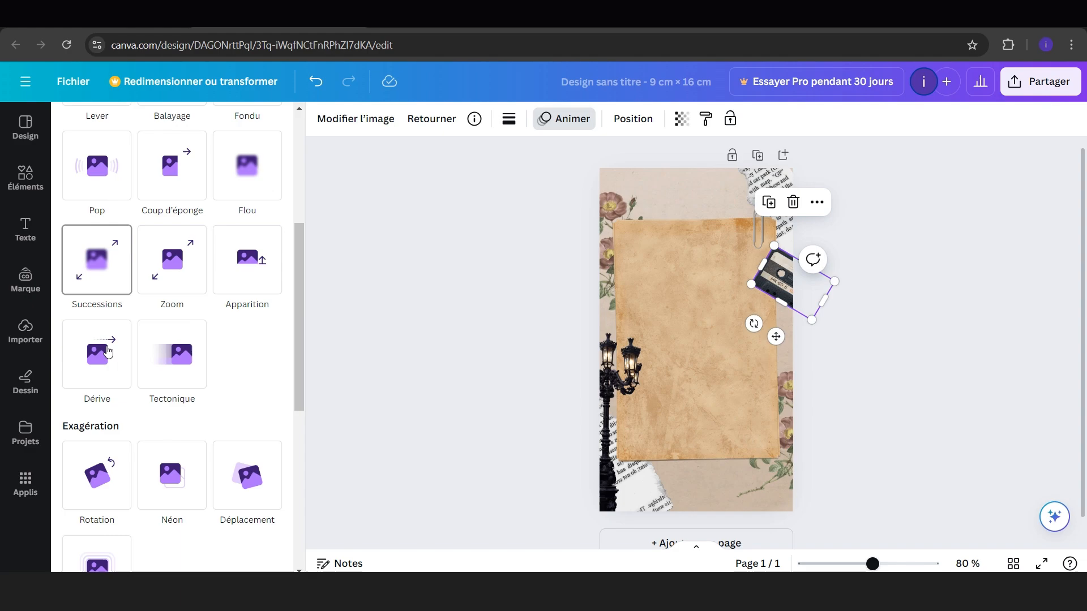
left_click(98, 355)
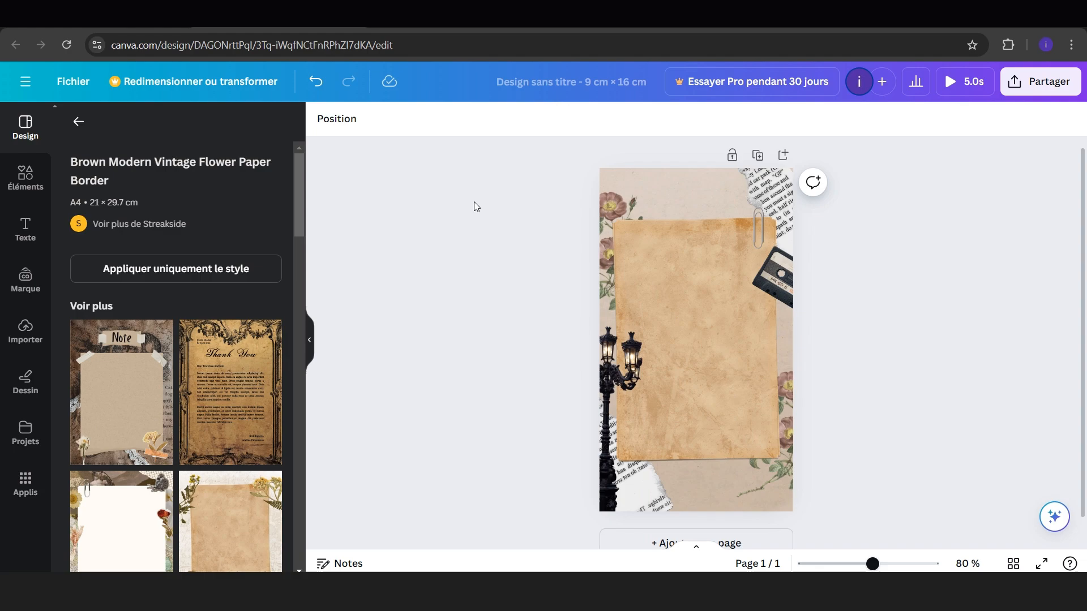
Add a 'Cerveau' brain illustration from Elements, shrunk and placed near the top of the page.
left_click(25, 179)
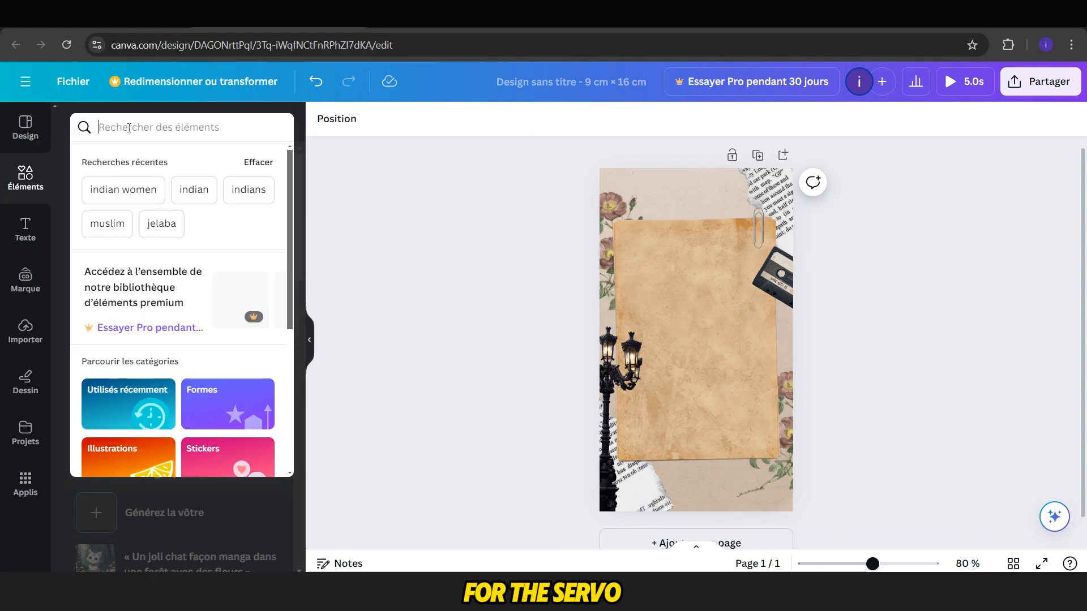
type("Cerveau")
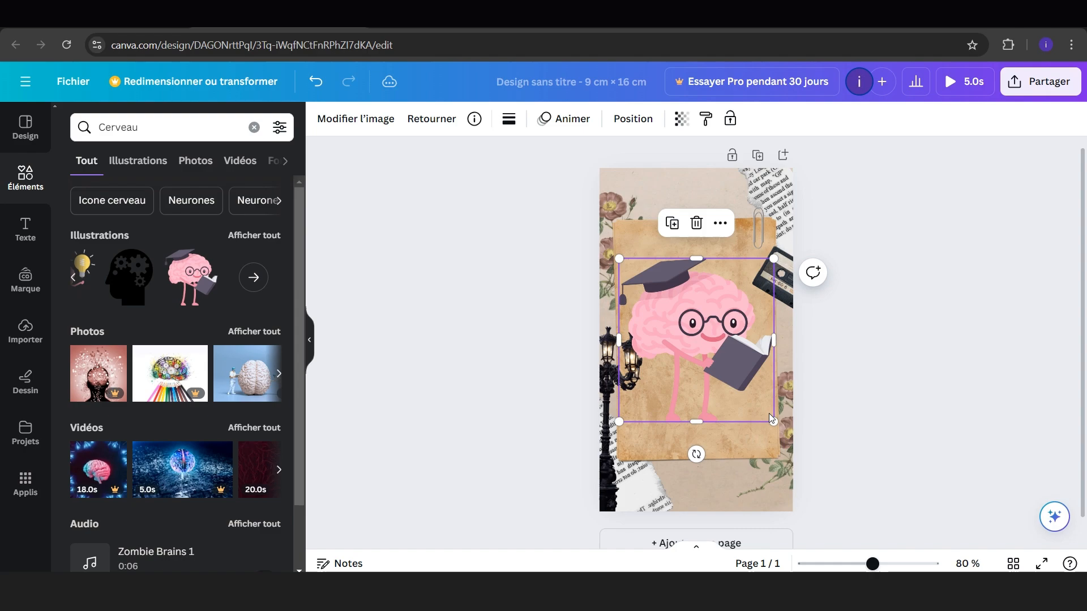
left_click_drag(692, 340, 693, 221)
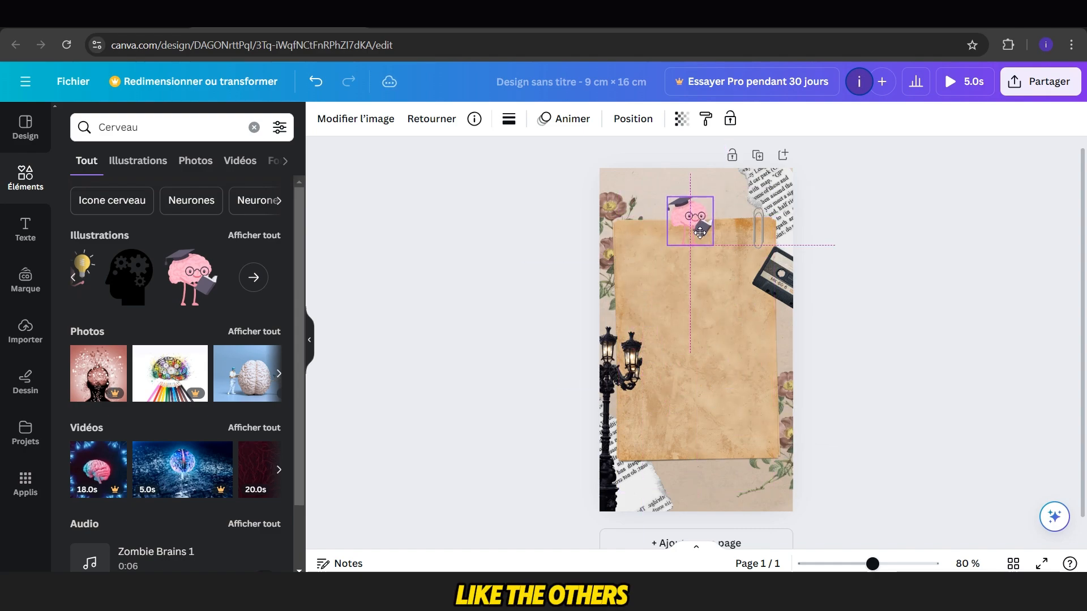
left_click(564, 119)
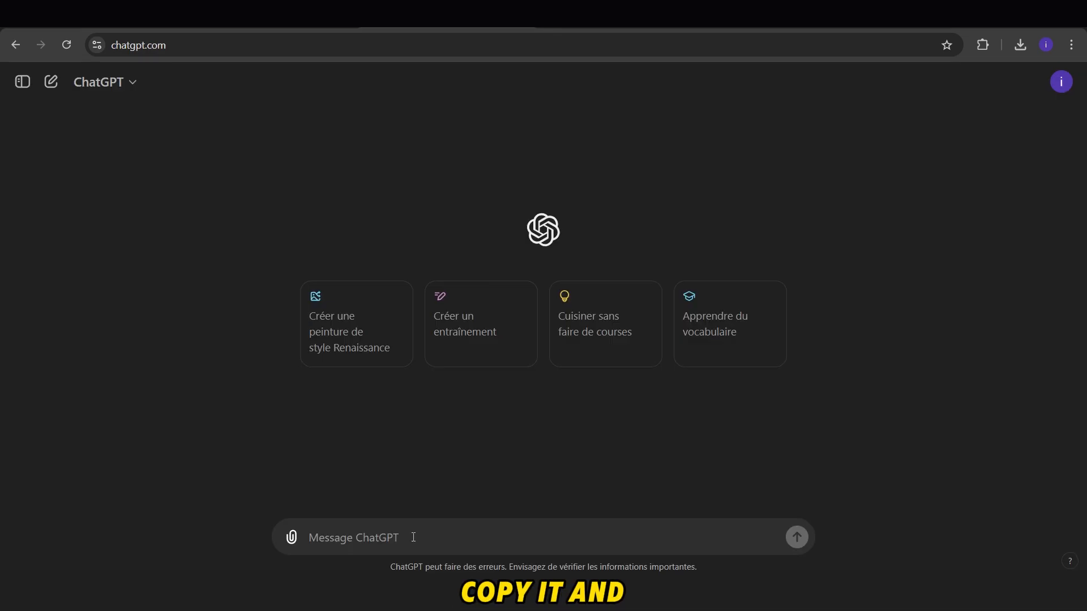
Ask ChatGPT to write the intuition test script about which eyes are Cristiano Ronaldo's.
type("can you wri")
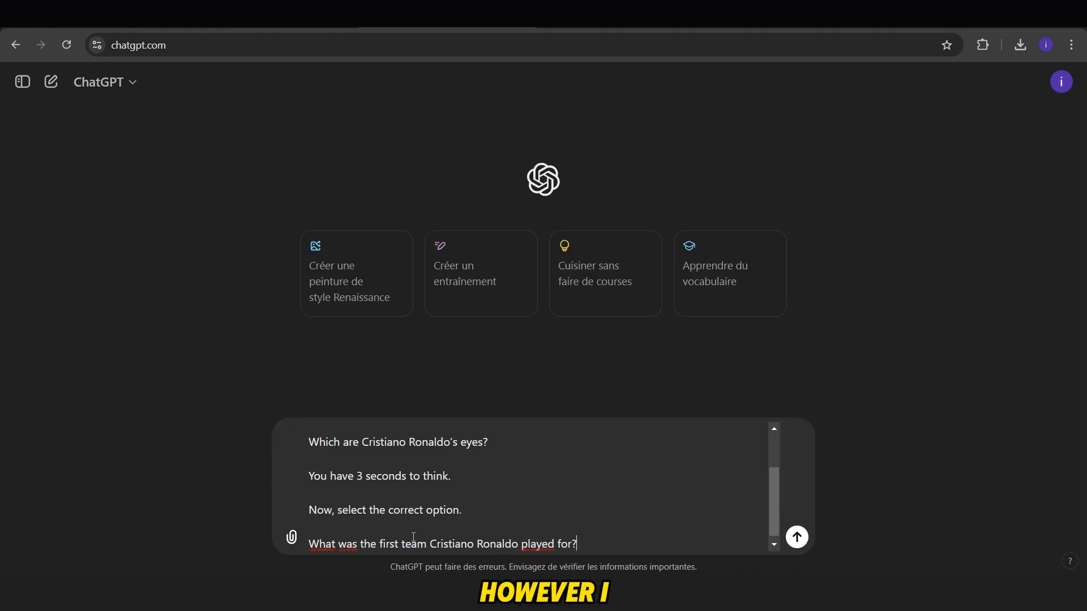
left_click(797, 536)
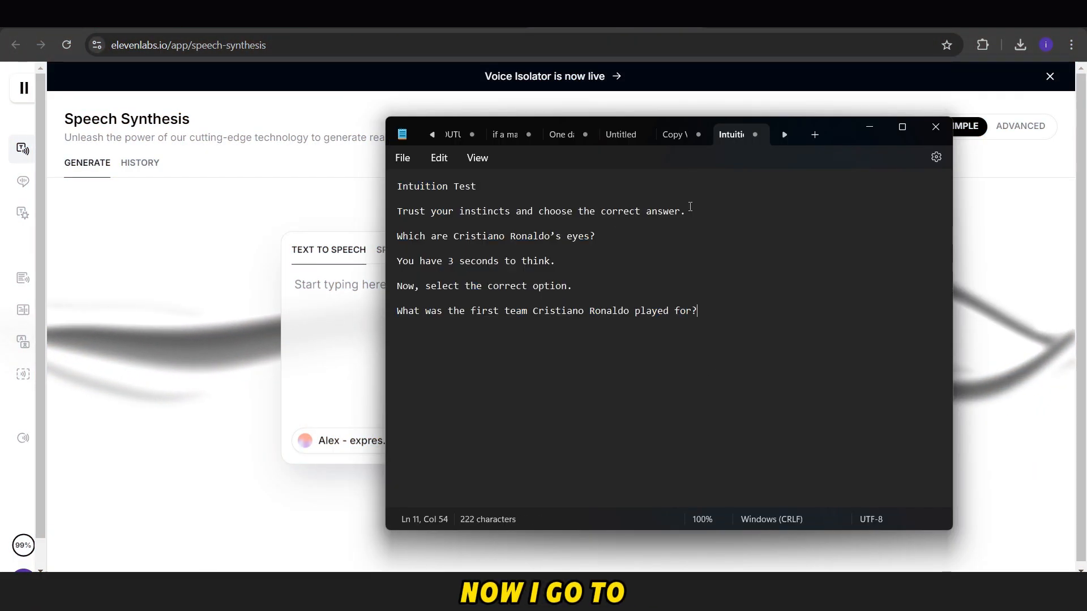
Generate speech for the pasted quiz instructions and for the title 'Intuition Test'.
left_click_drag(397, 211, 696, 310)
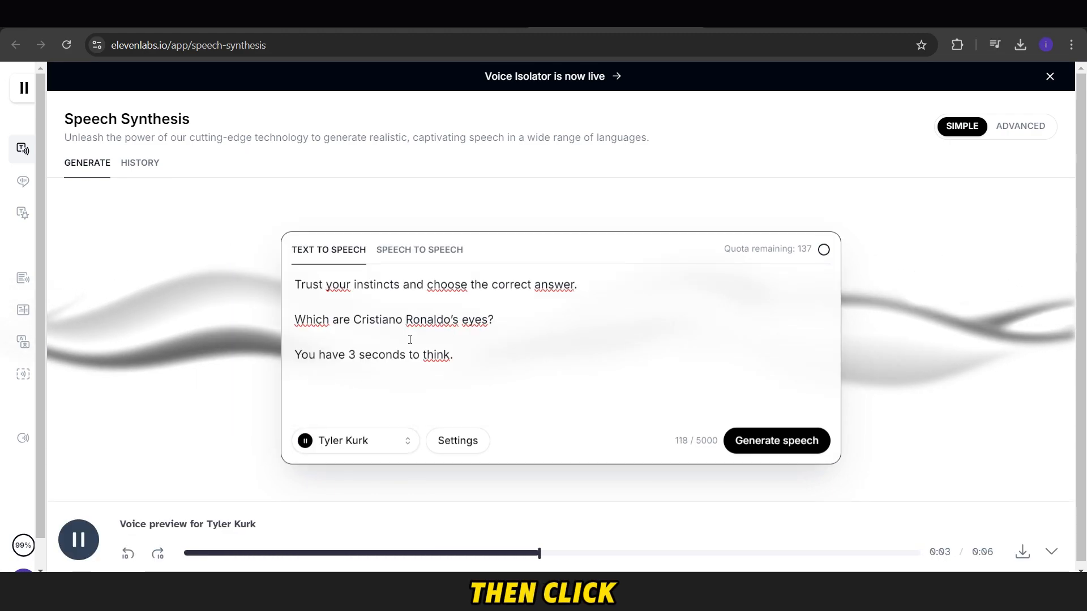
left_click(775, 440)
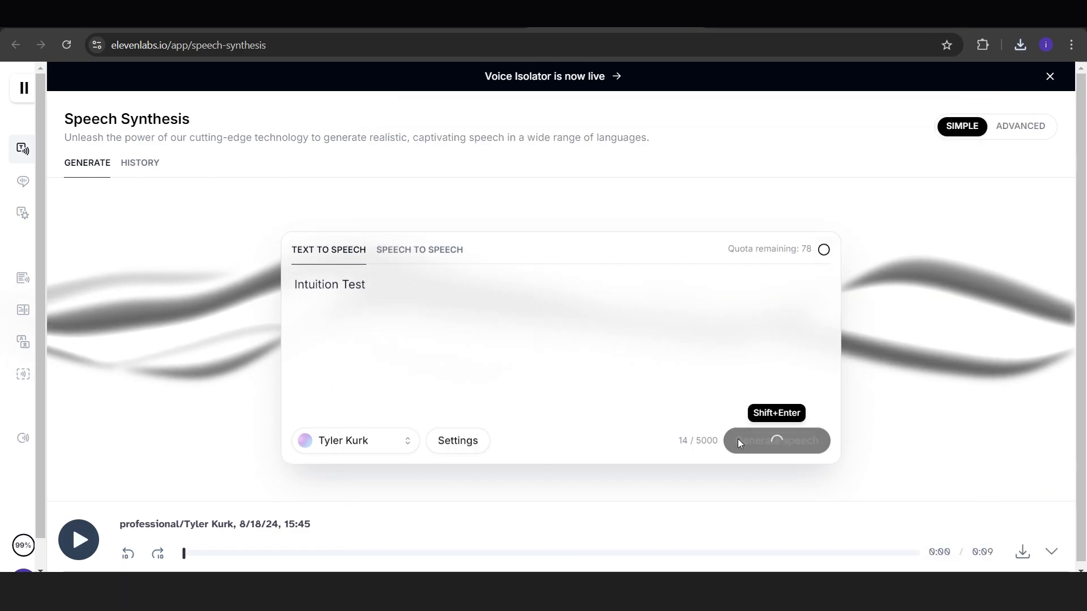
left_click(775, 440)
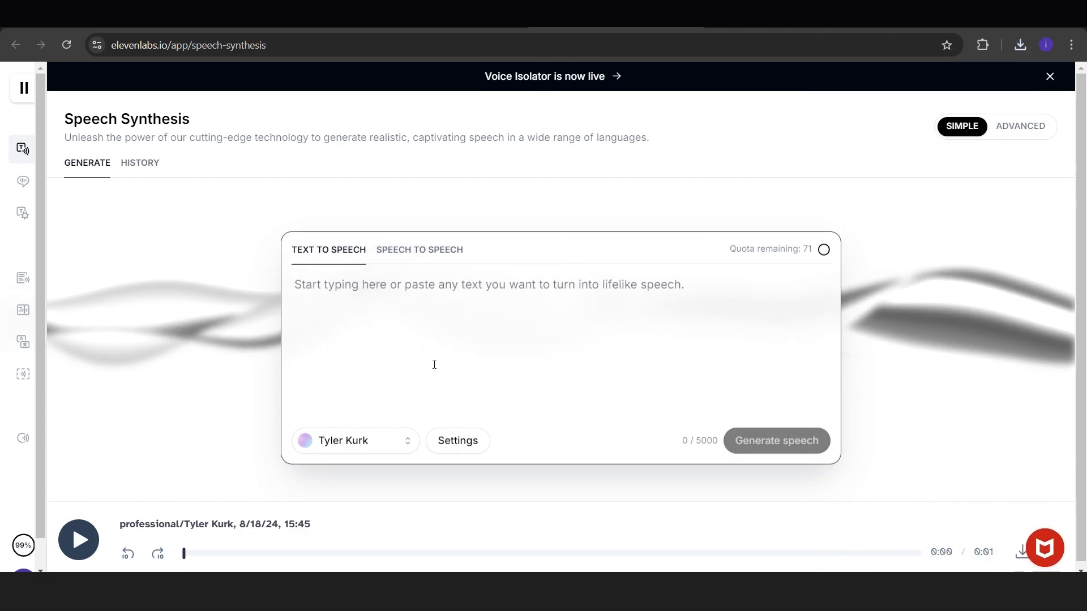
Generate speech for 'the correct answer is' and download the clip.
type("the correct an")
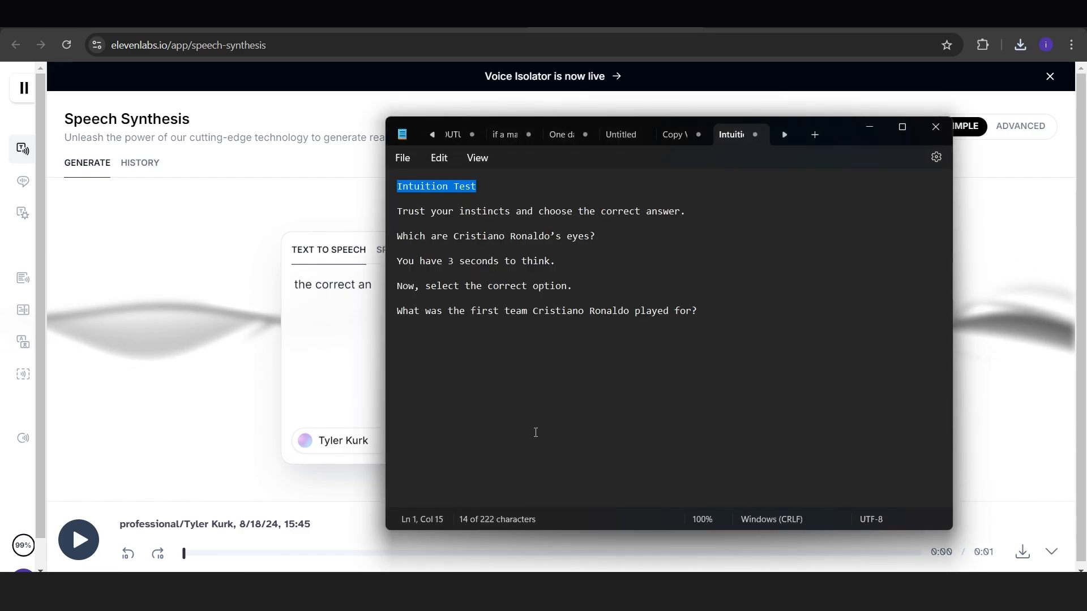
left_click(935, 127)
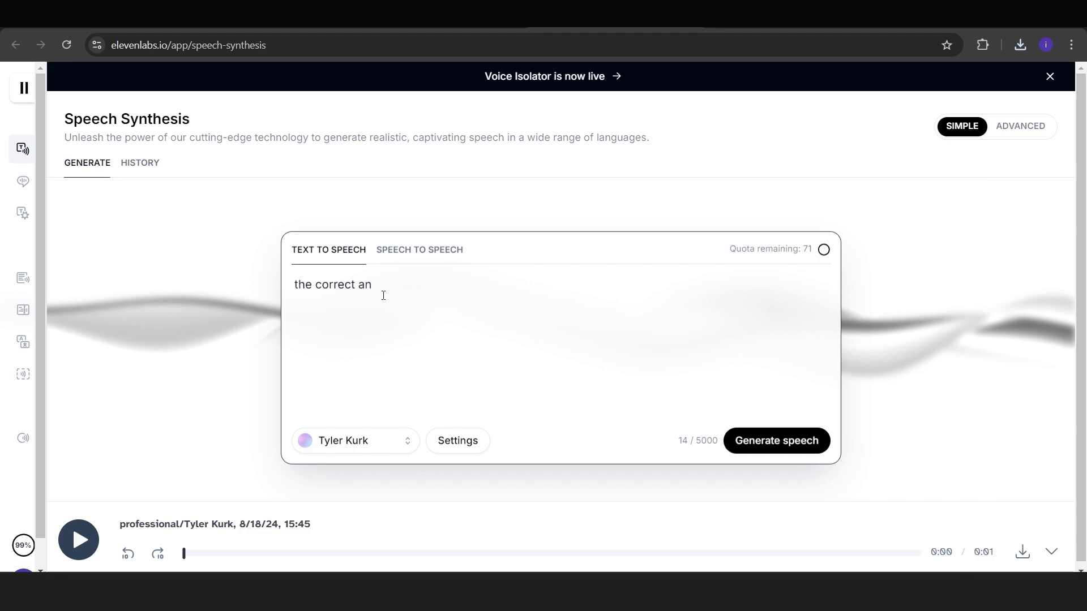
type("swer is")
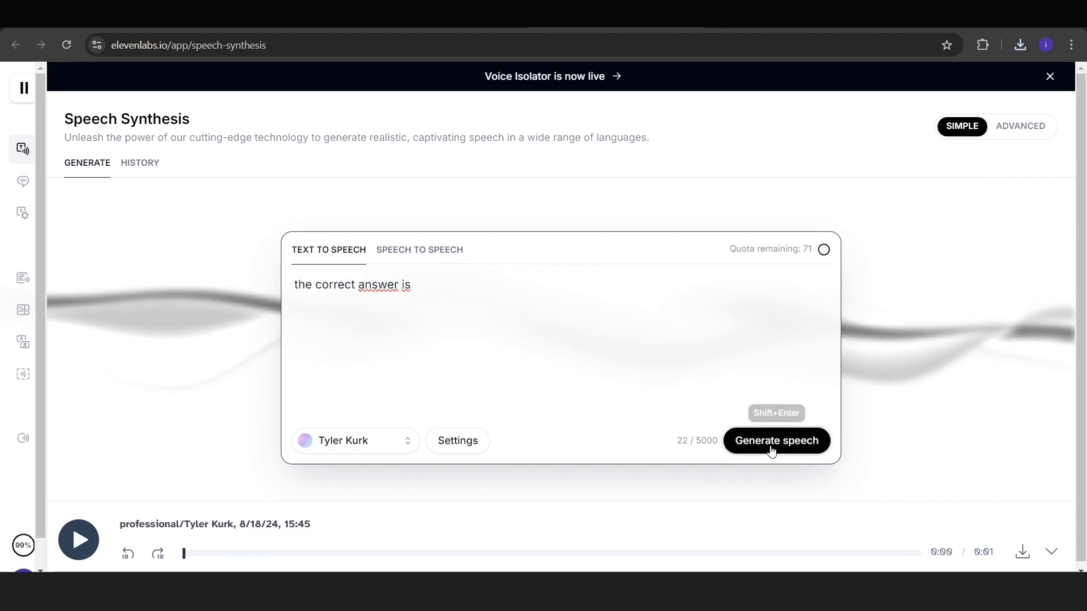
left_click(776, 440)
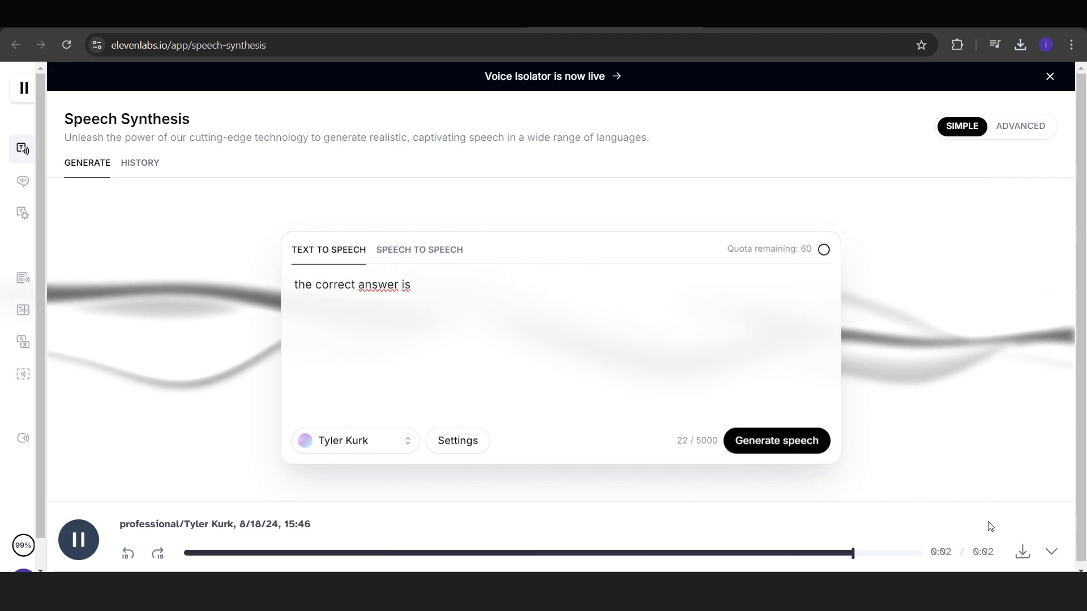
left_click(1020, 44)
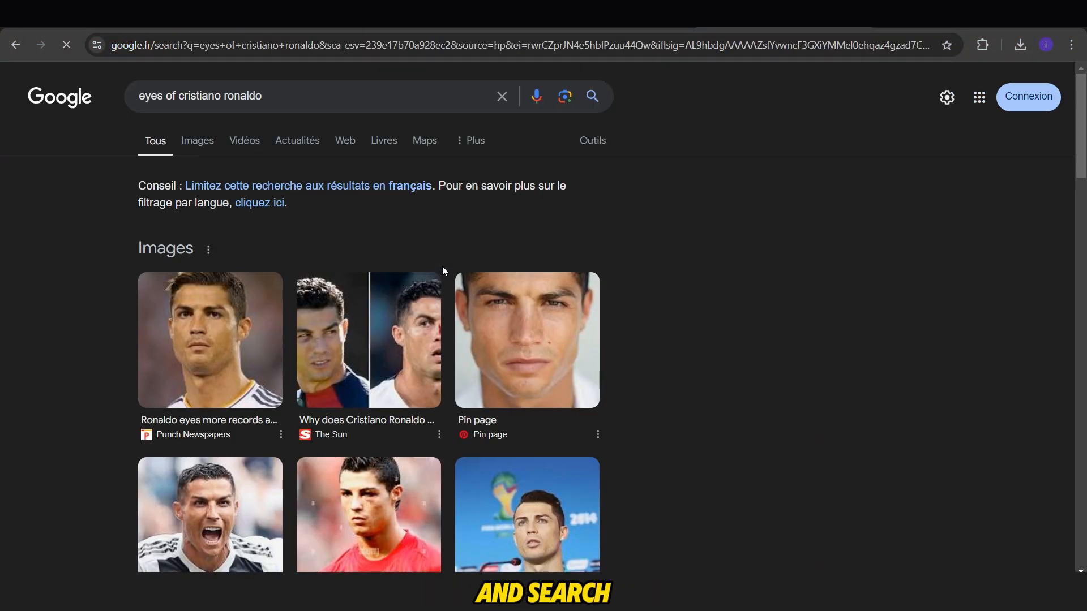
Browse Google image results for Ronaldo's eyes, view a close-up, then search 'eyes of neymar'.
left_click(197, 141)
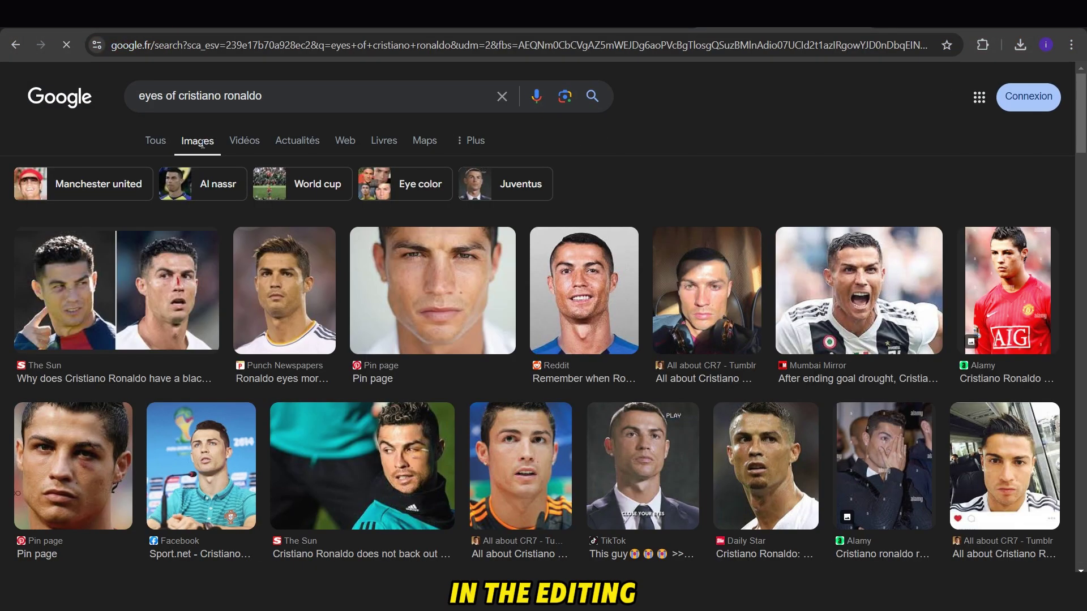
scroll("down", 3)
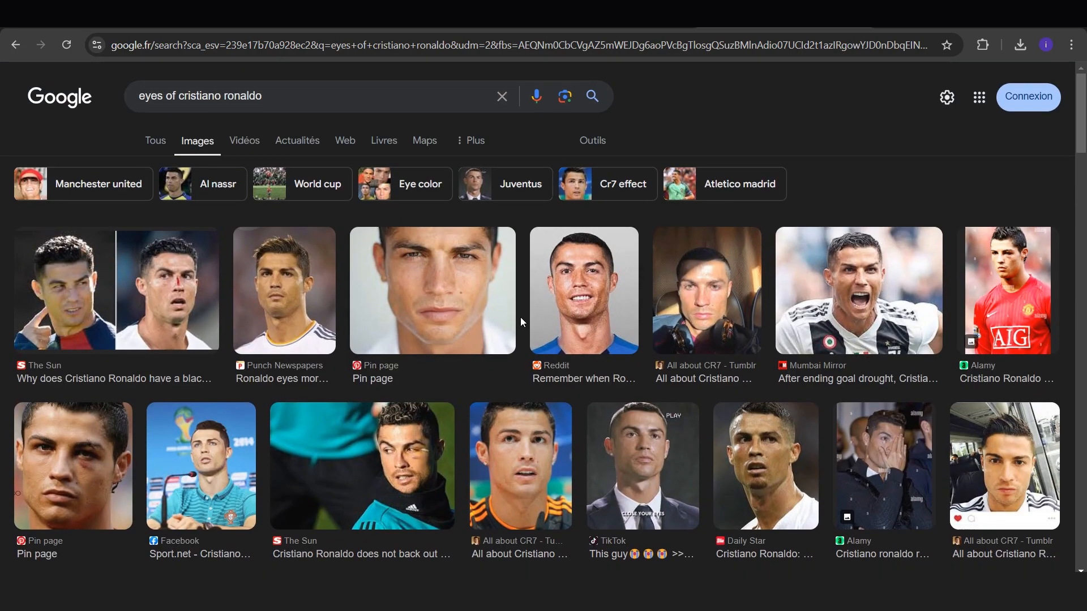
left_click(584, 291)
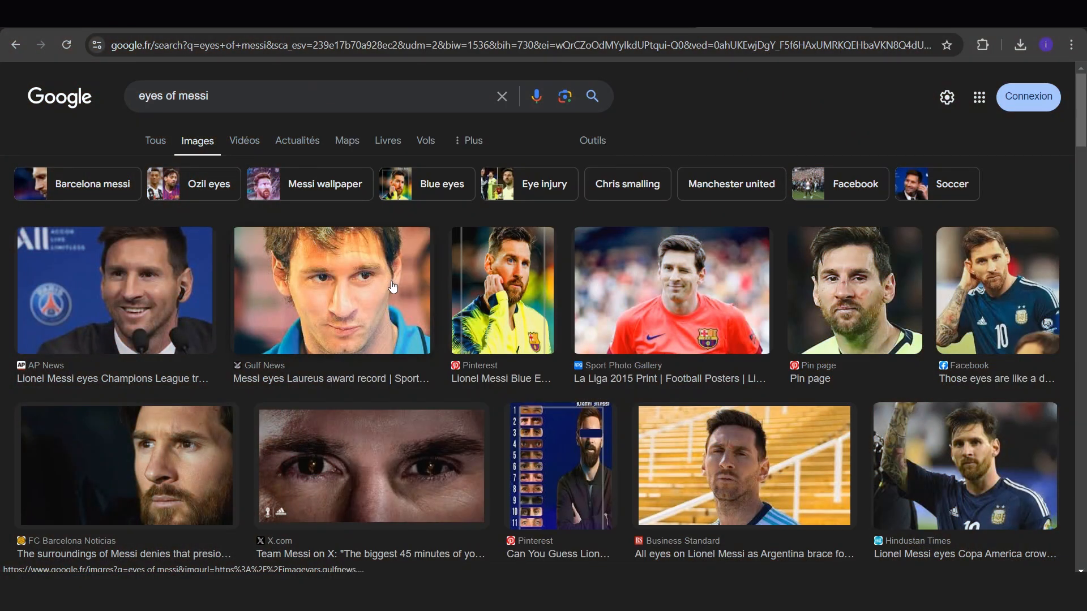
type("eyes of neymar")
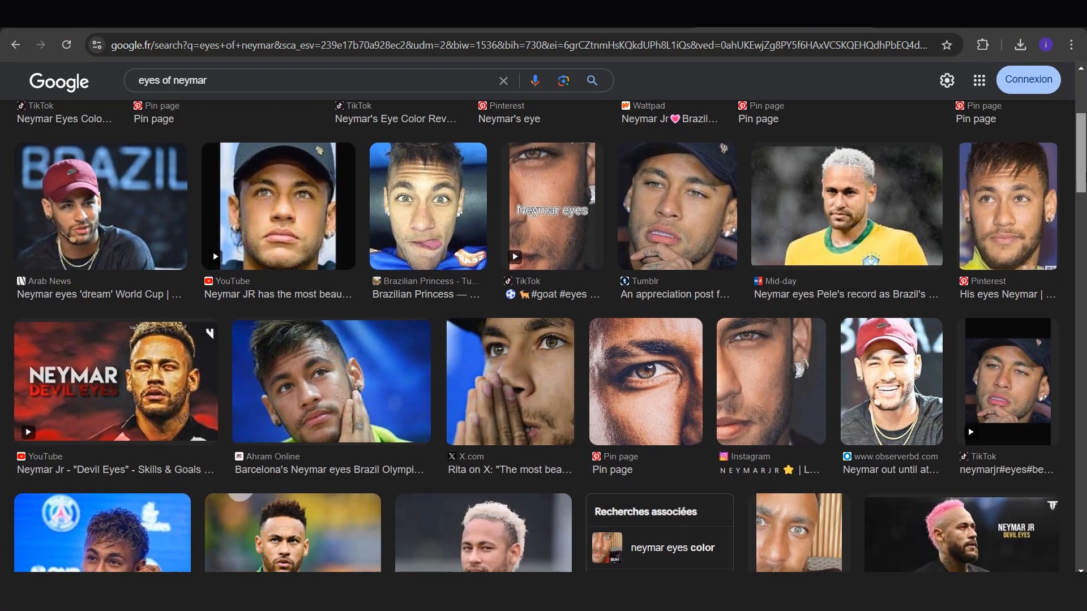
scroll("down", 3)
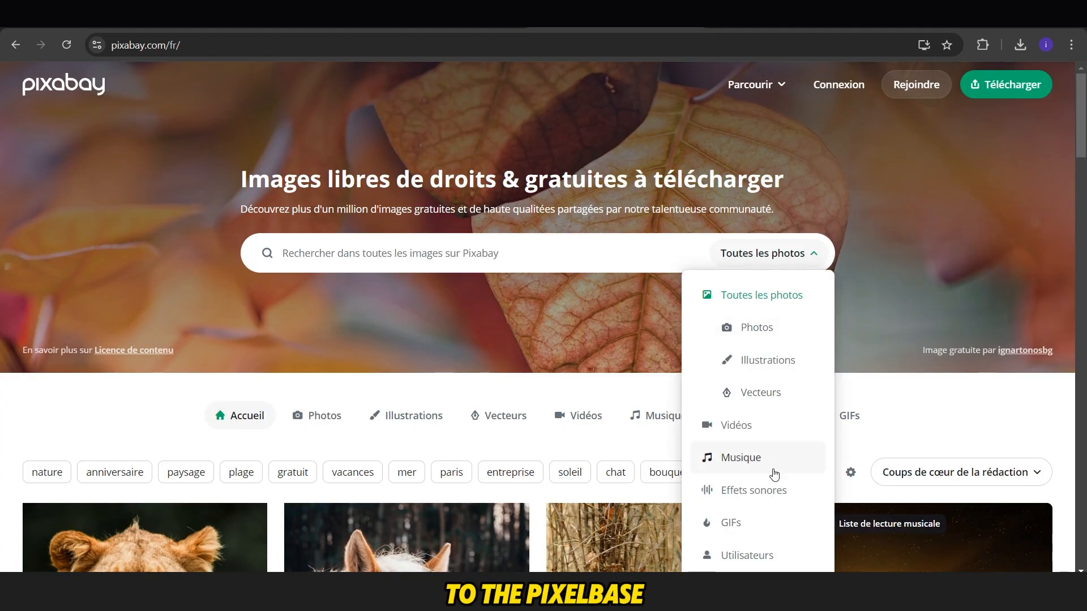
Search Pixabay music for 'challenge song' and preview two of the result tracks.
left_click(741, 457)
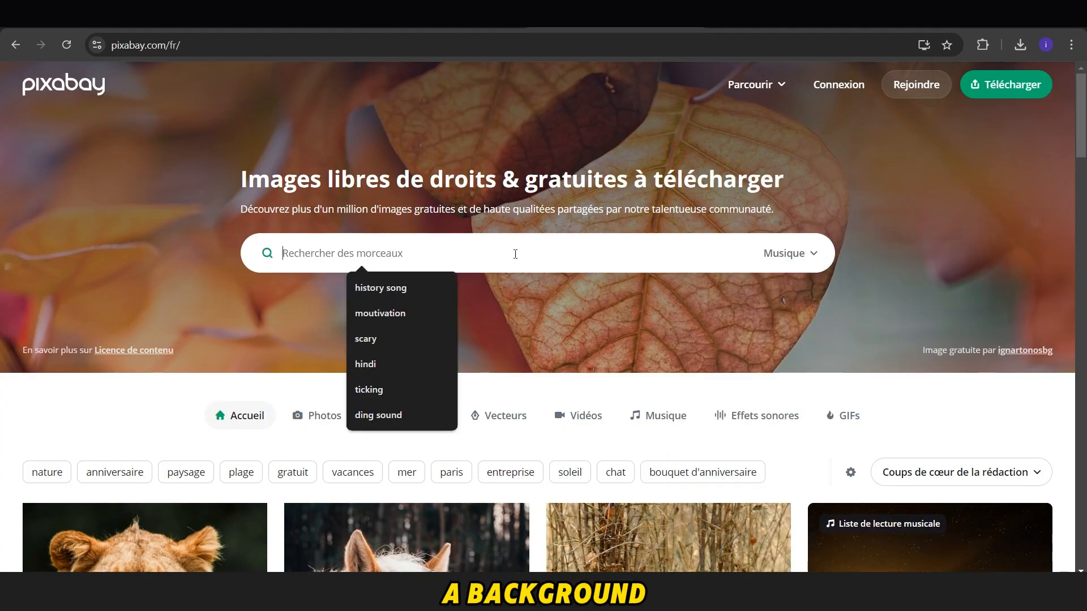
type("challenge song")
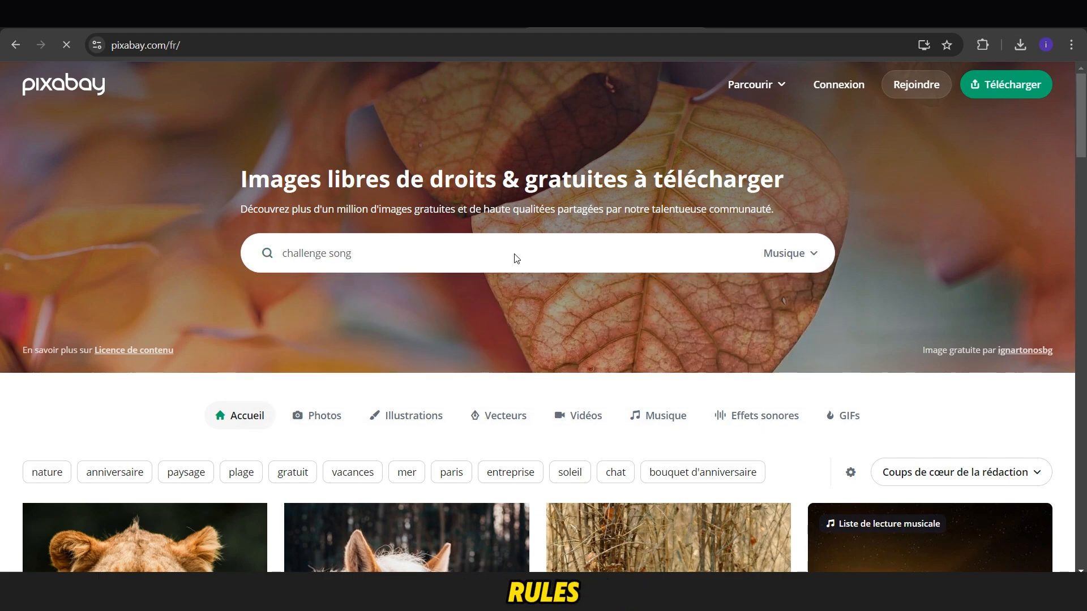
key("Enter")
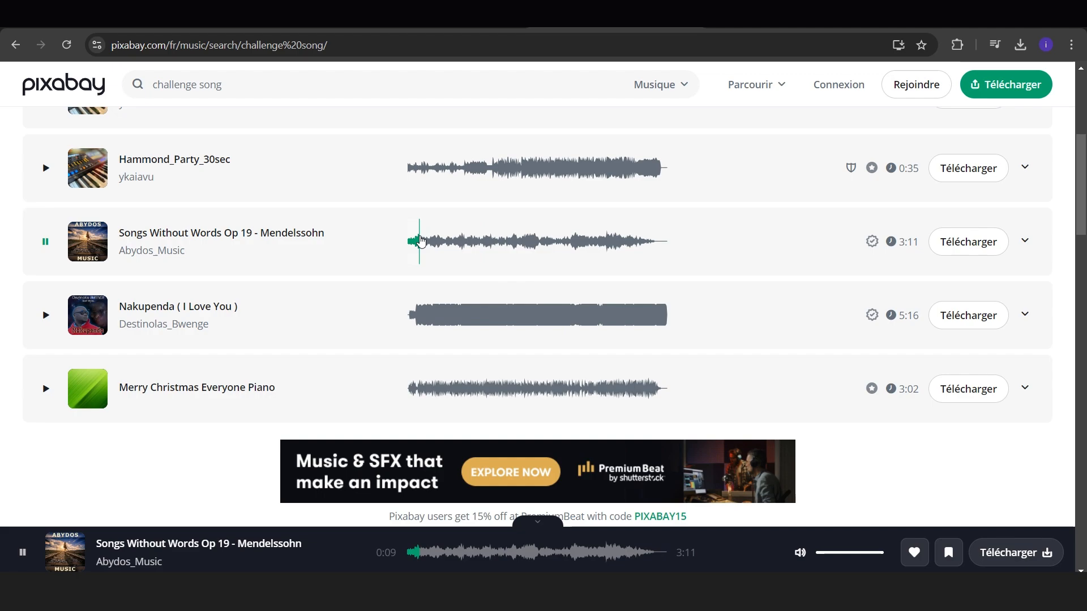
left_click(46, 388)
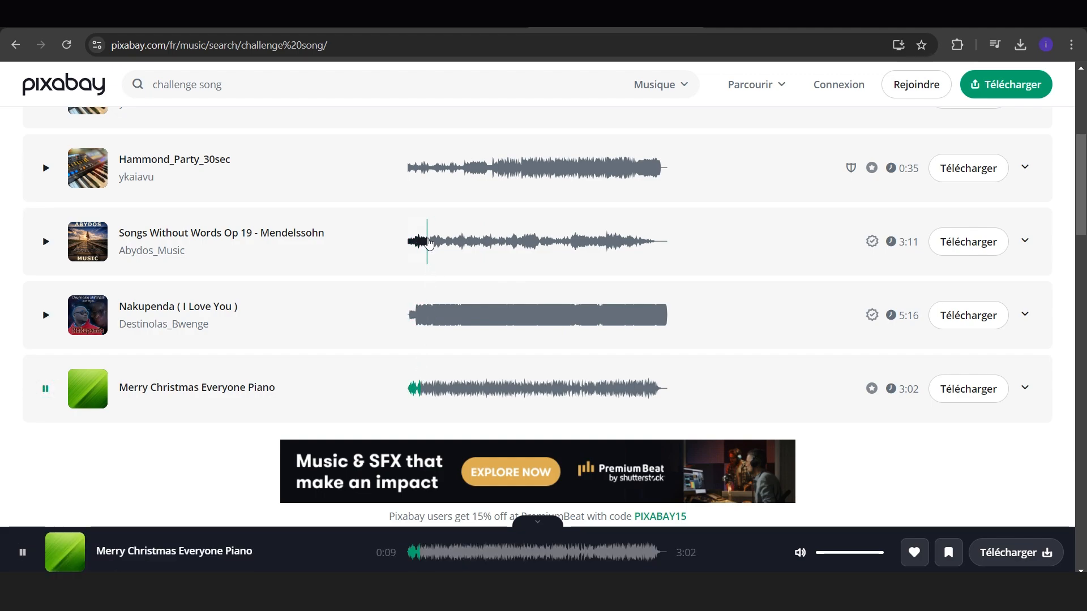
left_click(46, 241)
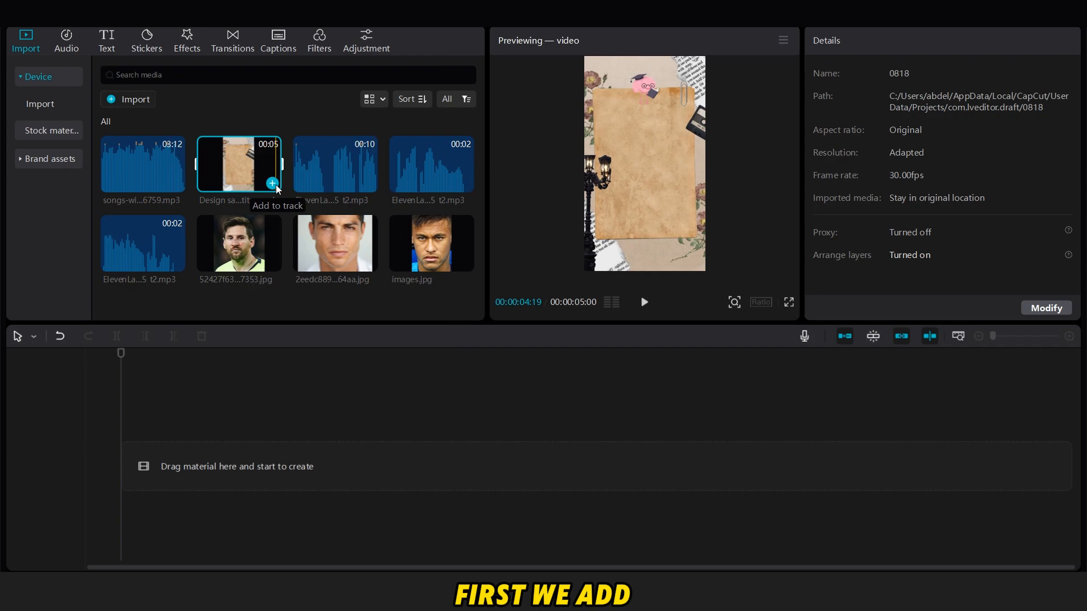
Add the paper background video and both ElevenLabs voice clips to the timeline, previewing them.
left_click(272, 183)
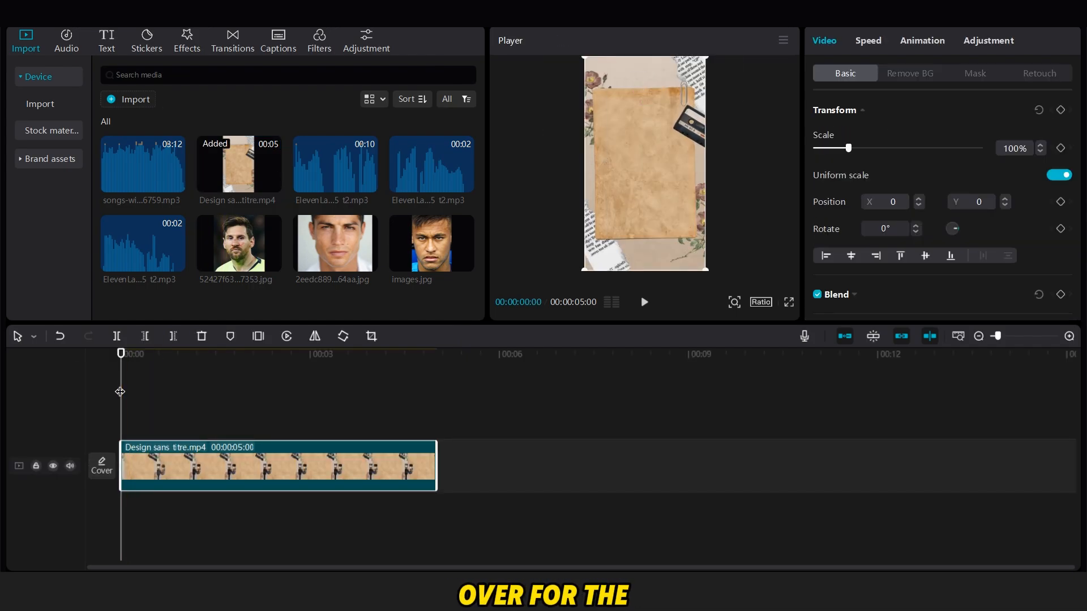
left_click(644, 301)
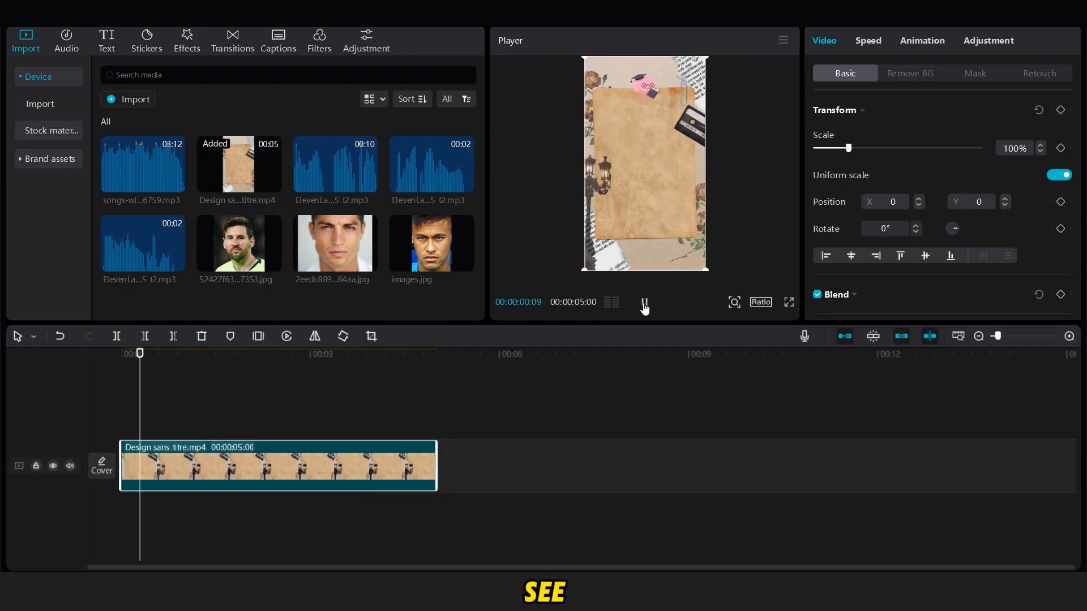
left_click(335, 165)
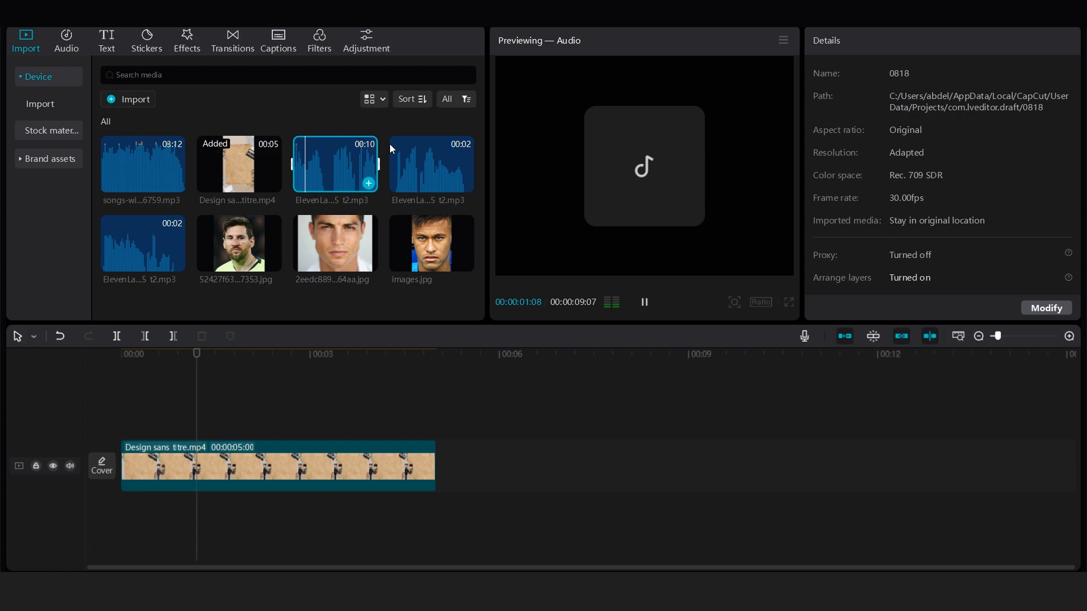
left_click(141, 242)
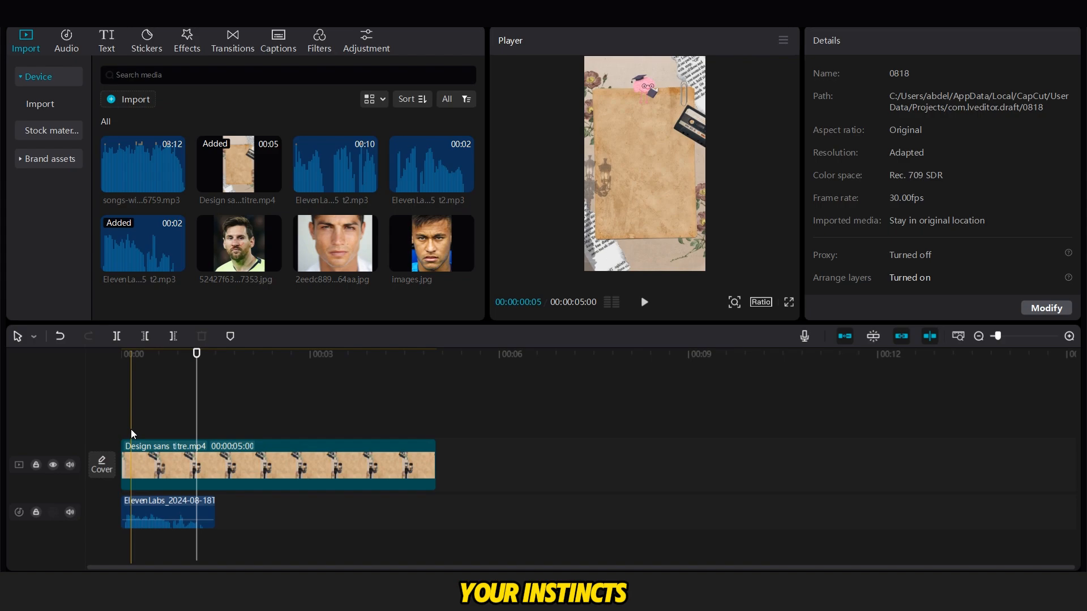
left_click(431, 164)
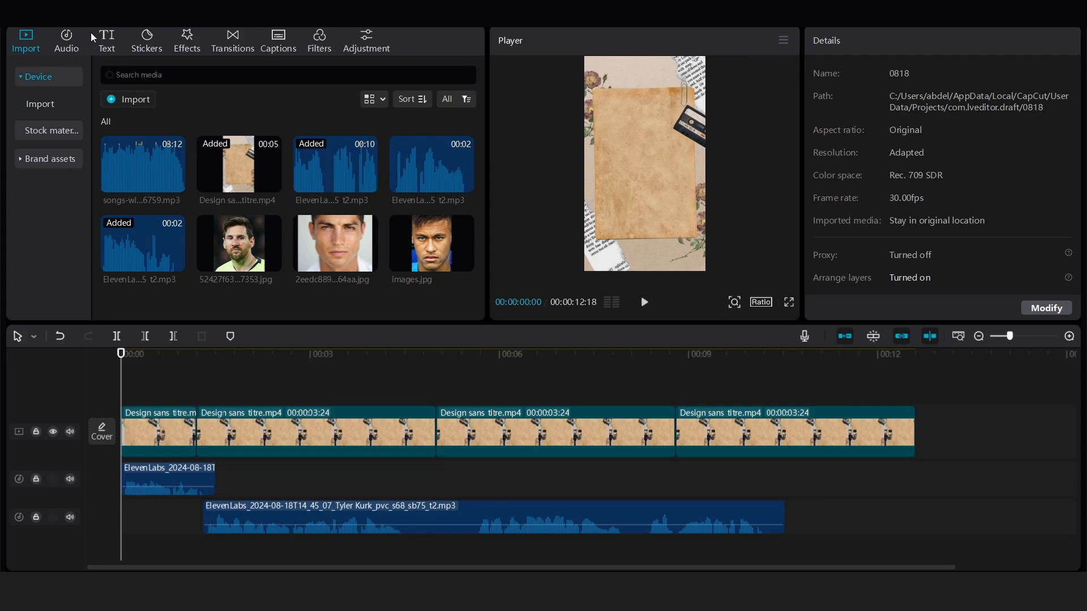
Add an 'Intuition Test' text clip and set it in the bold ZY Trend display font.
left_click(106, 34)
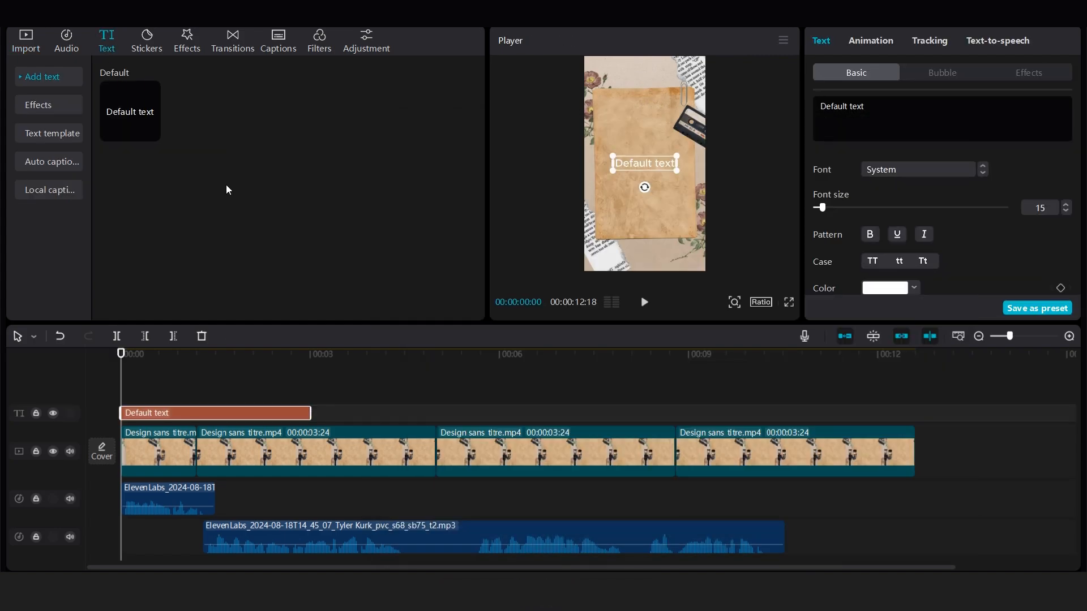
type("Intuition Test")
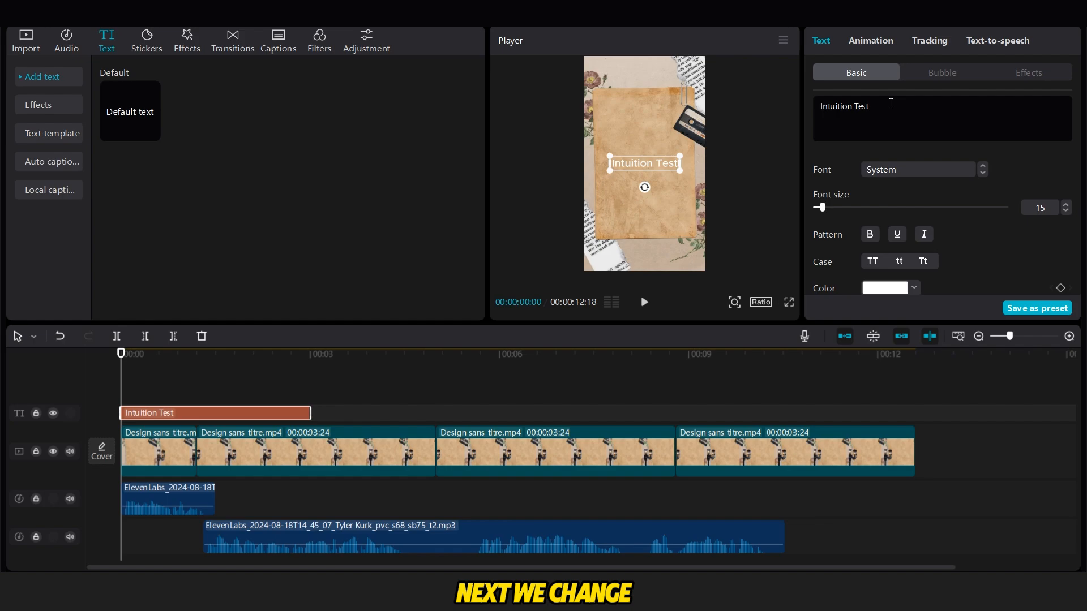
left_click(1028, 72)
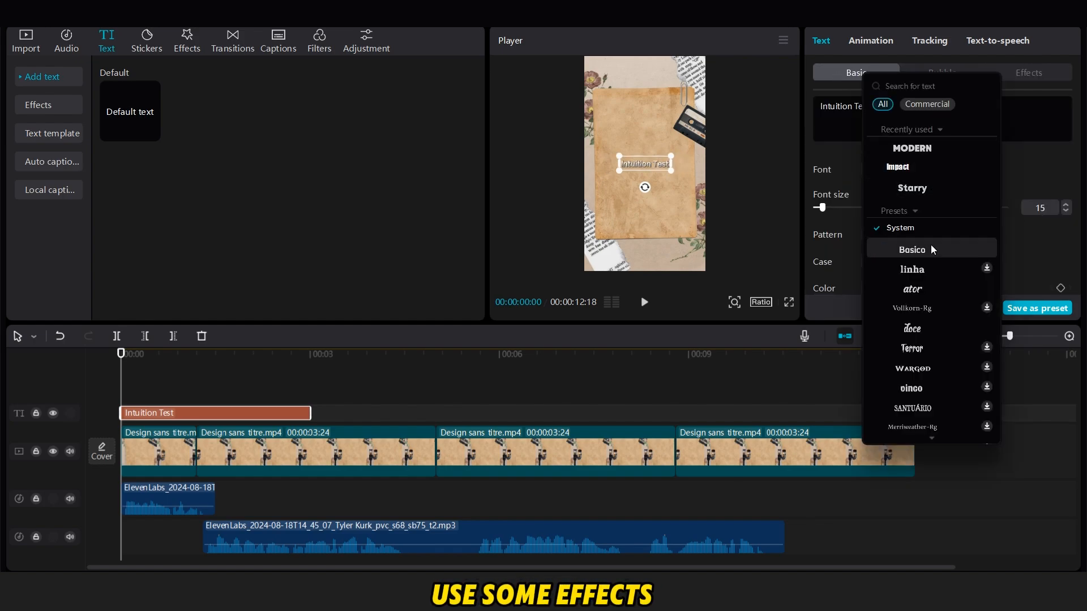
scroll("down", 3)
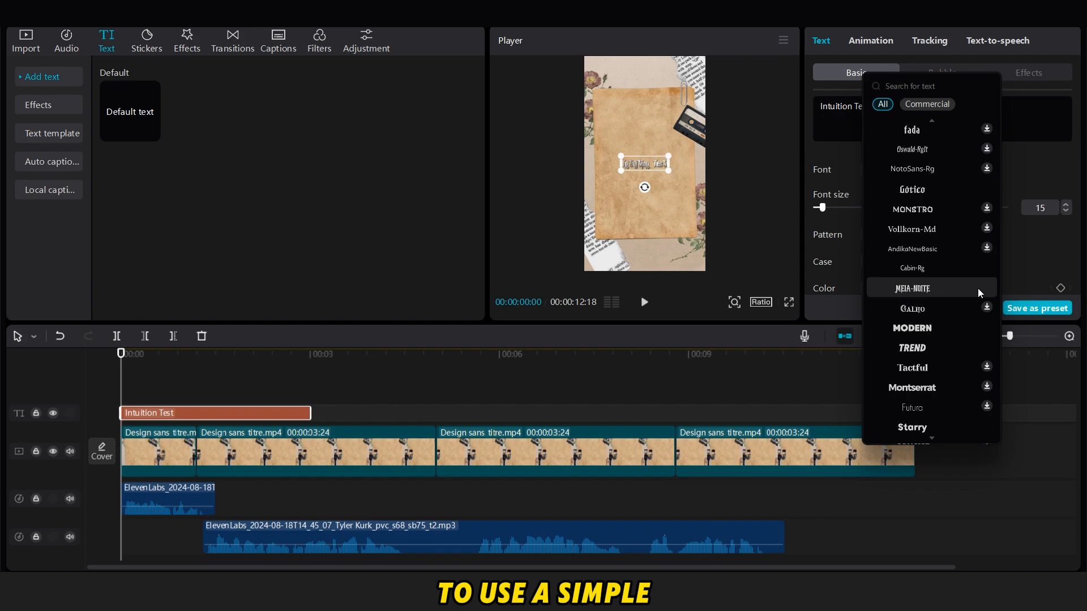
left_click(1027, 72)
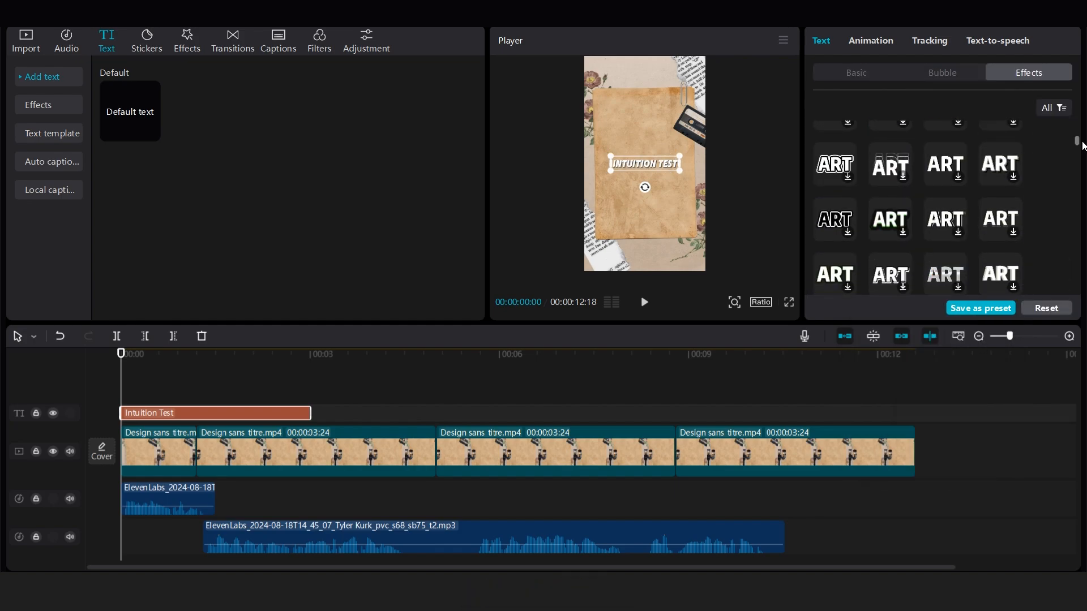
scroll("down", 3)
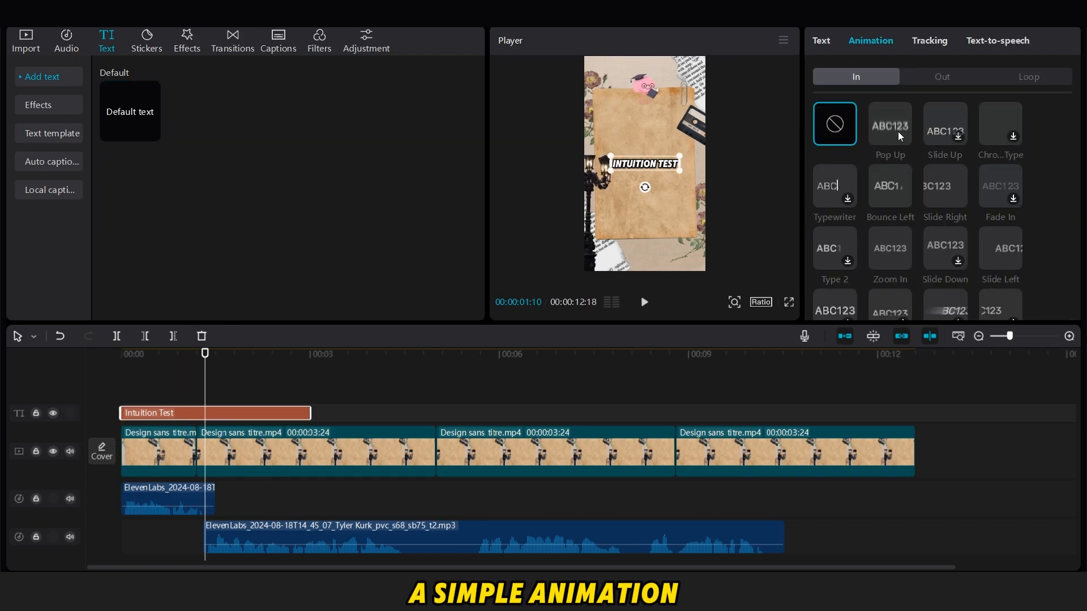
Give the title a Zoom In entrance animation and choose a text style effect.
left_click(944, 185)
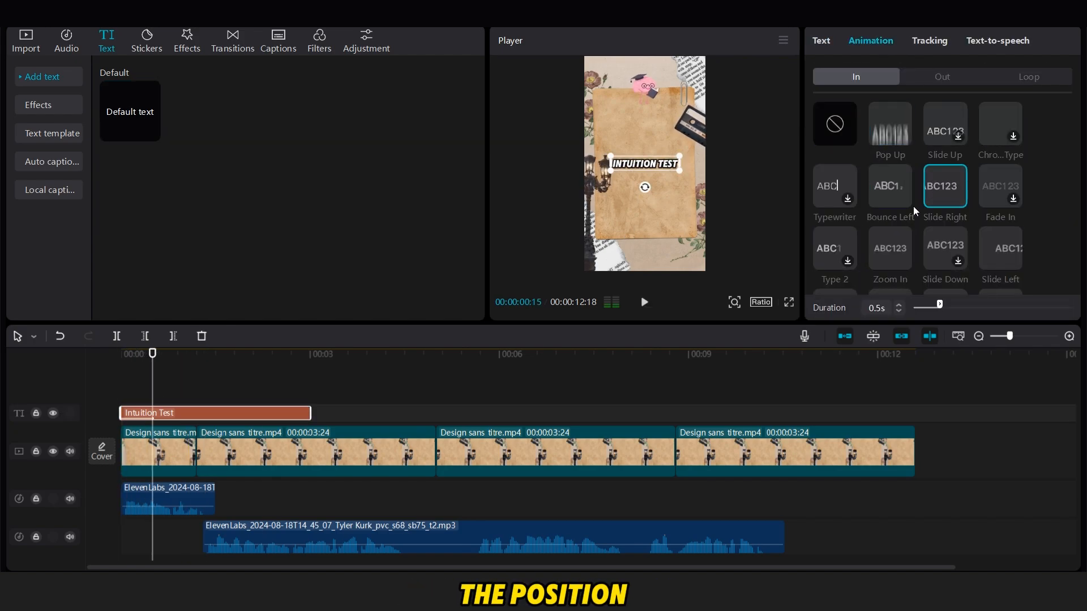
left_click(889, 248)
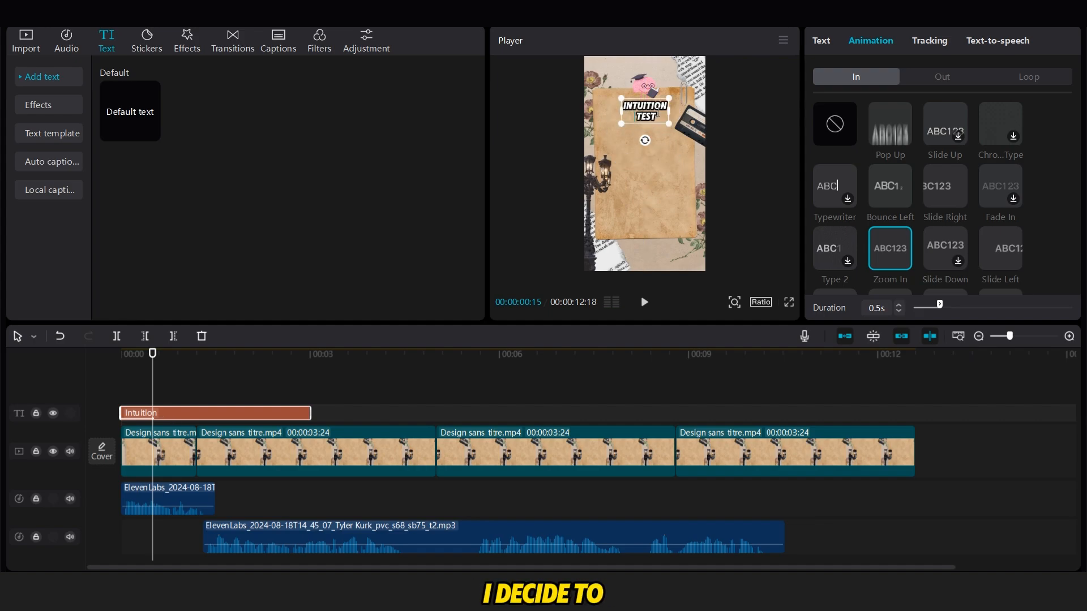
left_click(821, 41)
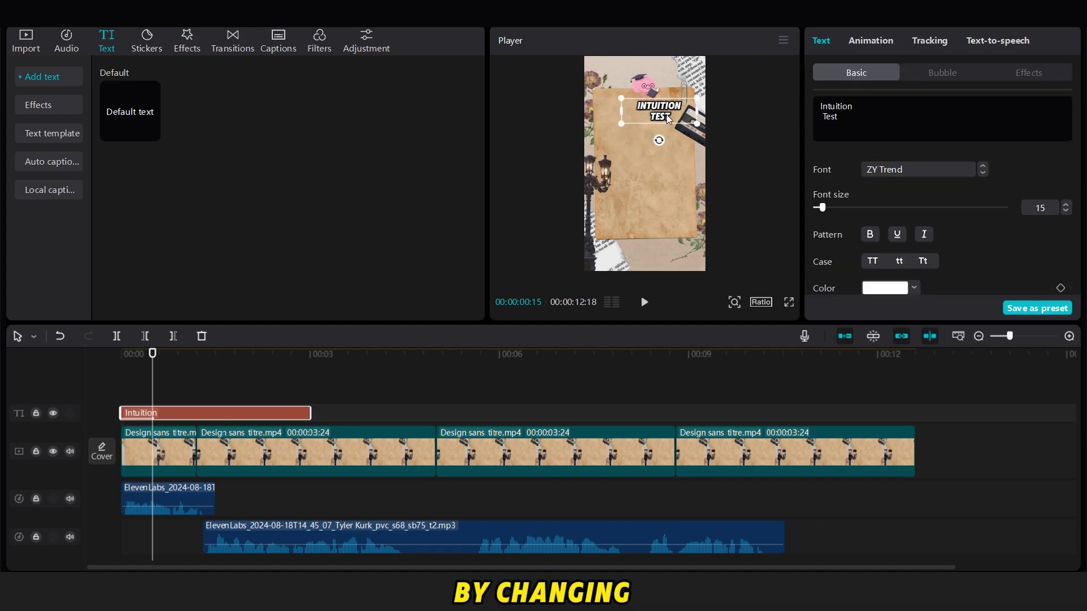
left_click(1028, 72)
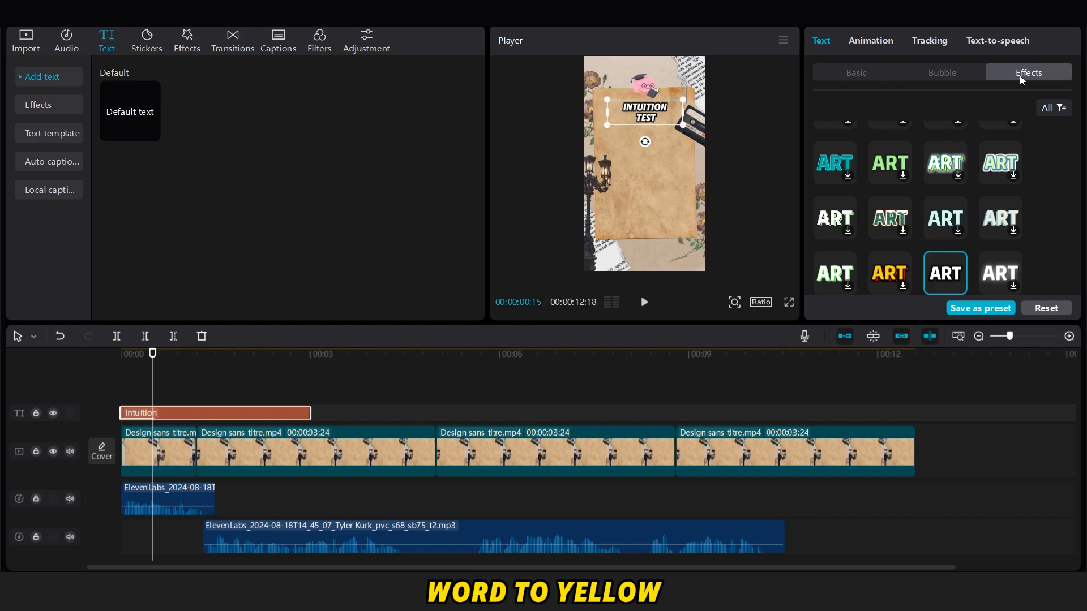
scroll("down", 3)
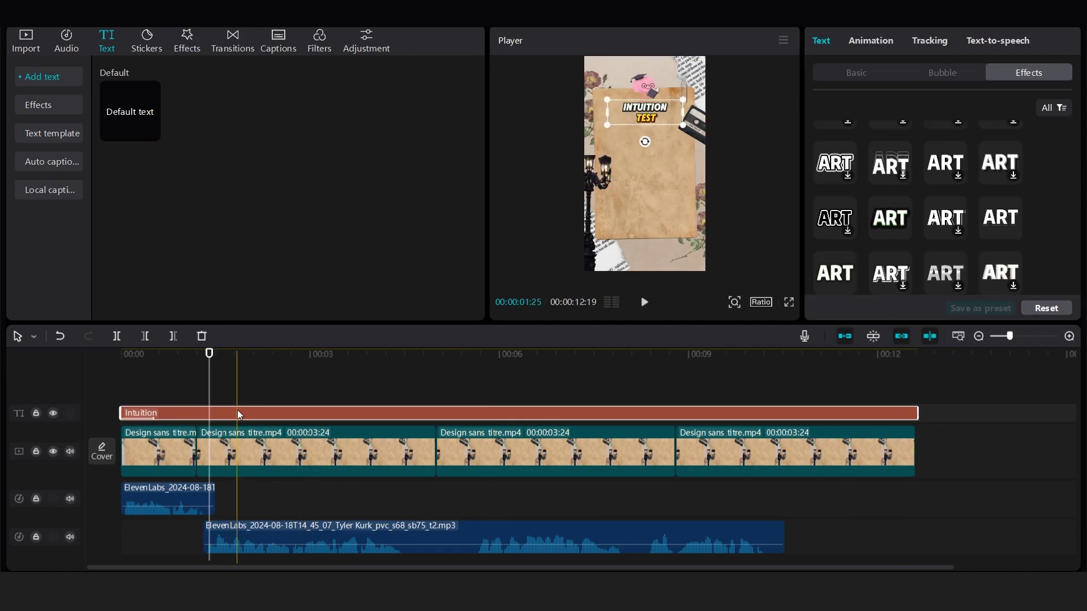
Find the TRUST sticker by searching 'trust', add it and shift its clip earlier on the timeline.
left_click(146, 35)
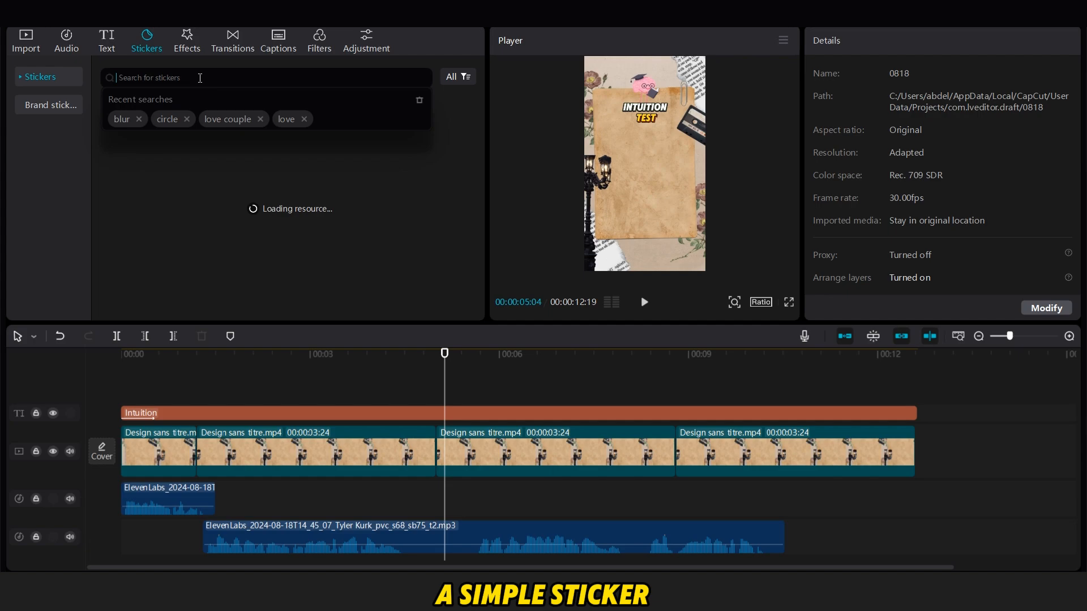
type("trust")
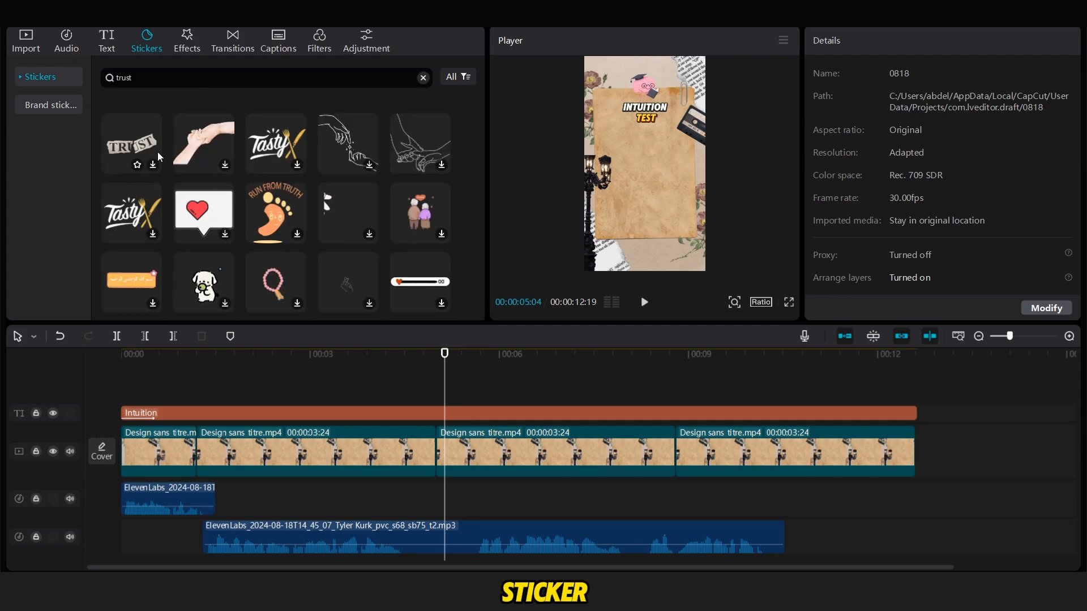
left_click(131, 143)
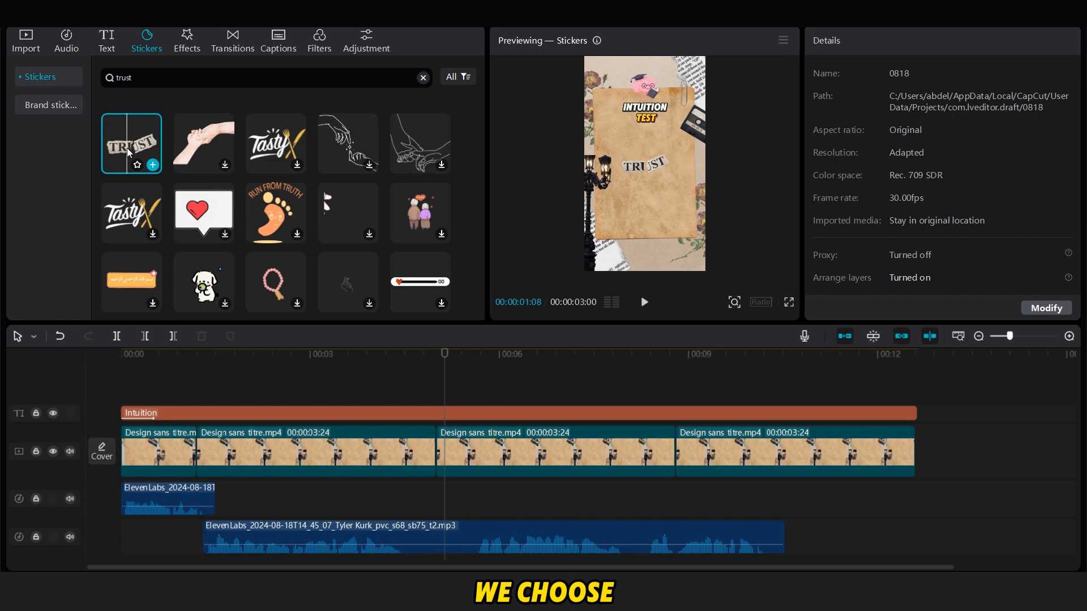
scroll("down", 3)
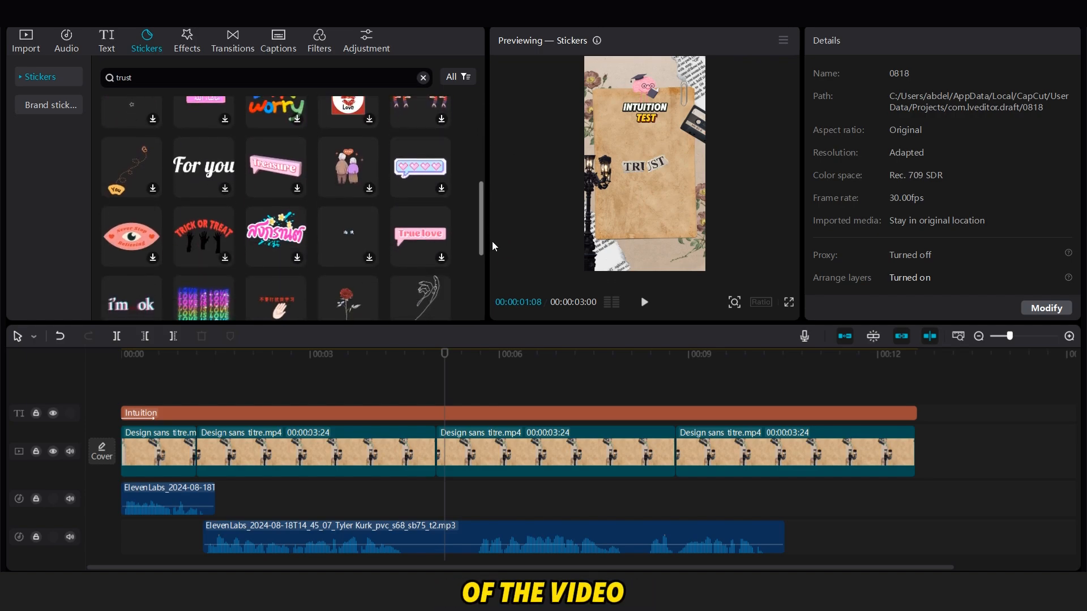
scroll("down", 3)
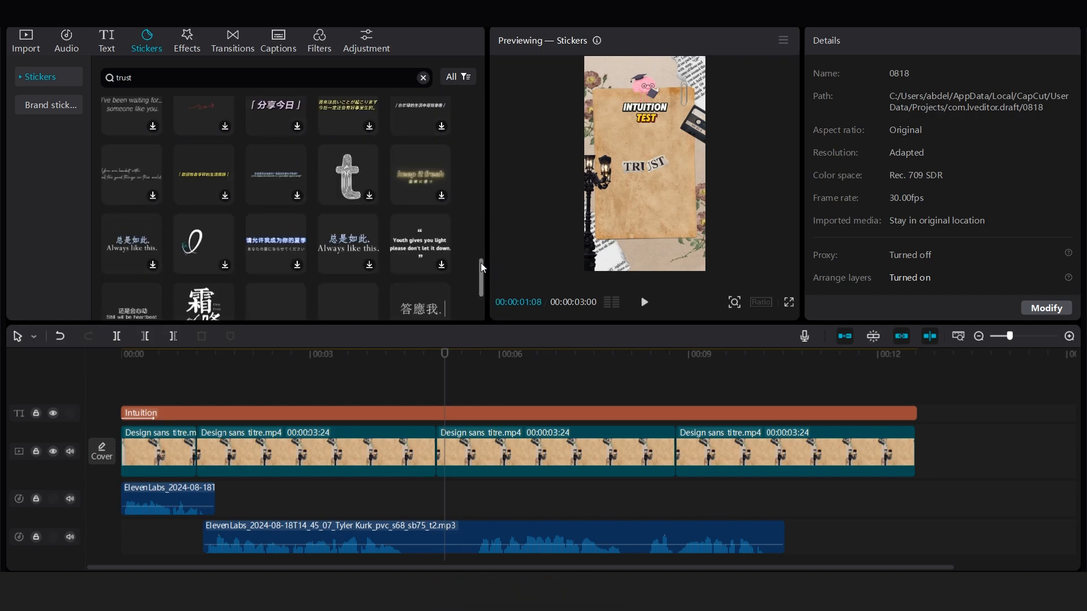
scroll("down", 3)
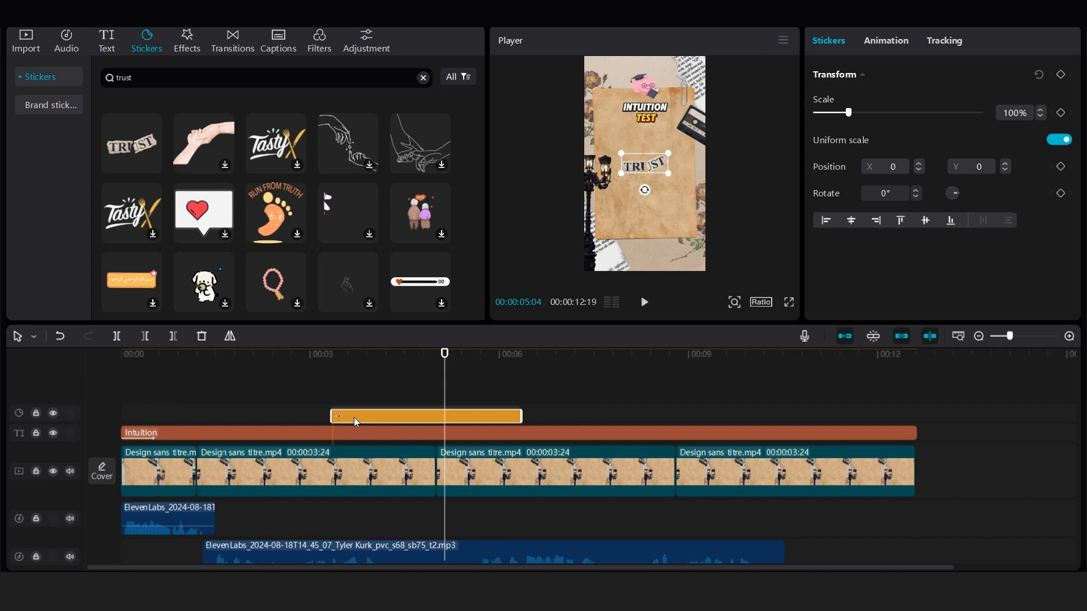
left_click_drag(425, 416, 294, 413)
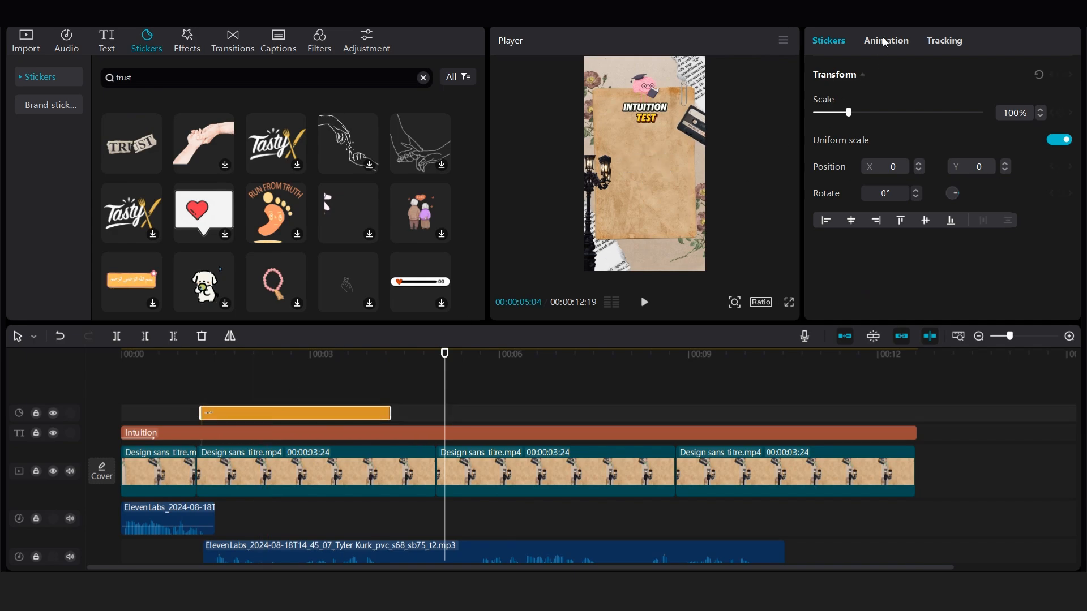
Browse the TRUST sticker's In and Loop animation choices.
left_click(886, 41)
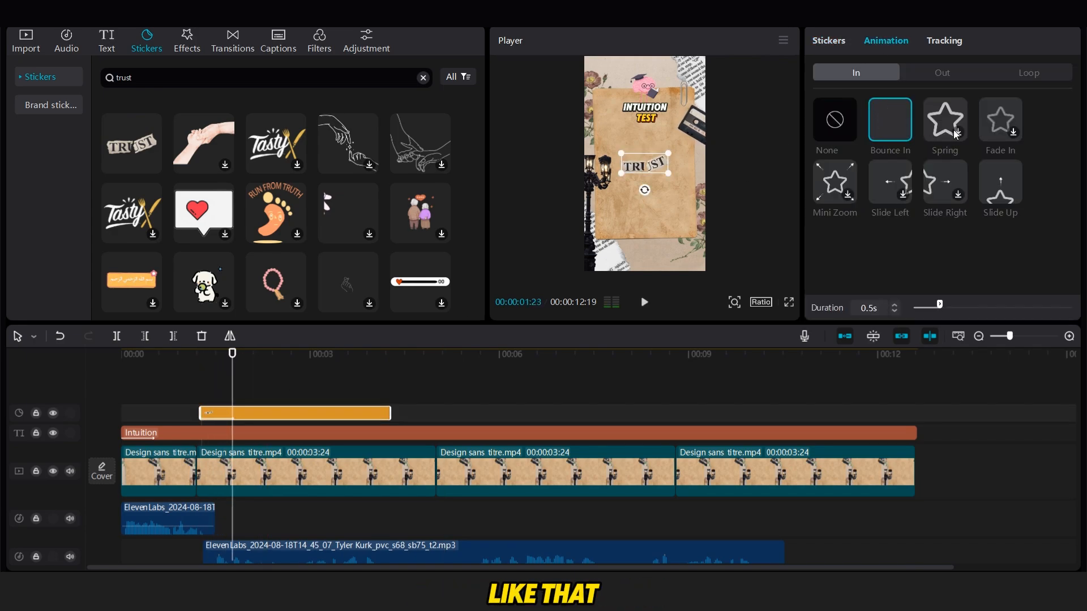
left_click(1028, 72)
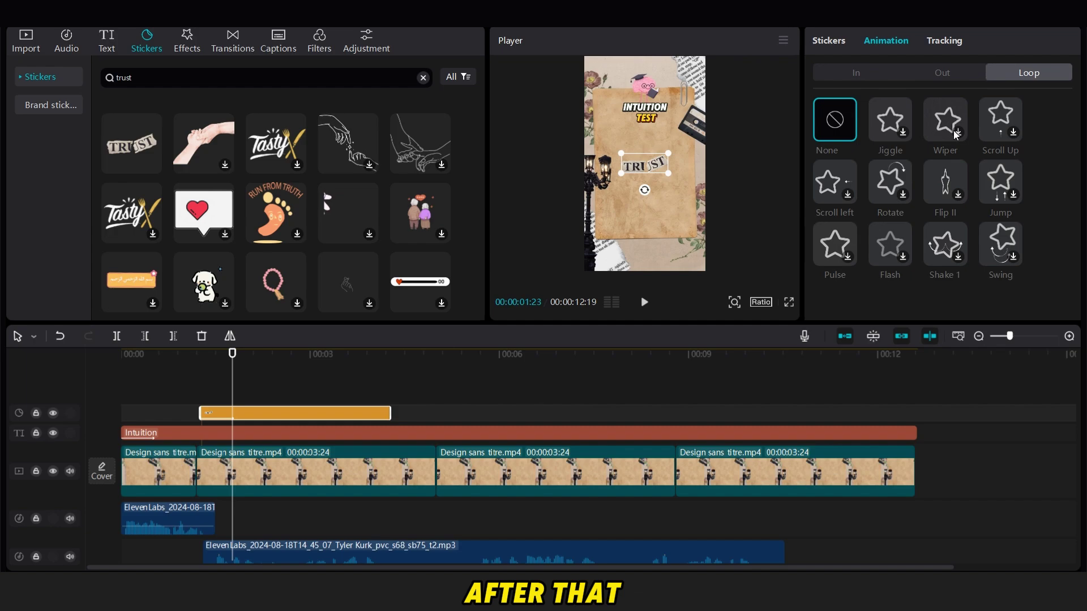
left_click(944, 119)
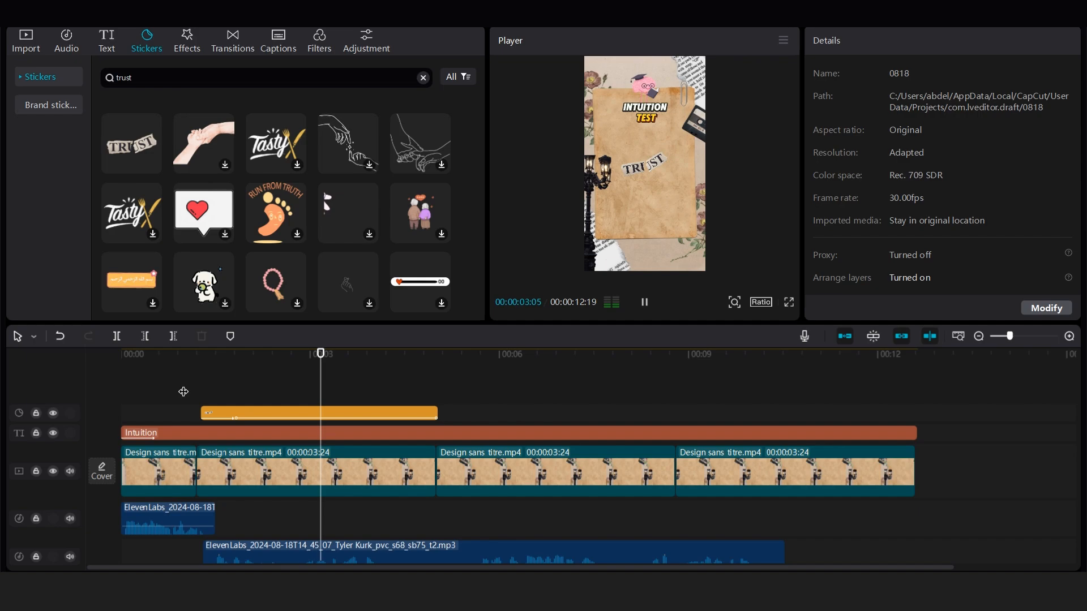
Add a Default text caption reading 'Which are Cristiano Ronaldo's eyes?' at the four-second mark.
left_click(500, 355)
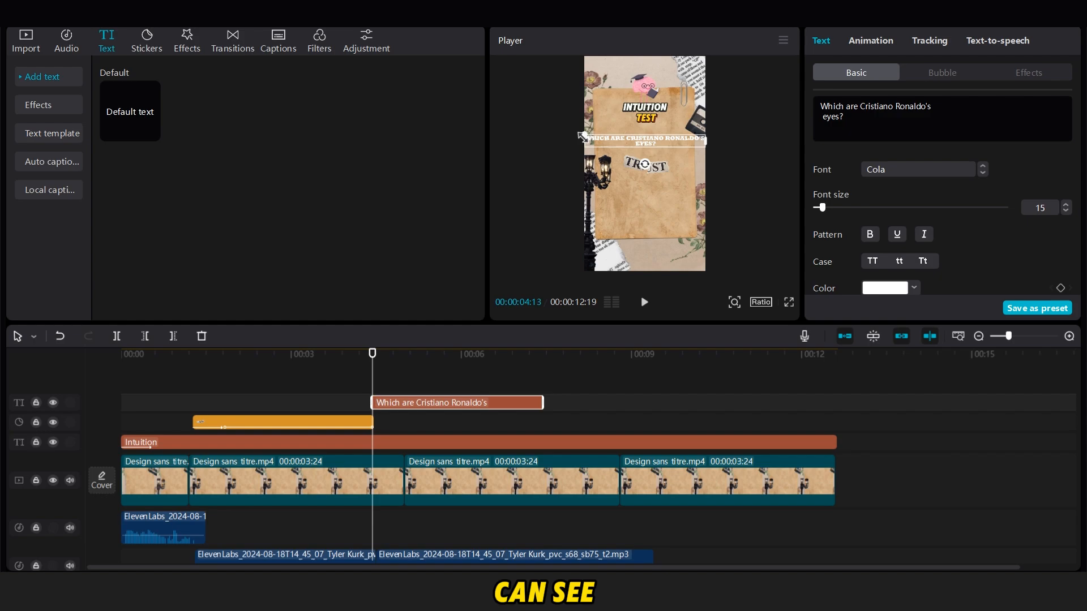
Give the question caption a Typewriter entrance and a looping Jiggle animation.
left_click(871, 41)
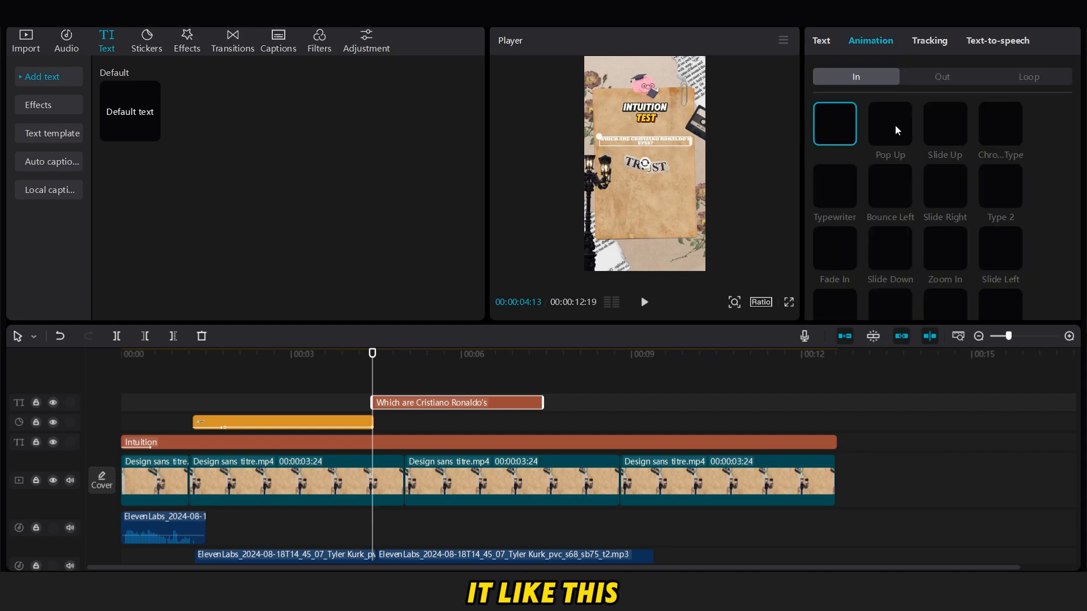
left_click(821, 41)
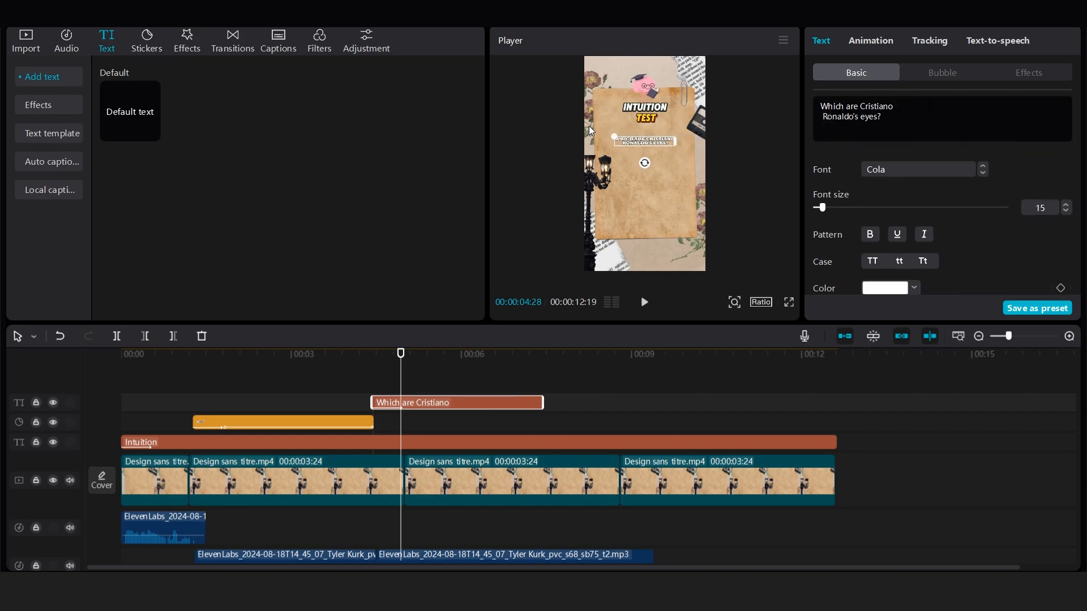
left_click(871, 40)
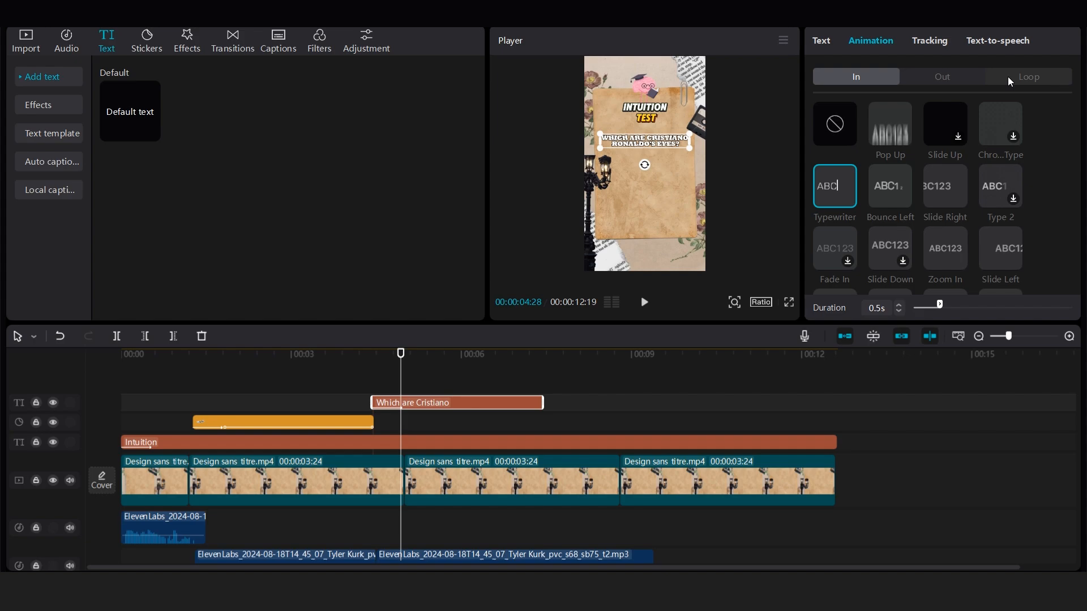
left_click(1028, 77)
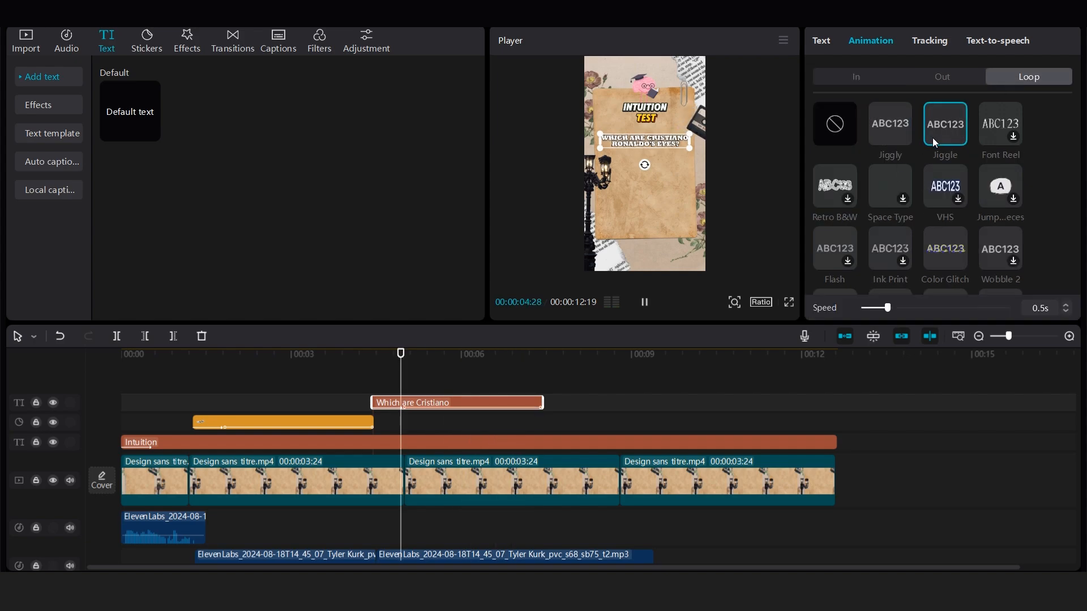
left_click(1001, 123)
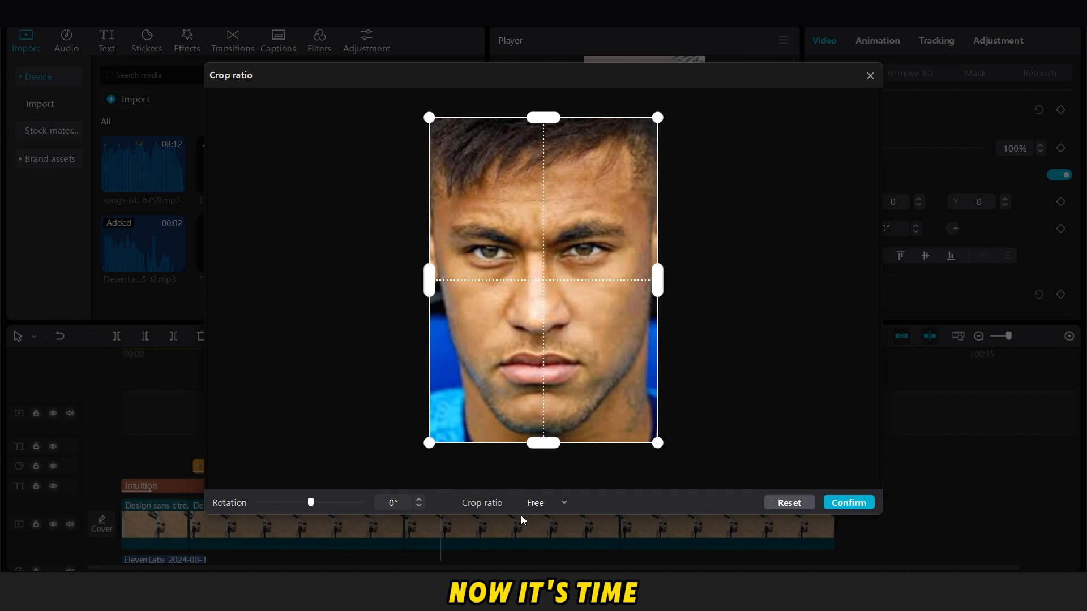
Crop the first portrait to a 16:9 strip framed over the eyes and confirm.
left_click(548, 503)
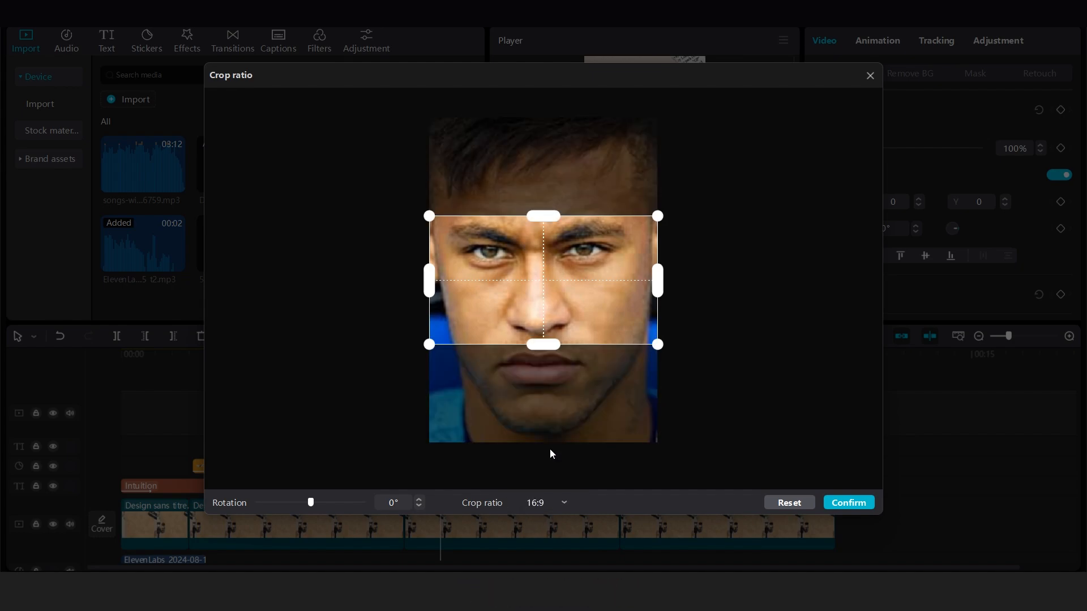
left_click_drag(657, 345, 611, 307)
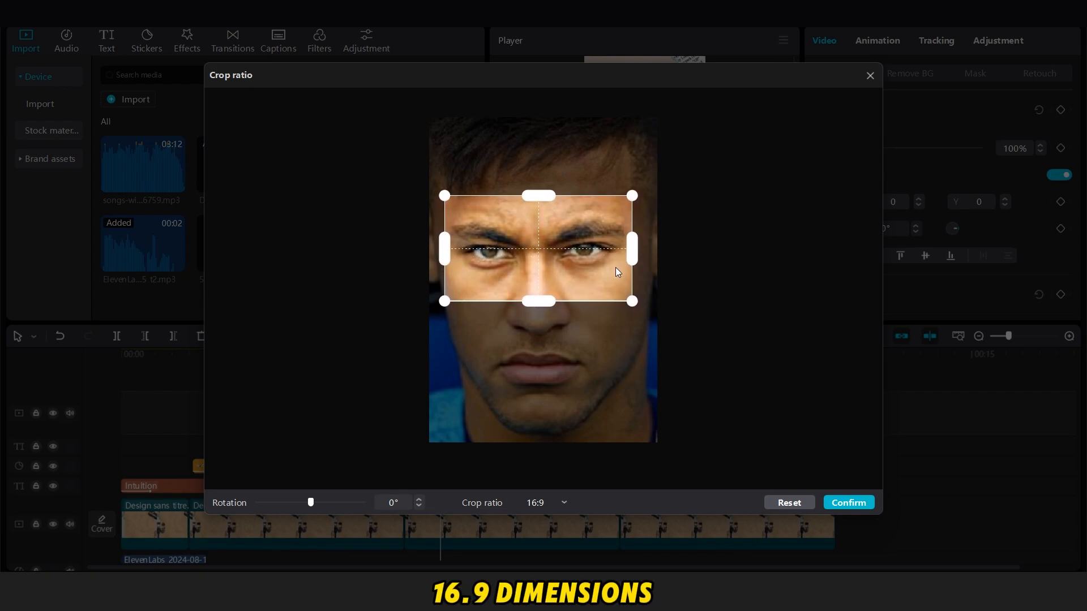
left_click(849, 502)
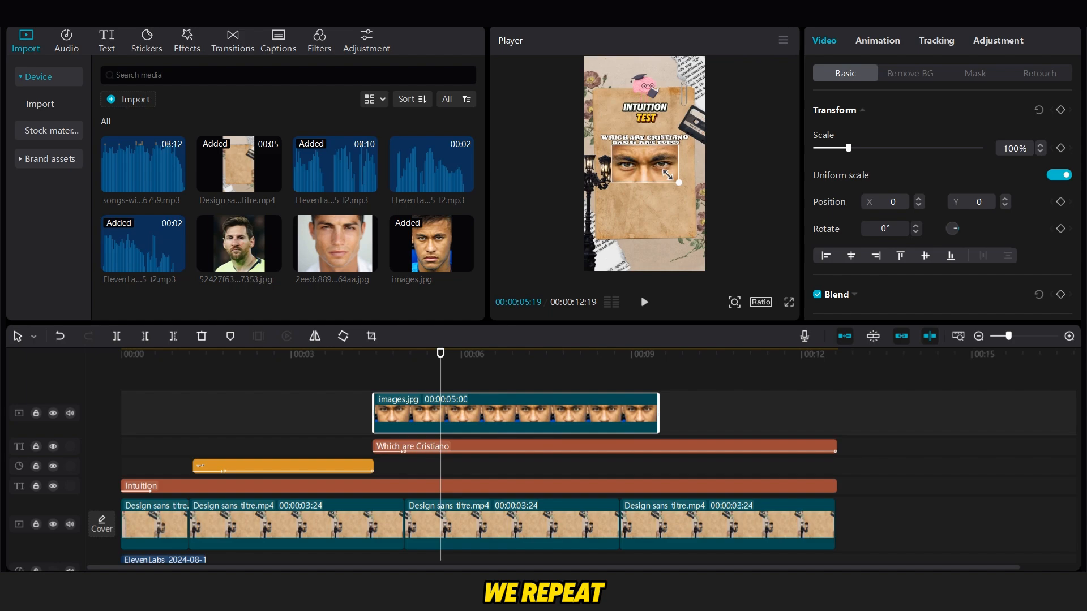
Add the second portrait above the first and crop it to the same 16:9 eye strip.
left_click_drag(677, 182, 662, 214)
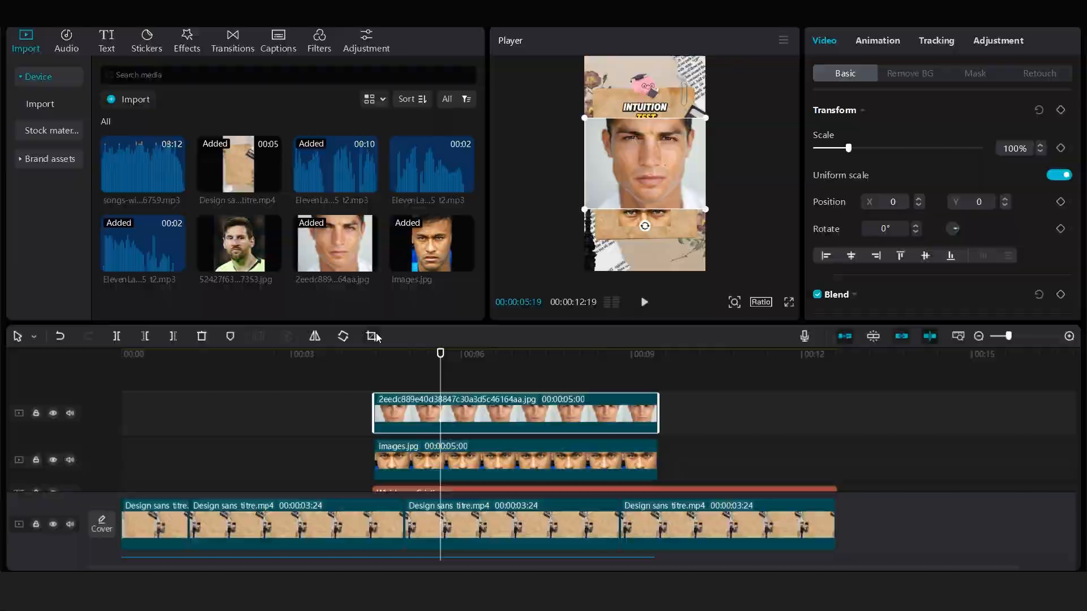
left_click(372, 336)
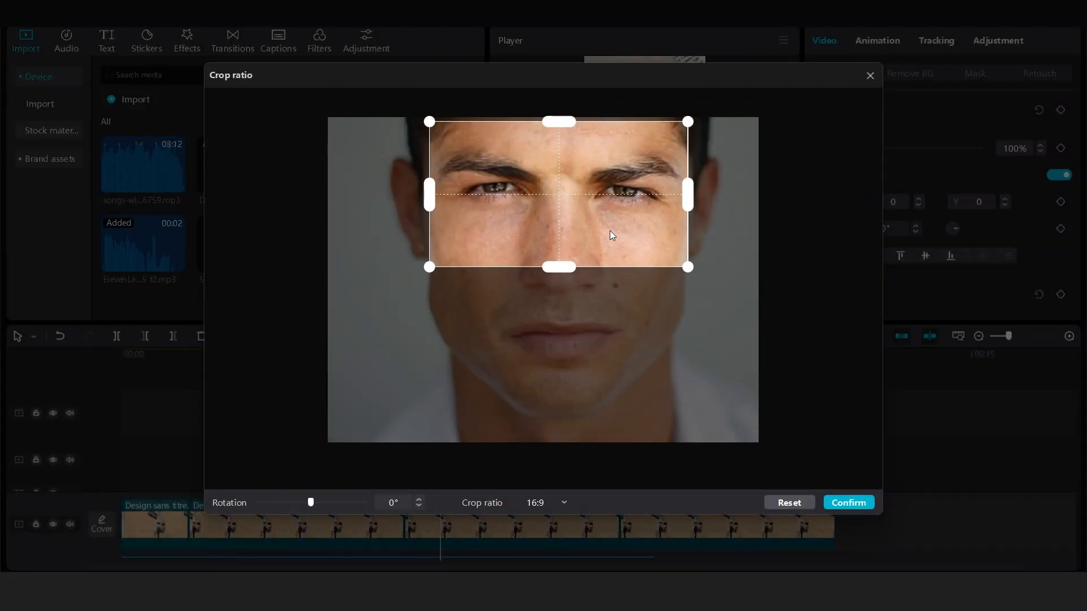
left_click(849, 503)
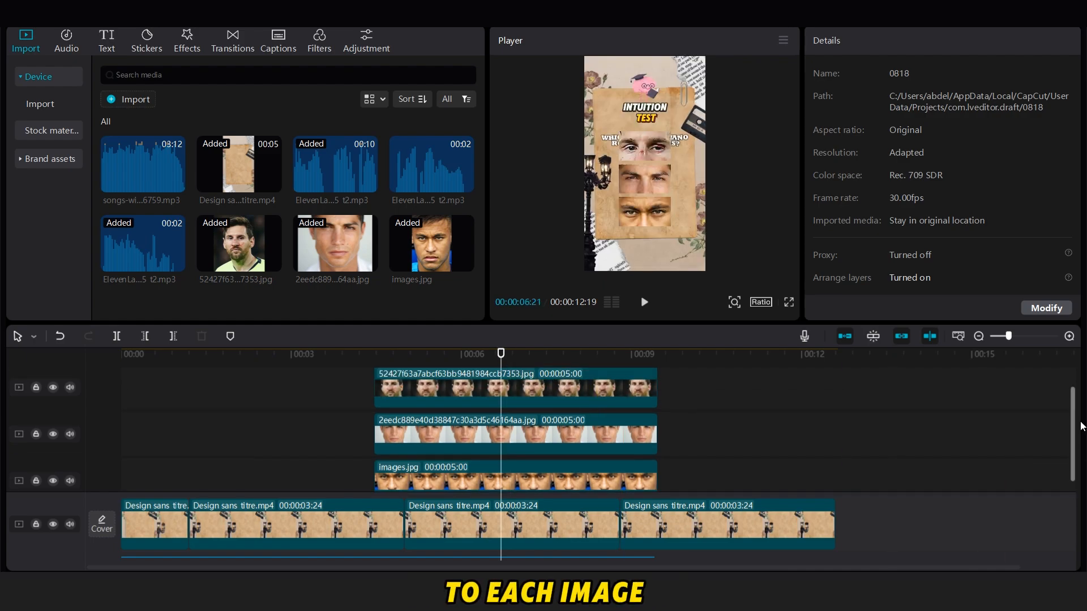
Add the third cropped eye strip and stack the three strips vertically on the paper.
left_click(514, 441)
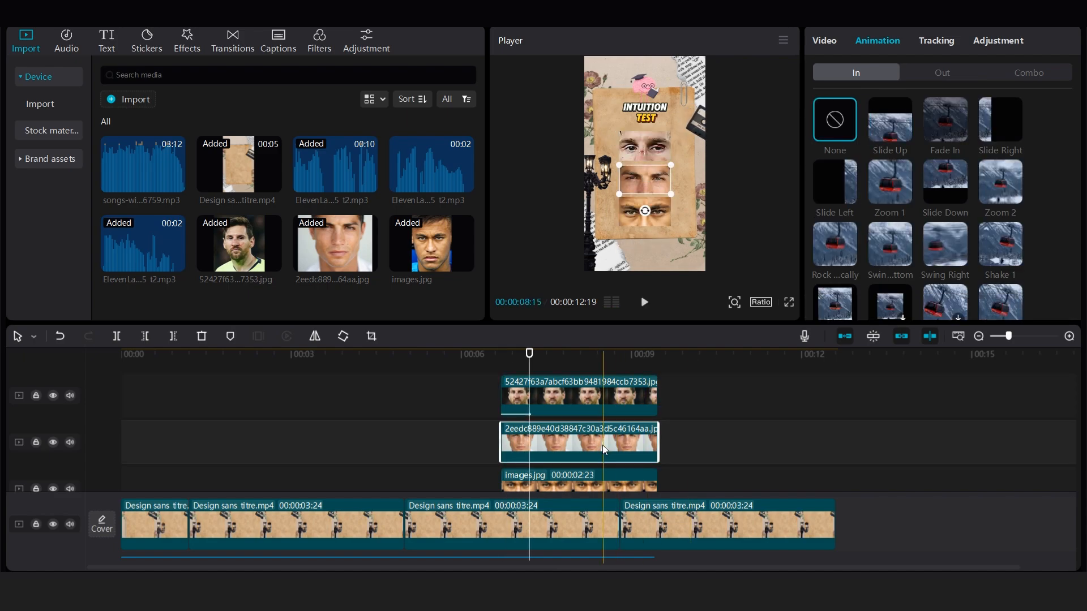
left_click(890, 120)
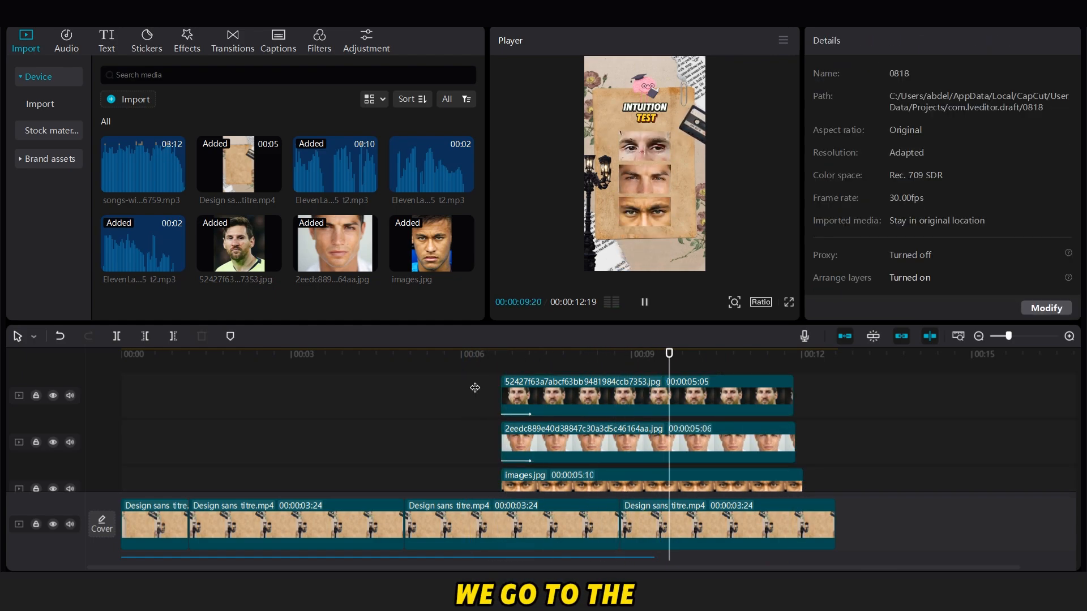
Apply the BW filter from Filters to the eye strips so all three turn grey.
left_click(644, 397)
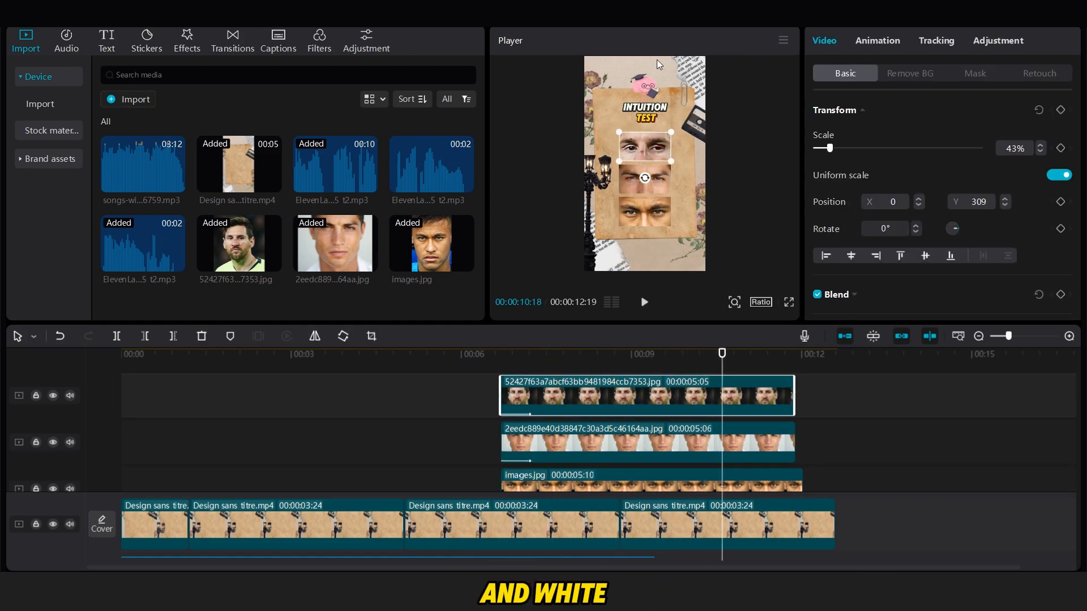
left_click(319, 41)
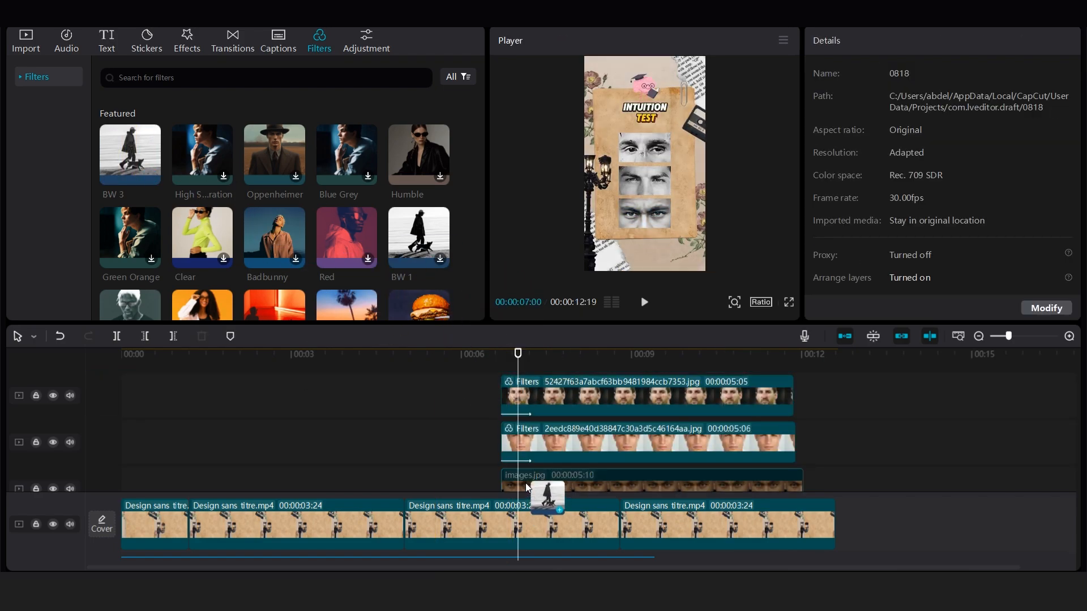
left_click(644, 302)
type("c")
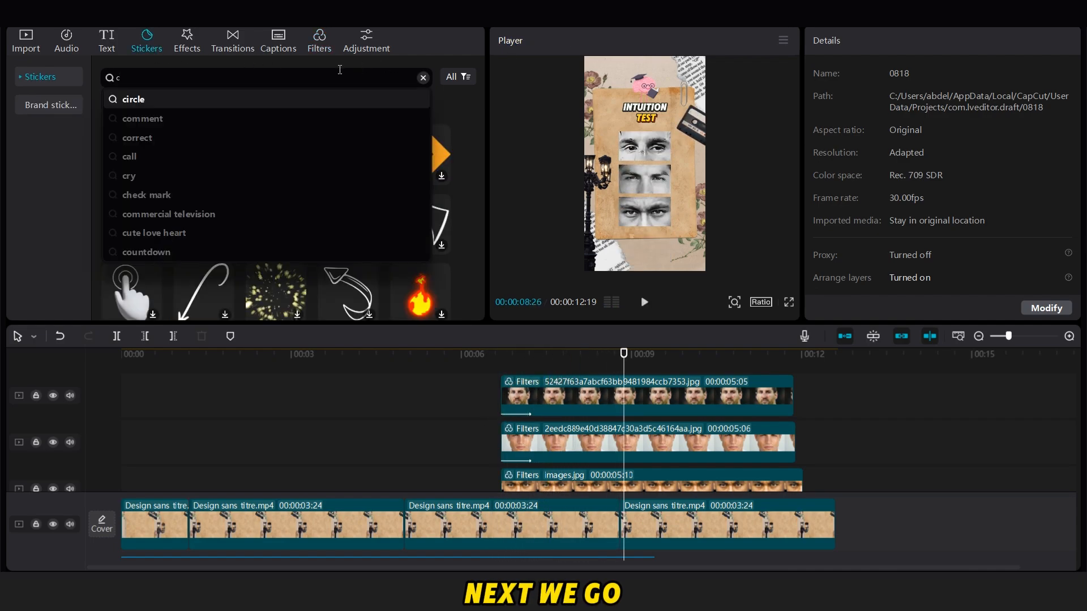
Search stickers for 'time', add the alarm-clock sticker and view its animation choices.
type("time")
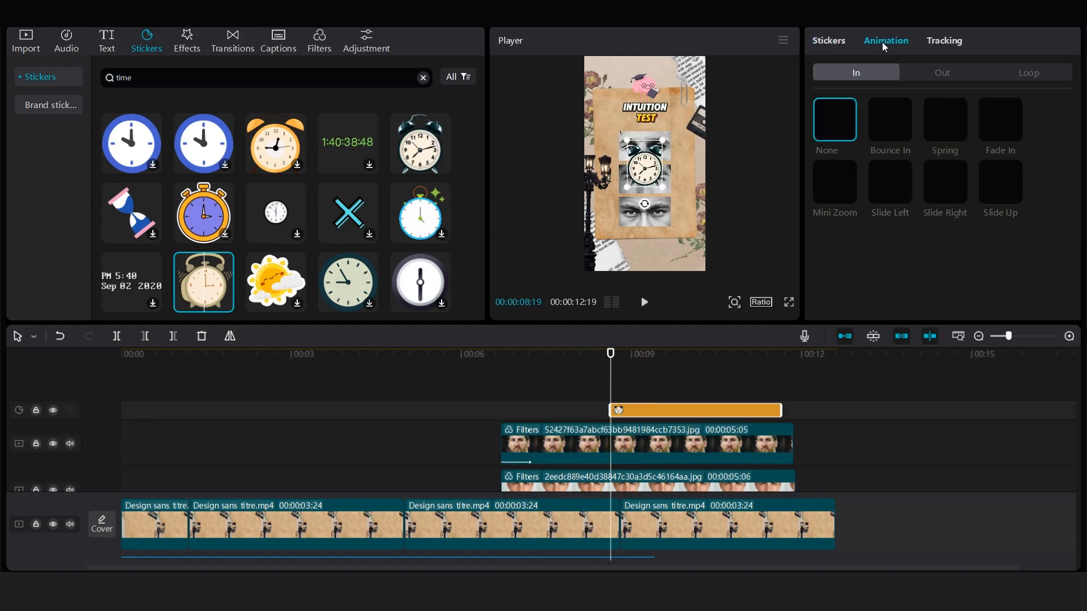
left_click(1028, 72)
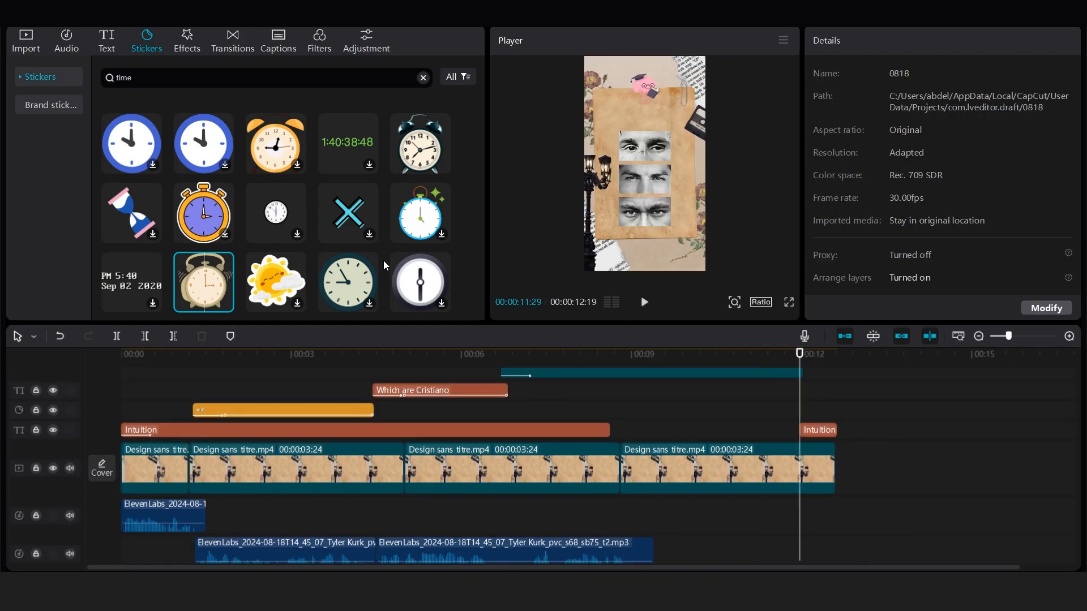
Add a fifth paper background clip from media and stretch the eye strips to the 14-second end.
left_click(25, 35)
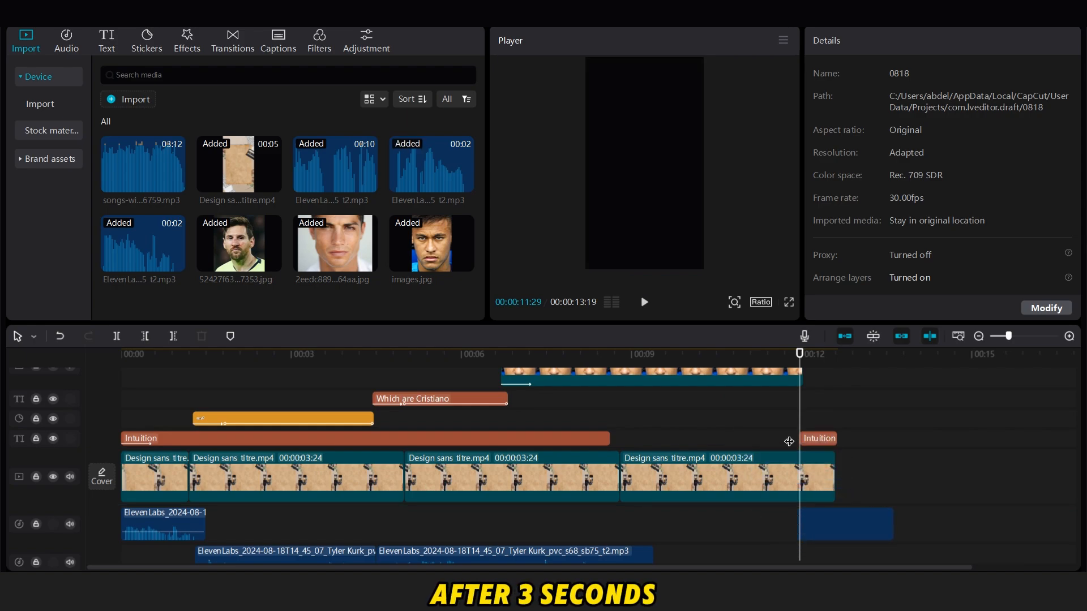
left_click(727, 476)
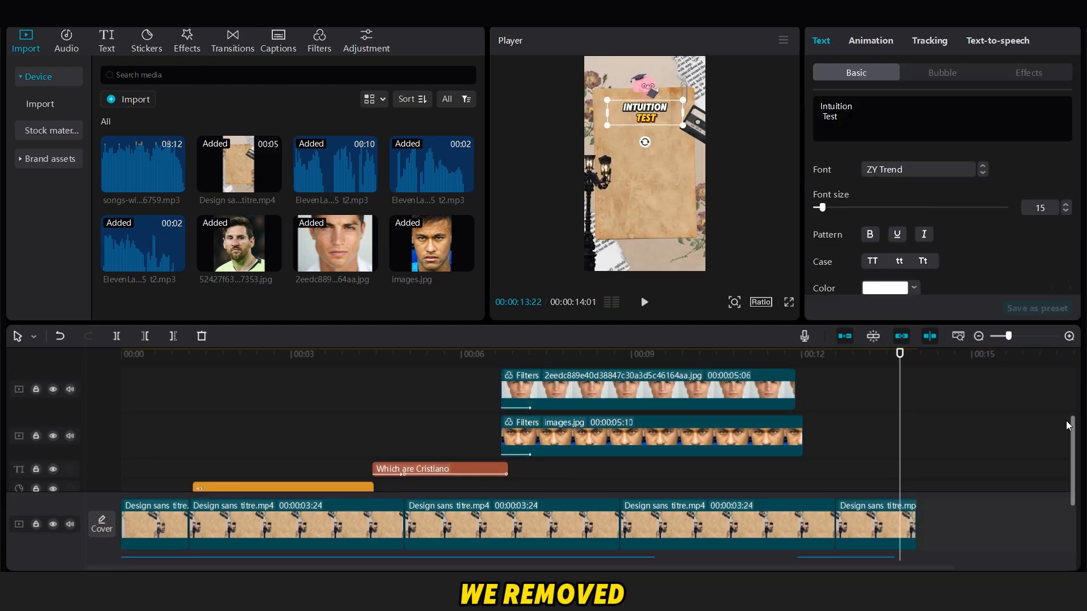
left_click(648, 389)
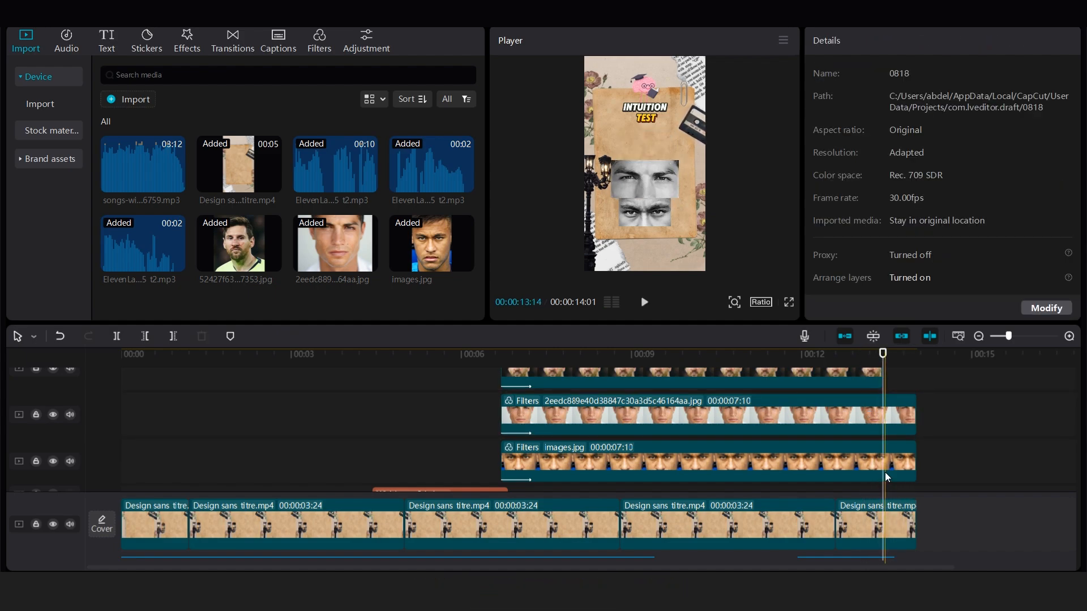
Select the middle eye image clip and apply an Out animation so it exits at the end.
left_click(684, 468)
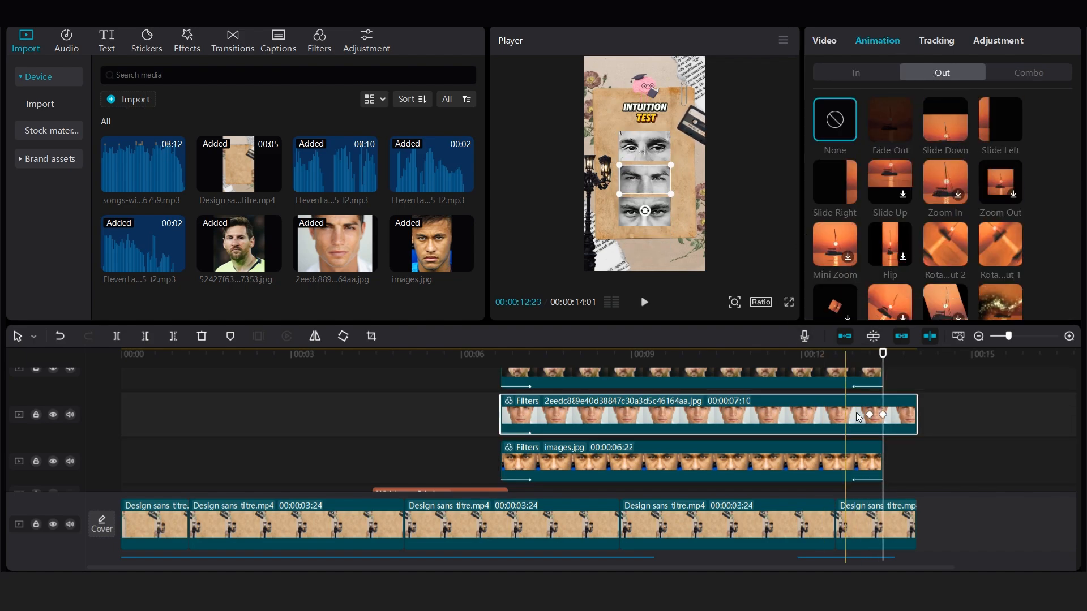
left_click(883, 353)
type("correct")
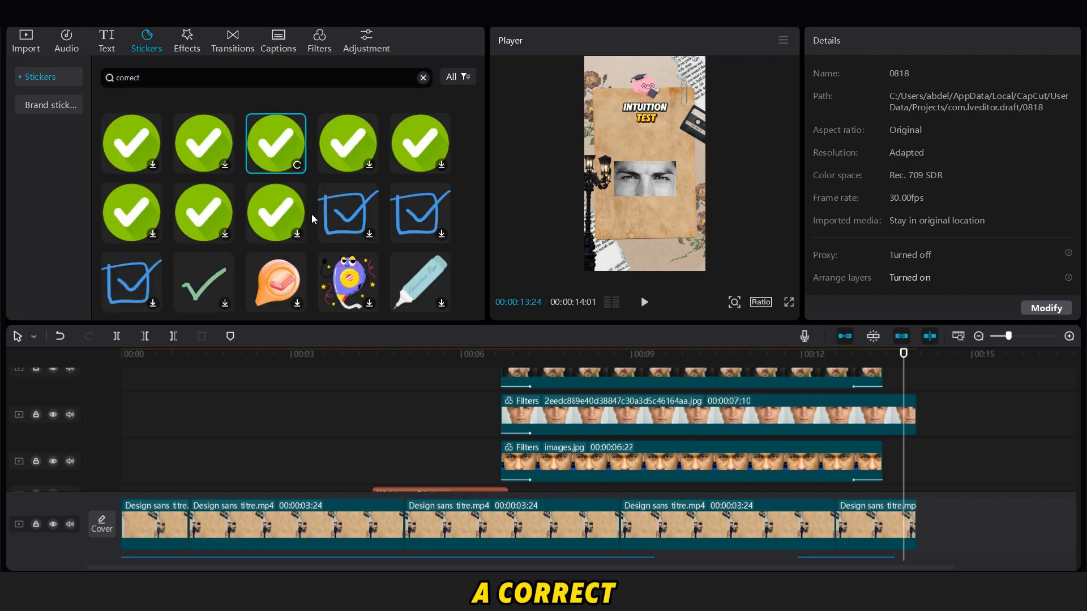
Add the green checkmark sticker from the 'correct' search near the end of the timeline.
scroll("down", 3)
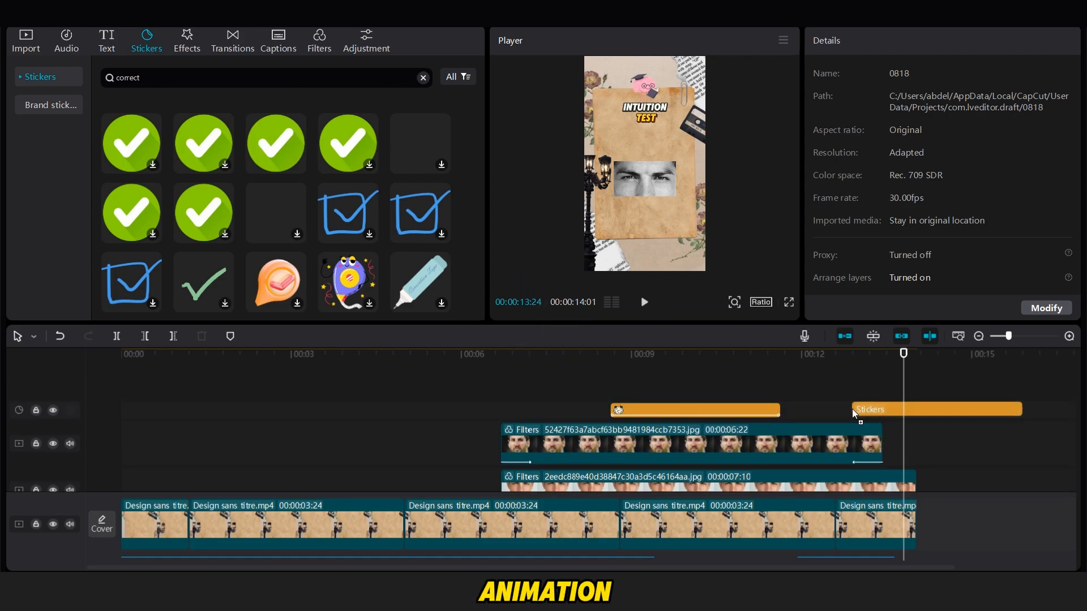
left_click(935, 409)
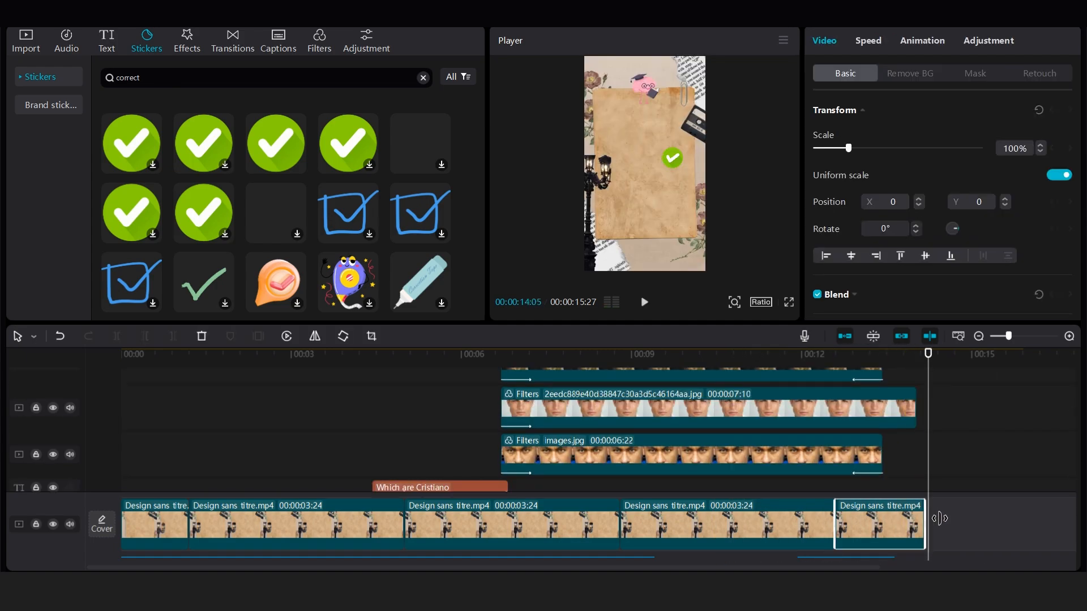
left_click(701, 407)
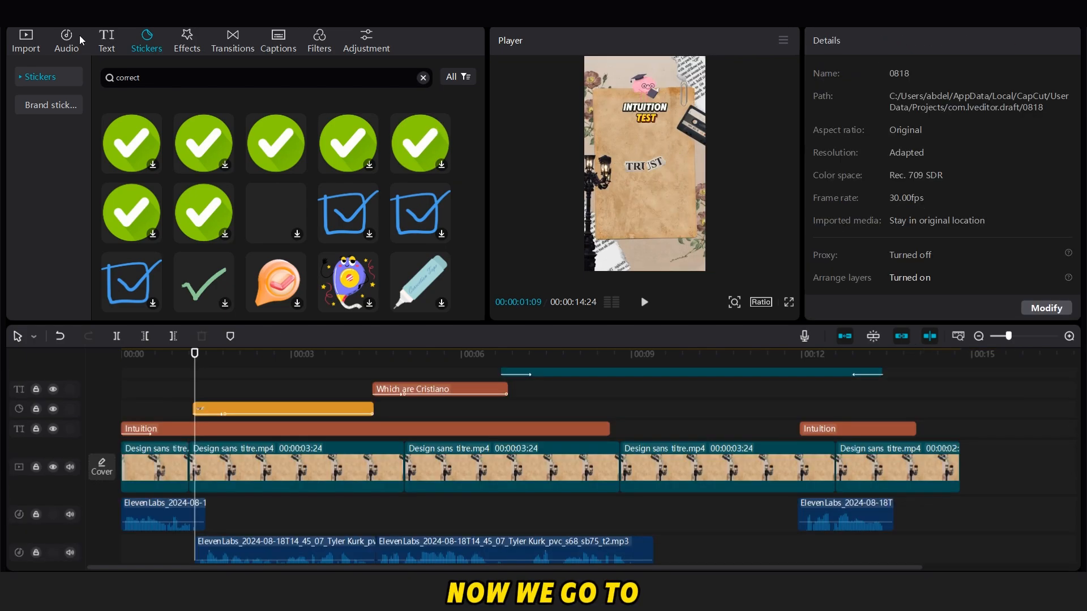
Add the Buon (Whoosh movie) 14 sound at the opening and nudge it slightly earlier.
left_click(66, 35)
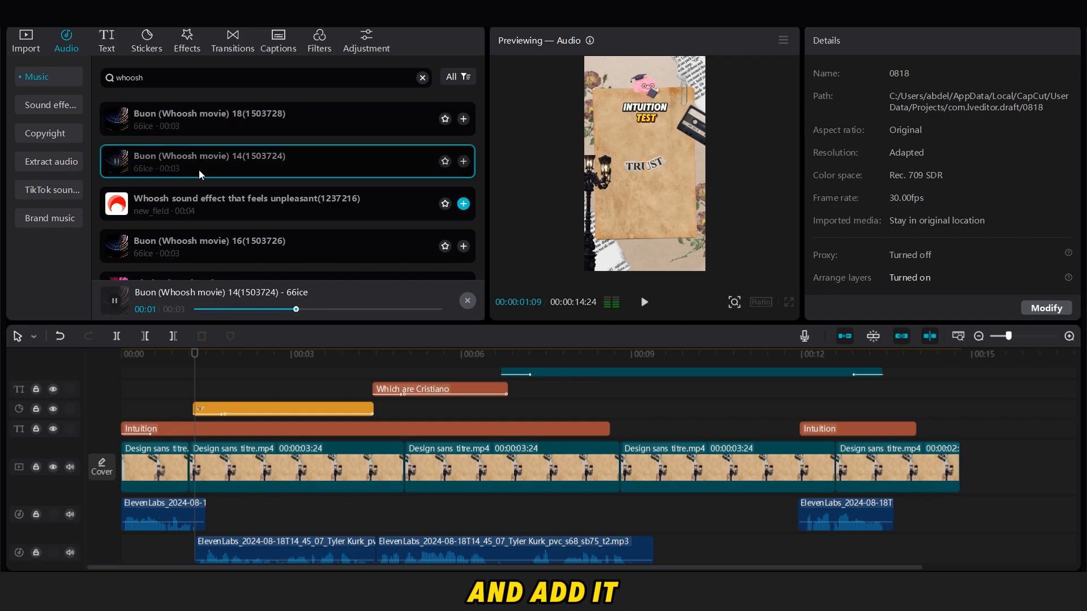
left_click(463, 161)
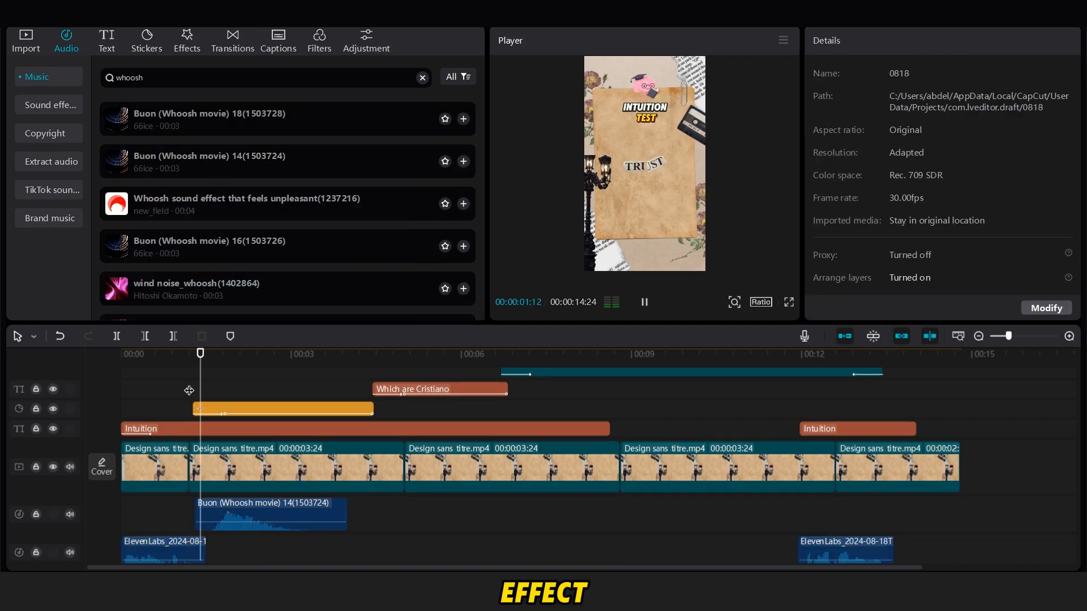
left_click(267, 514)
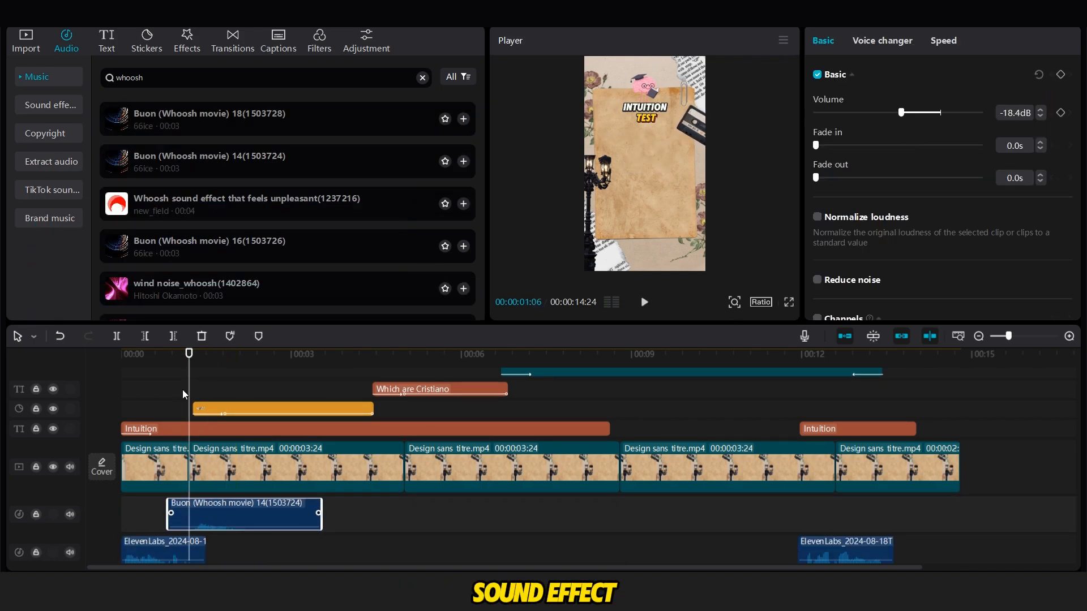
left_click(645, 301)
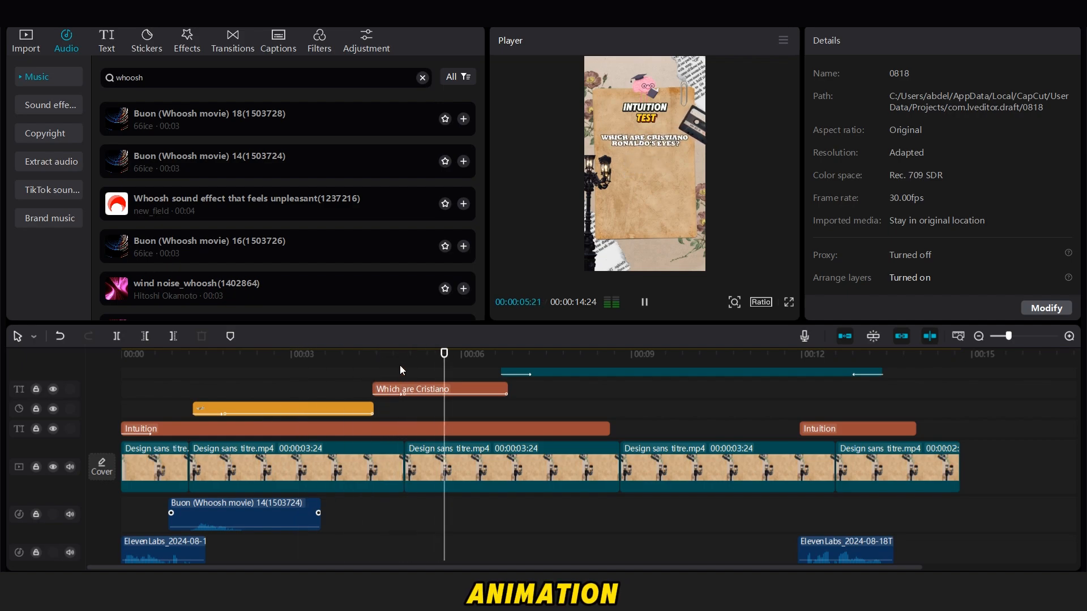
Add the Typing on keyboard sound under the question and place a second whoosh near 6 s.
type("typing")
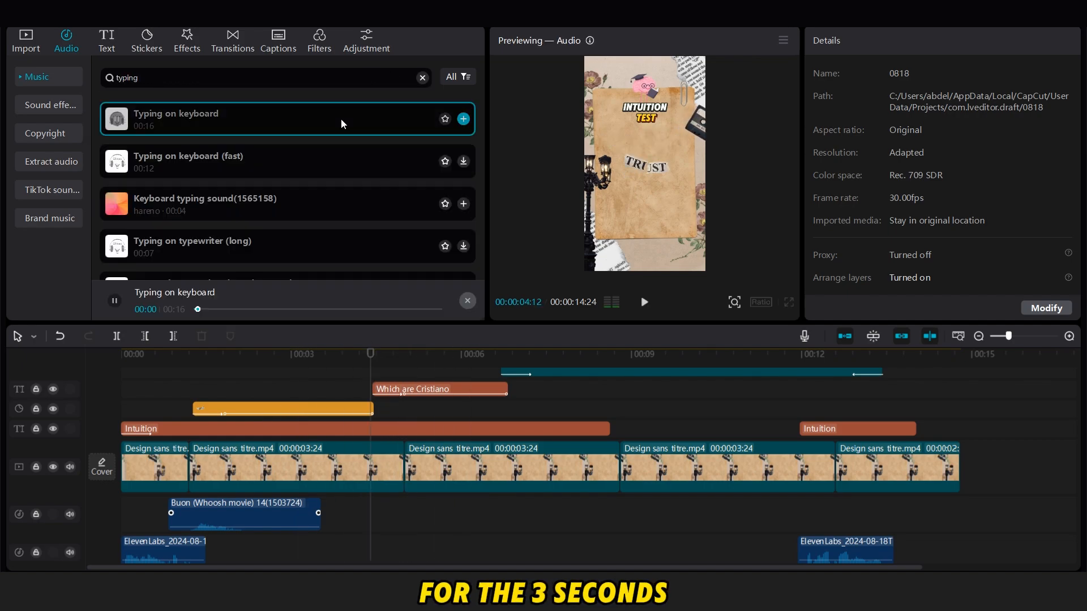
left_click(463, 119)
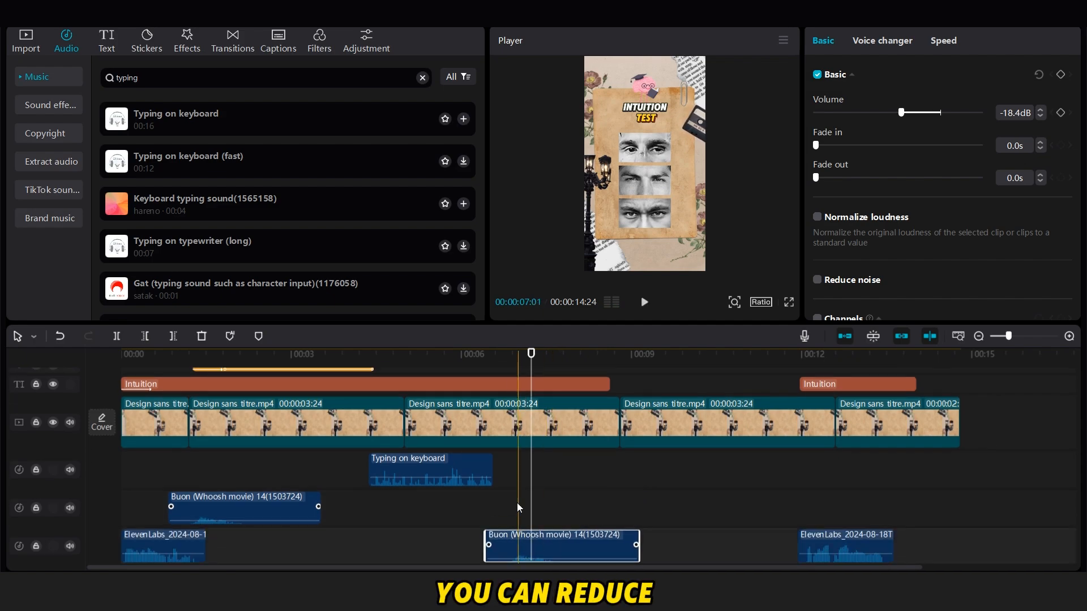
left_click(494, 353)
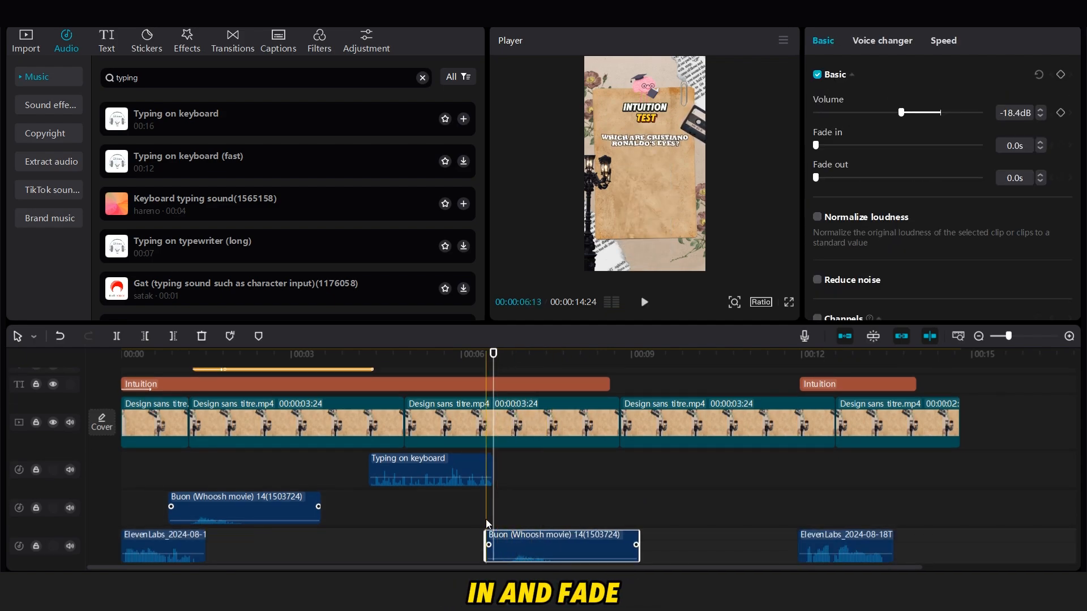
left_click(644, 302)
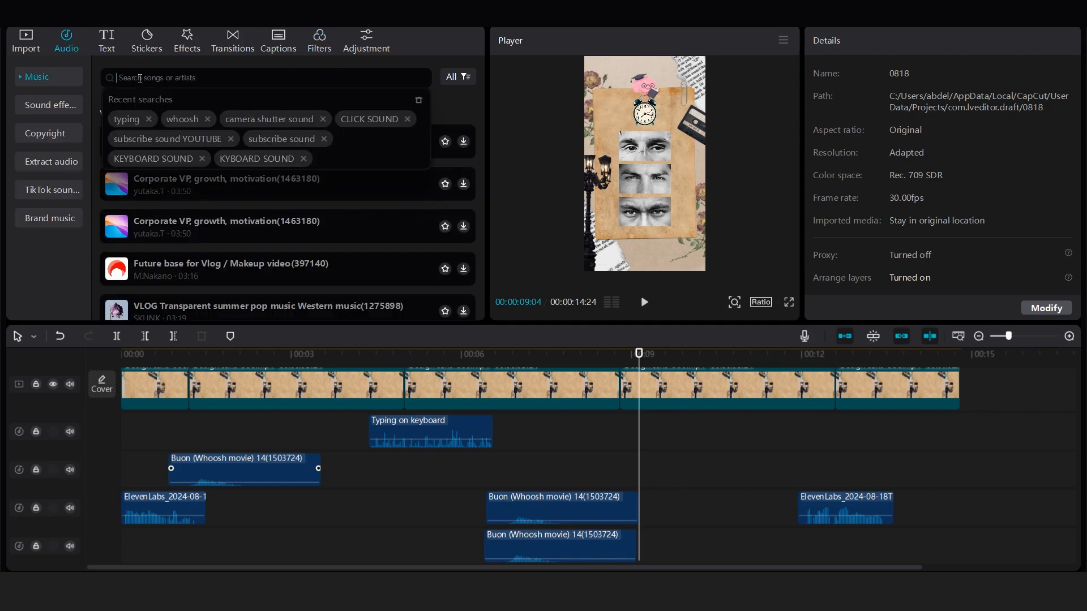
Add the Simple clock ticking sound around 9 s with extra whooshes near 12 s, then search 'correct'.
type("timing")
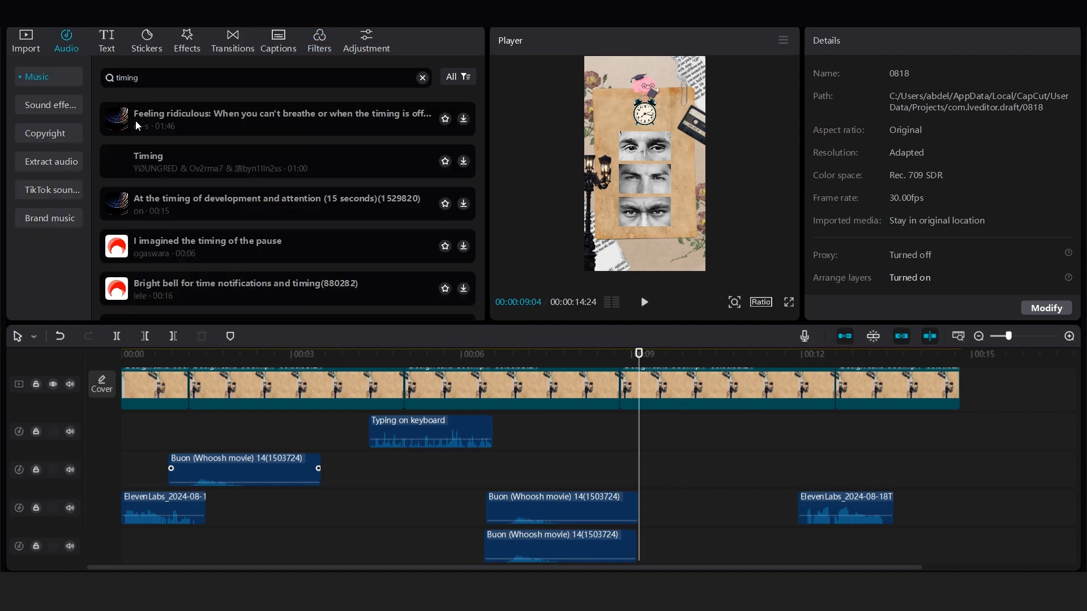
left_click(463, 288)
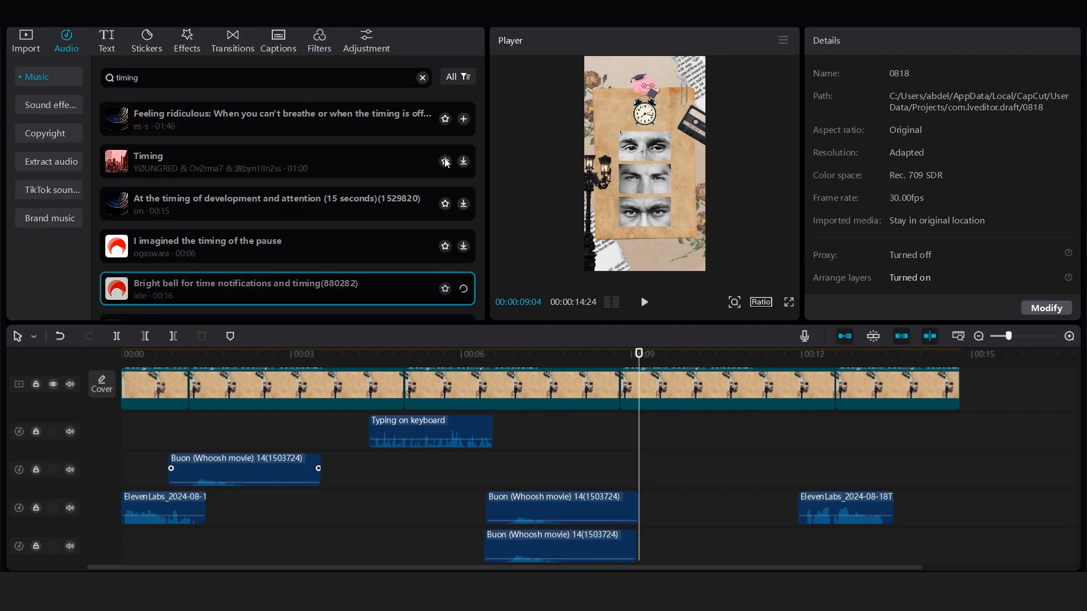
type("sound clock")
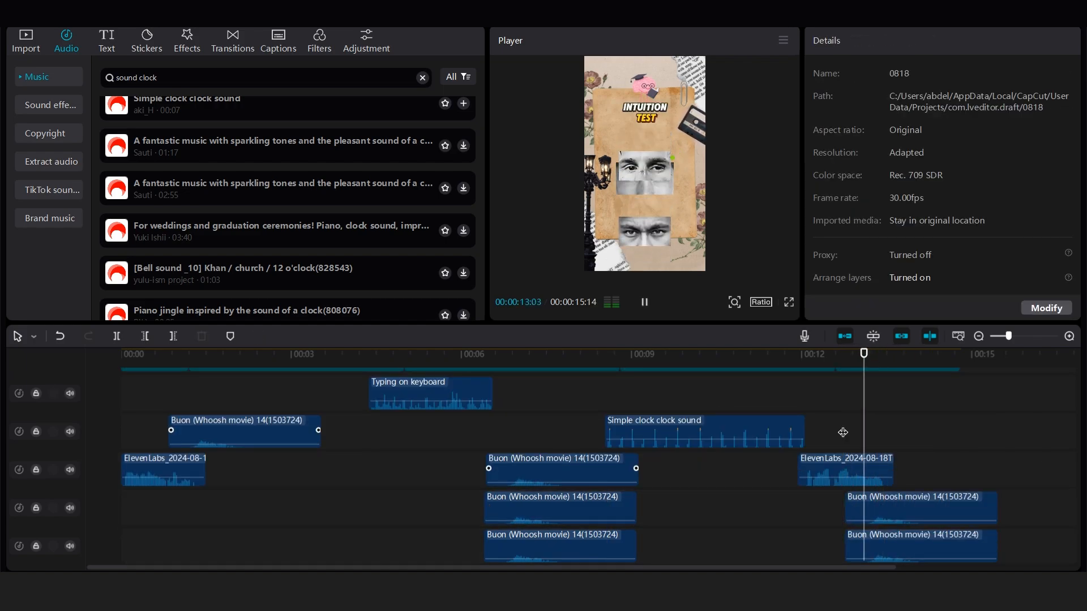
type("correct")
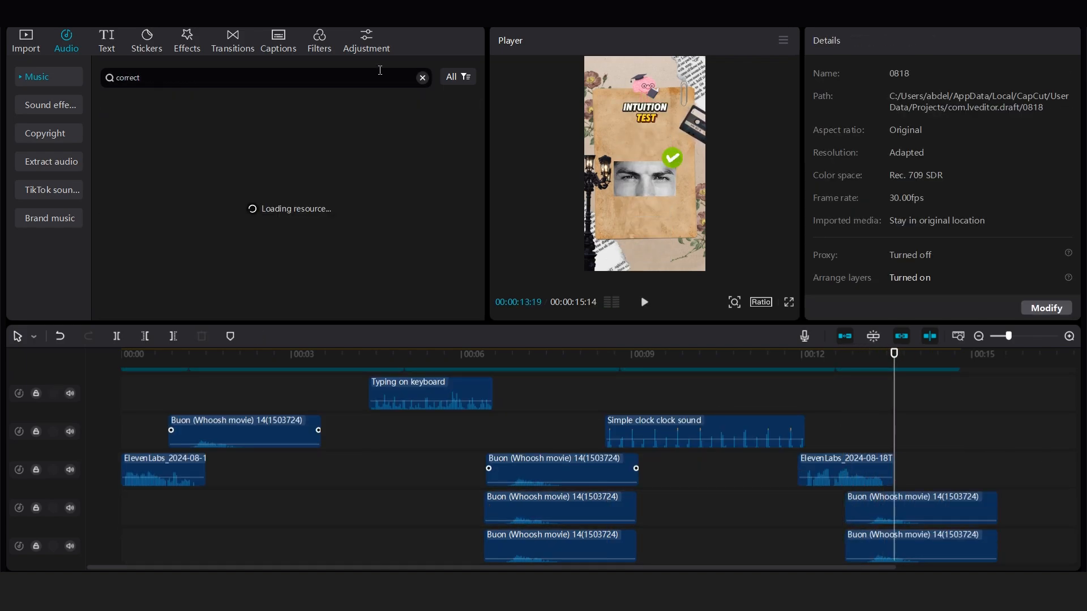
left_click(250, 188)
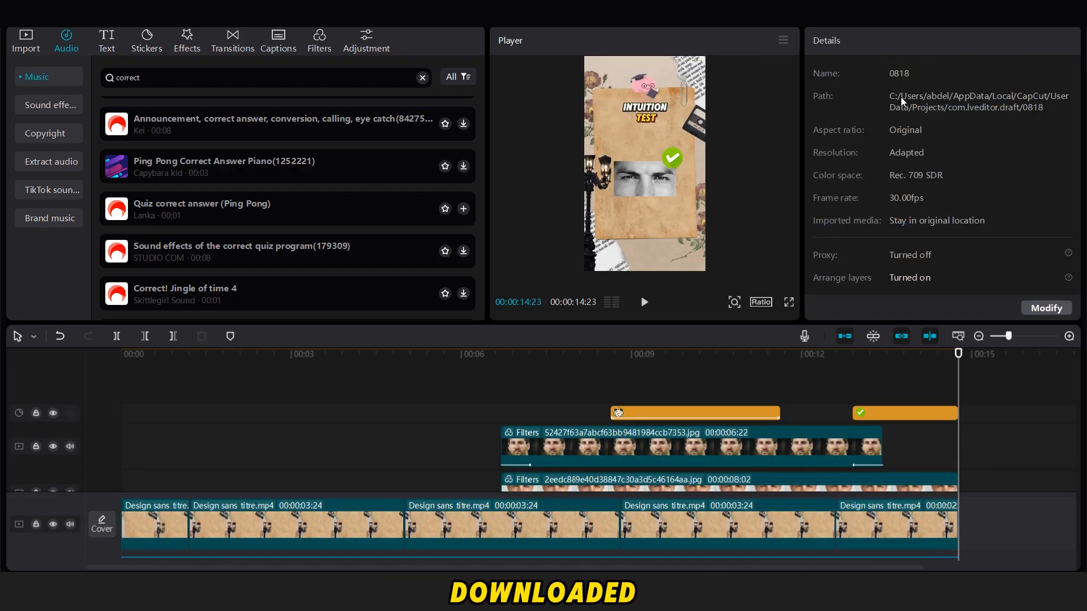
Add the Quiz correct answer sound at 13 s and faded Mendelssohn background music trimmed to length.
left_click(25, 35)
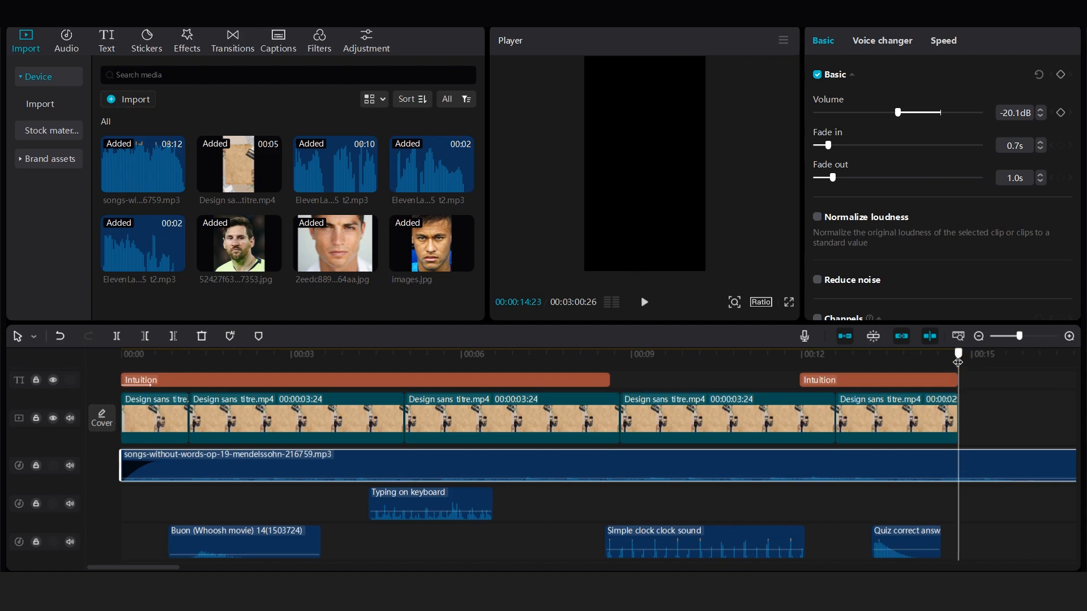
left_click(644, 301)
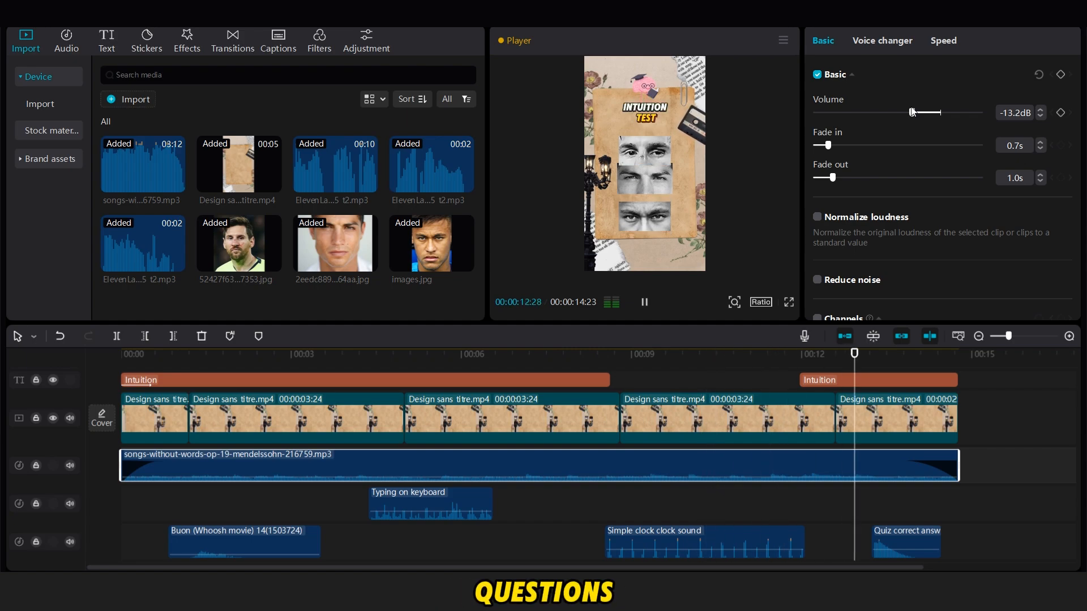
left_click(727, 417)
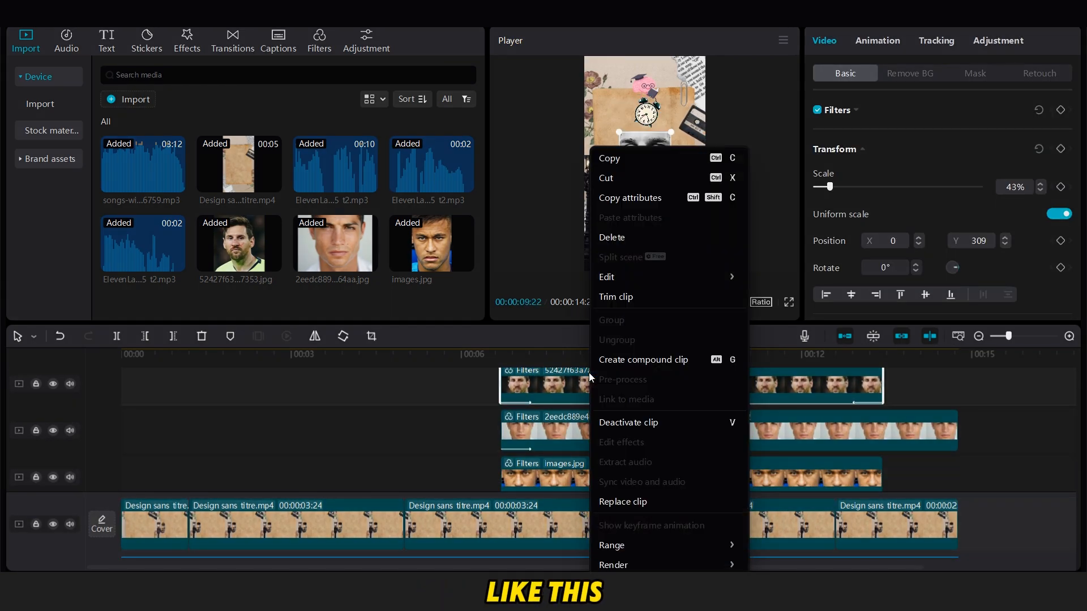
mouse_move(610, 514)
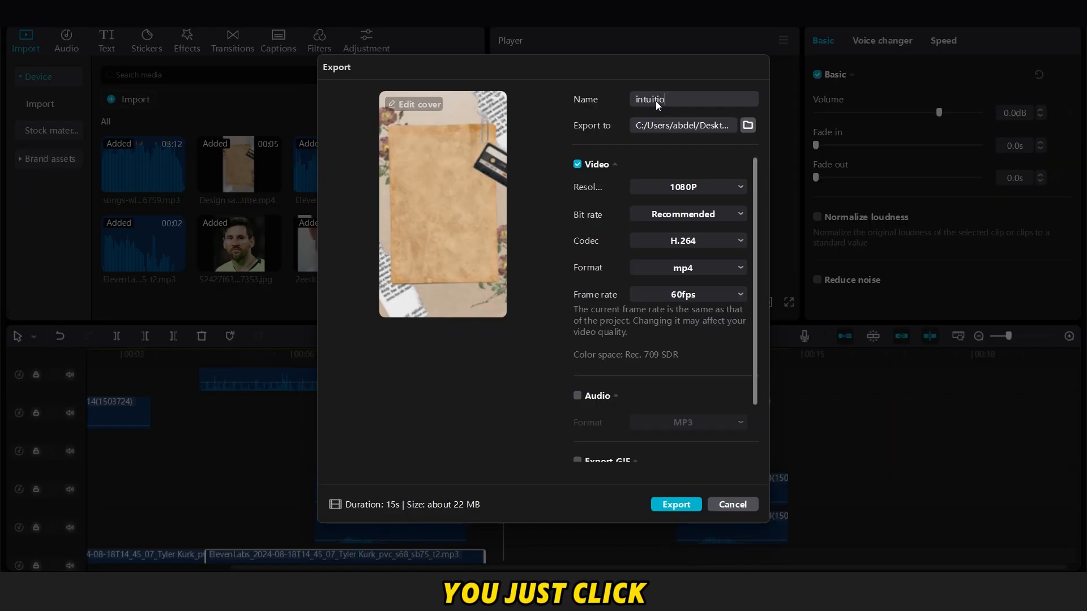
Open the Cover design window from the Export dialog for the 'intuition' 1080p video.
left_click(415, 103)
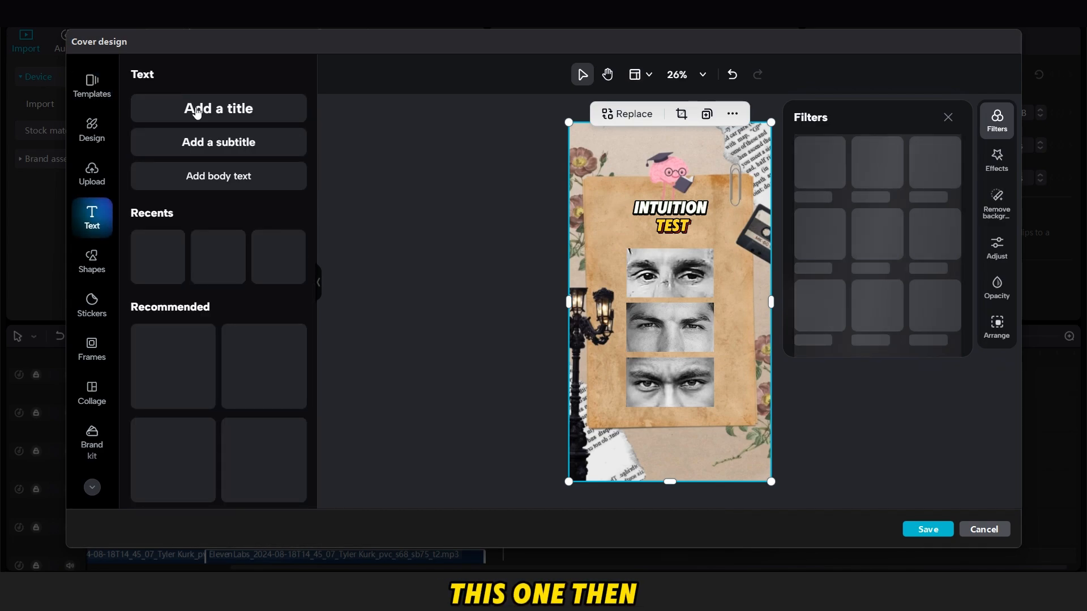
Number the eye images 1, 2, 3 on the cover, save it, and start the export.
left_click(217, 108)
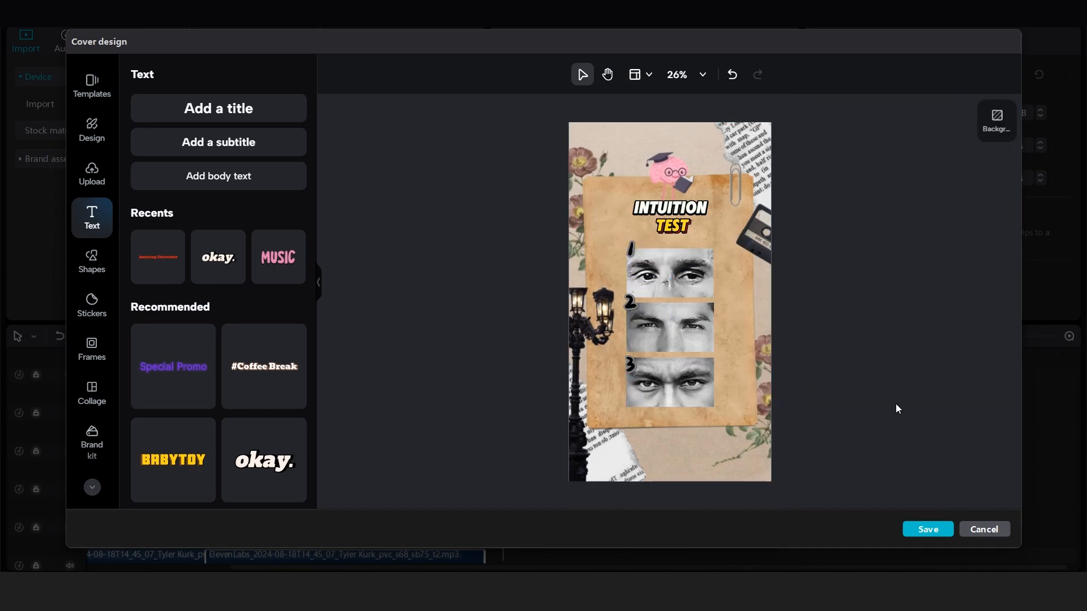
left_click(928, 530)
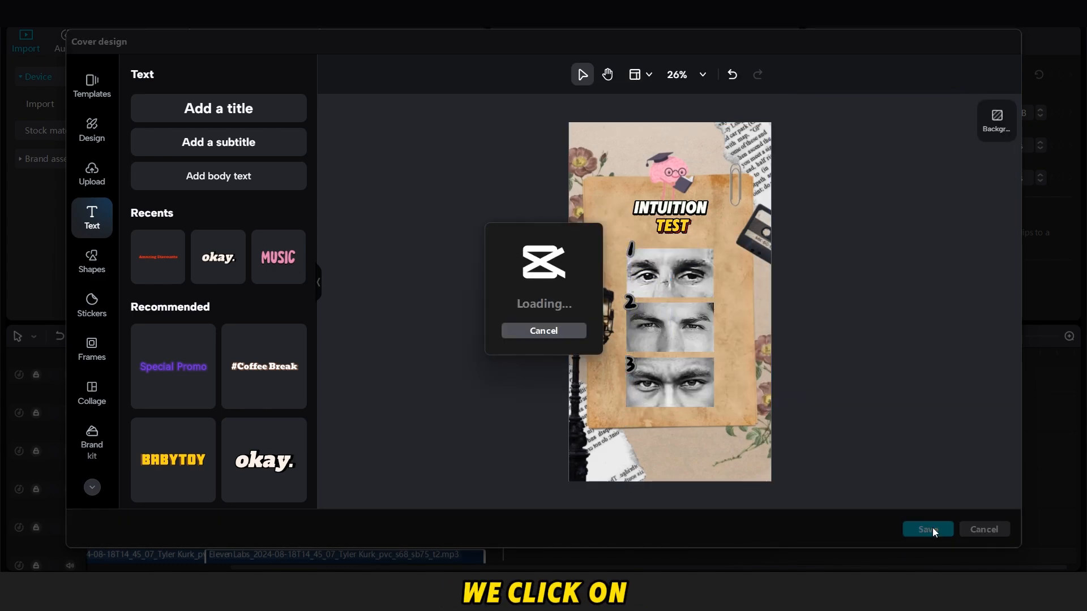
left_click(928, 530)
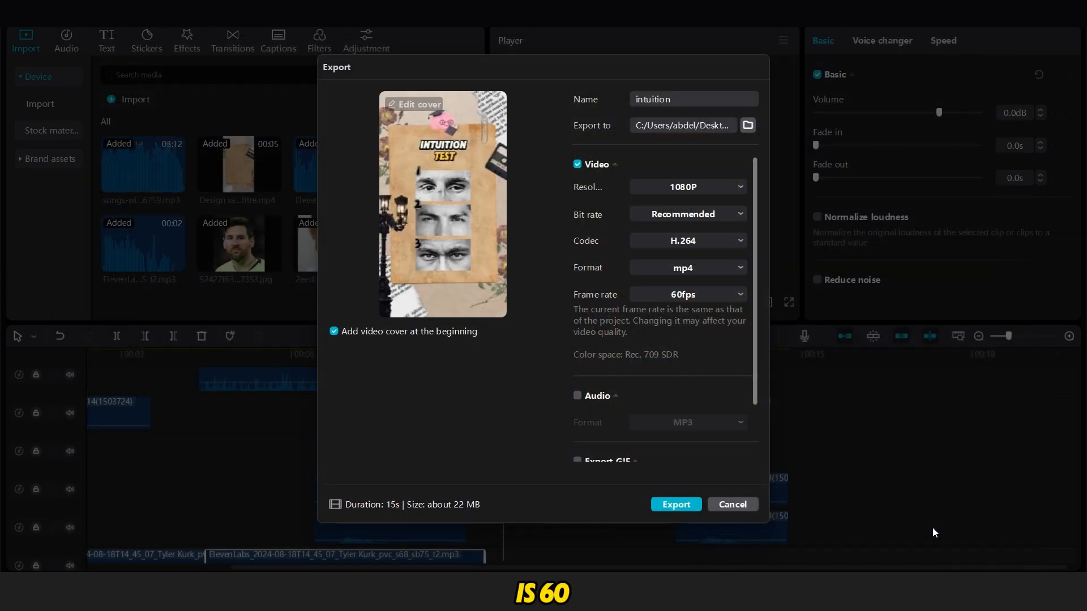
left_click(675, 505)
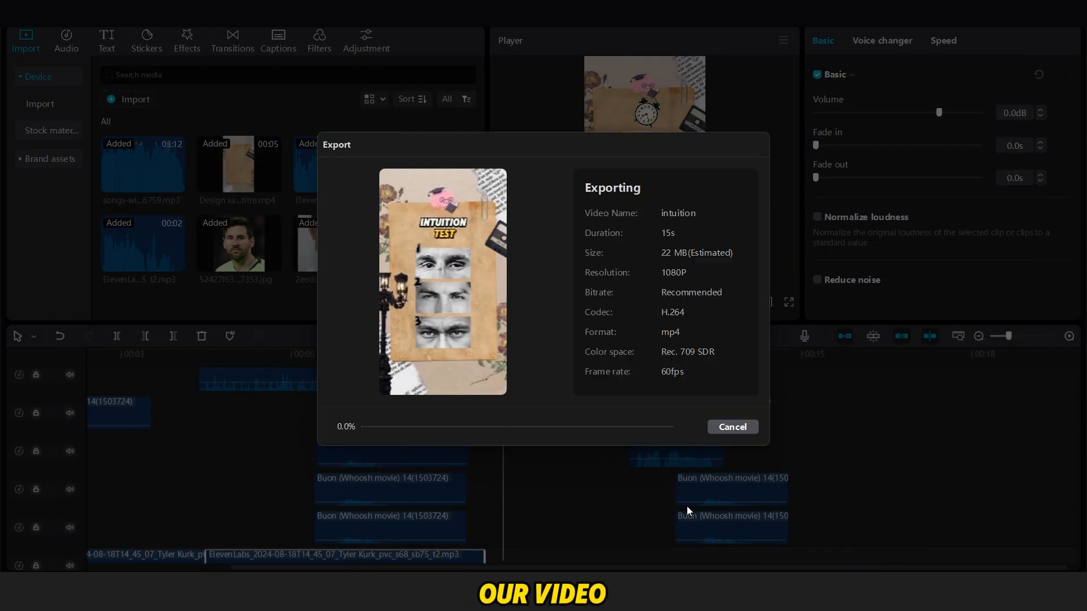